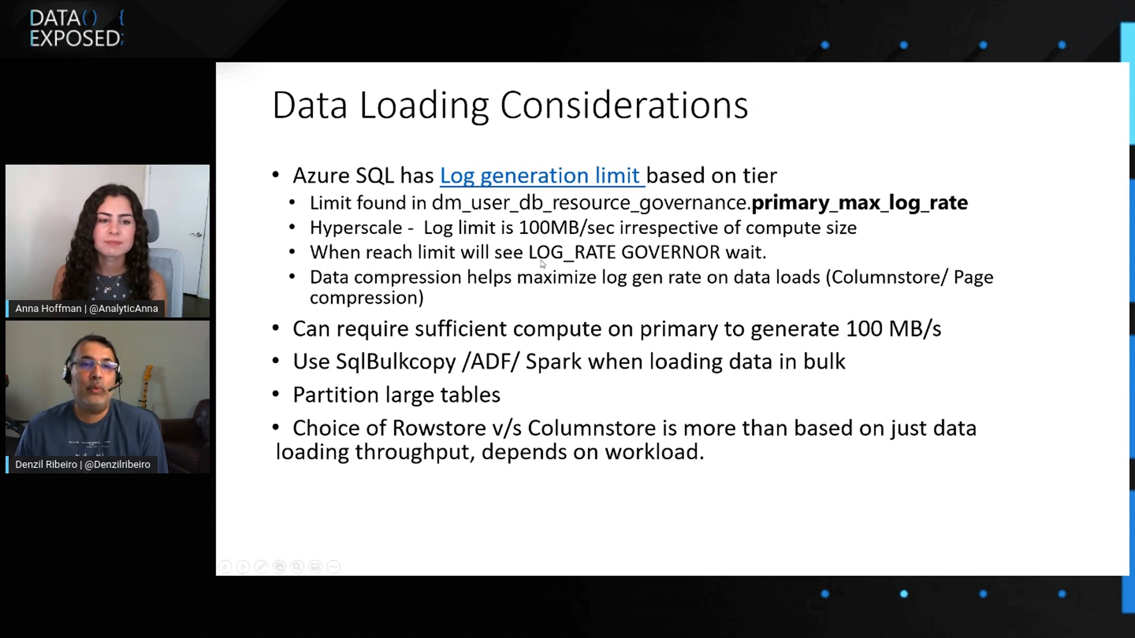
{"action": "mouse_move", "coordinate": [644, 268]}
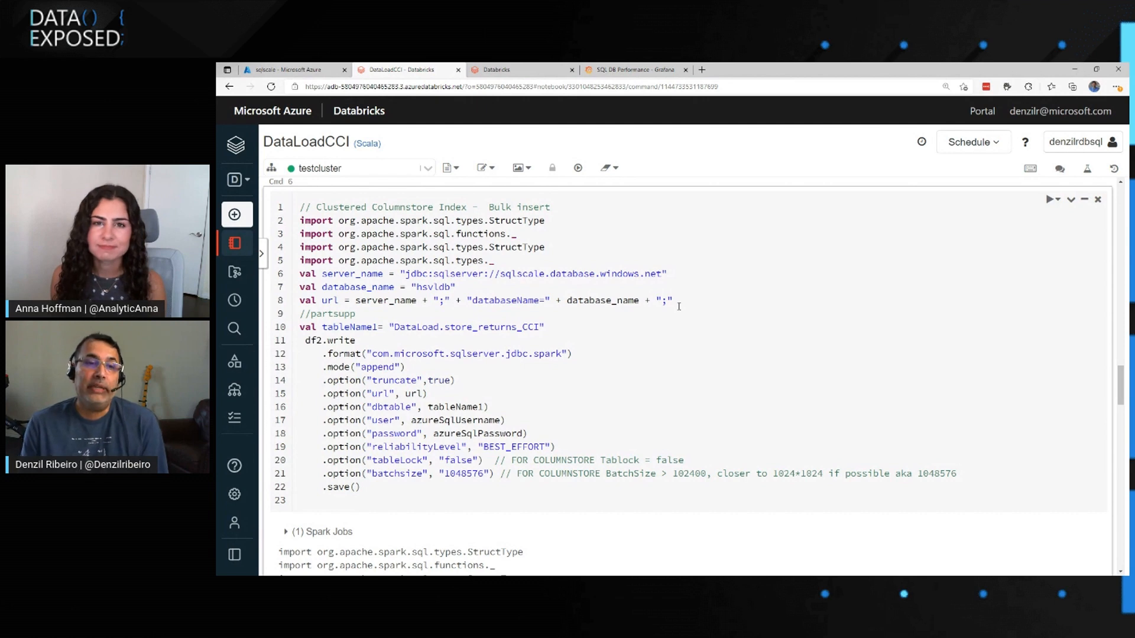
Run the heap bulk insert into store_returns_heap and expand Spark Jobs to show Job 8
{"action": "scroll", "scroll_direction": "down", "scroll_amount": 3}
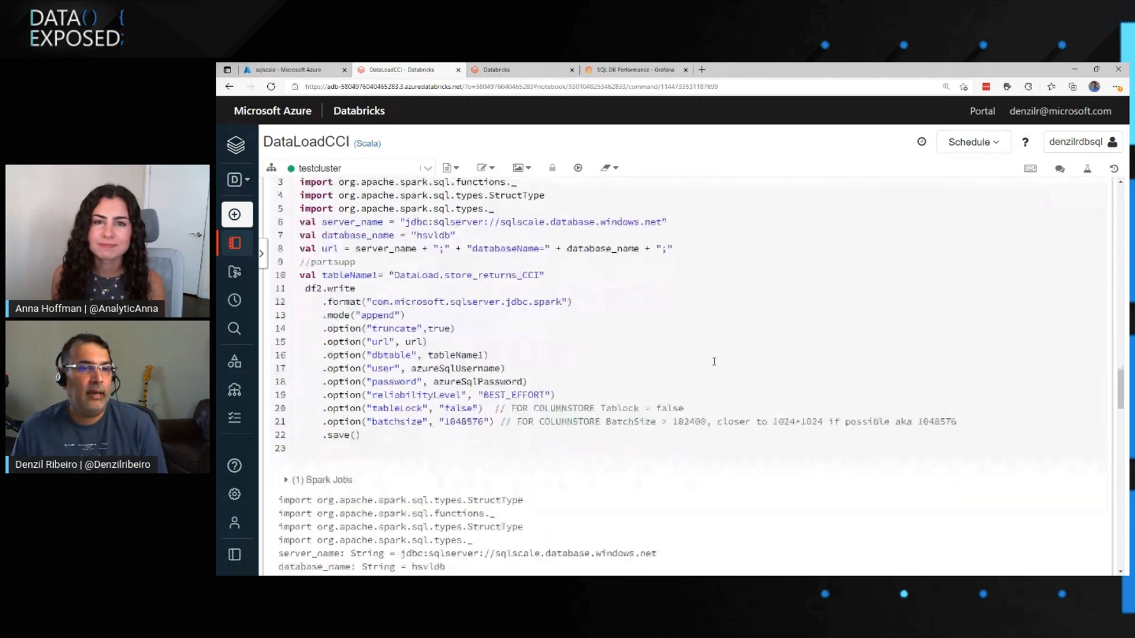
{"action": "scroll", "scroll_direction": "up", "scroll_amount": 3}
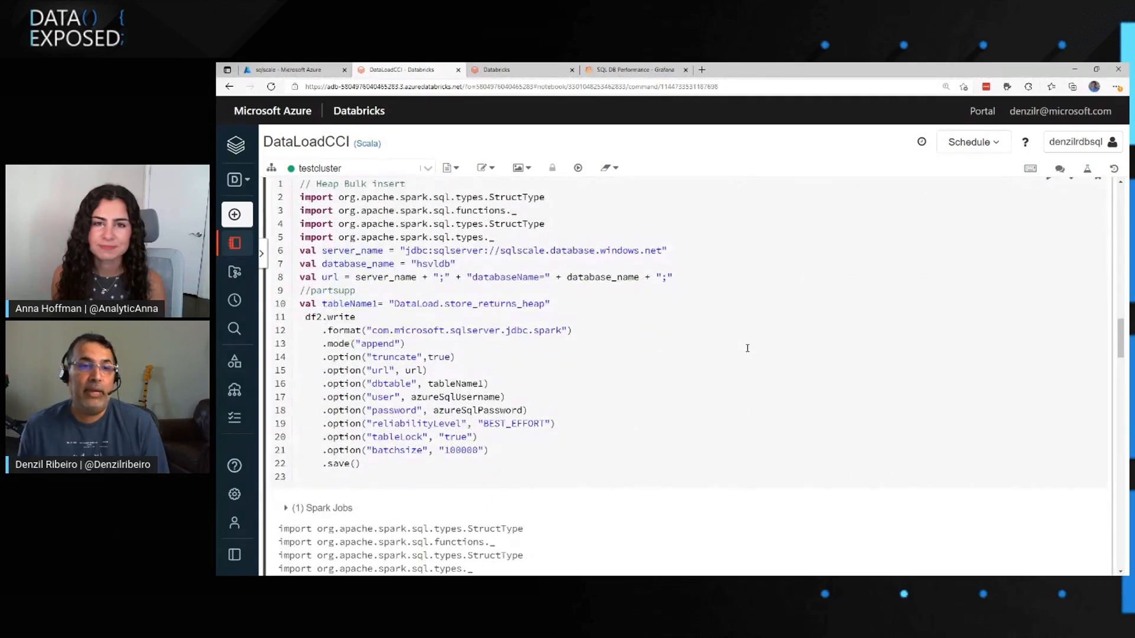
{"action": "mouse_move", "coordinate": [476, 439]}
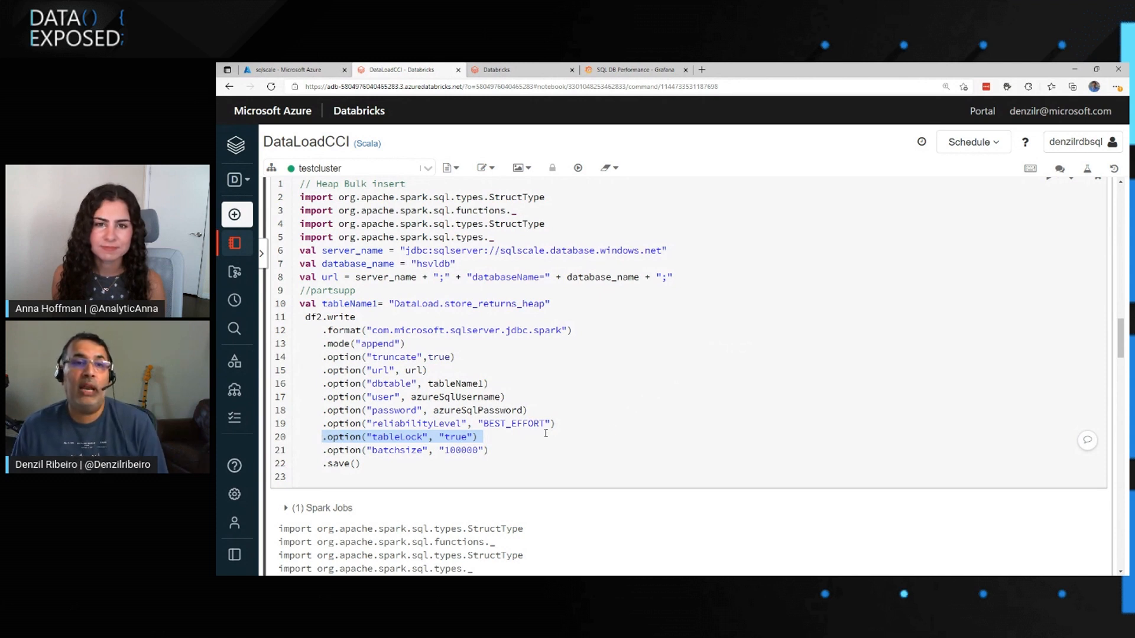
{"action": "mouse_move", "coordinate": [624, 429]}
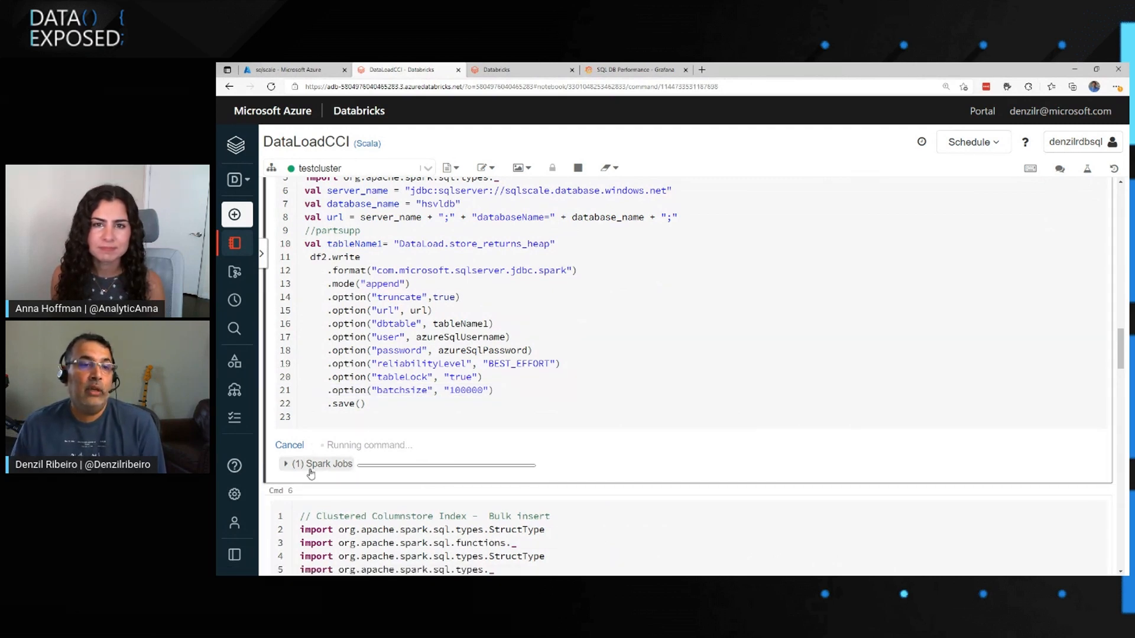
{"action": "left_click", "coordinate": [285, 464]}
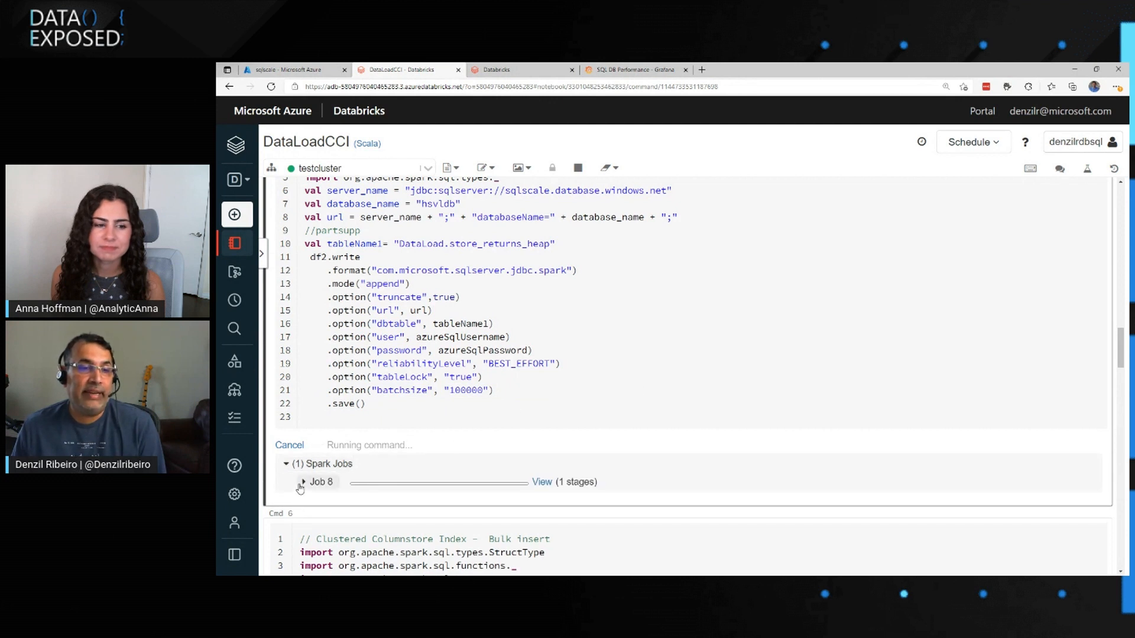
{"action": "left_click", "coordinate": [304, 482]}
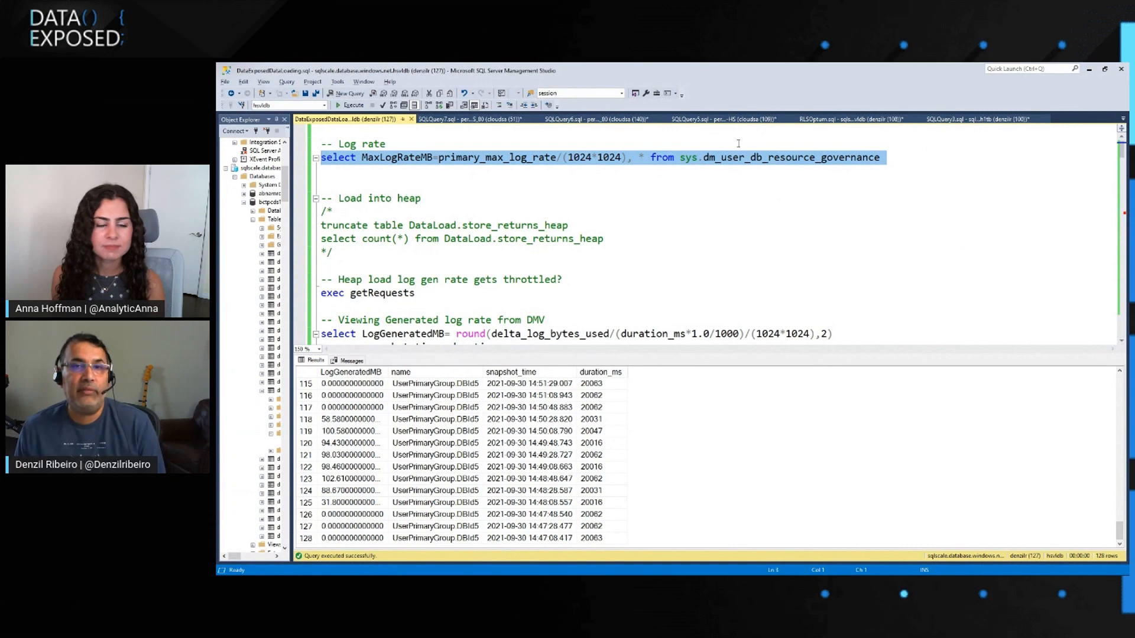
Run the log rate query to confirm the 105 MB maximum log rate
{"action": "left_click", "coordinate": [354, 105]}
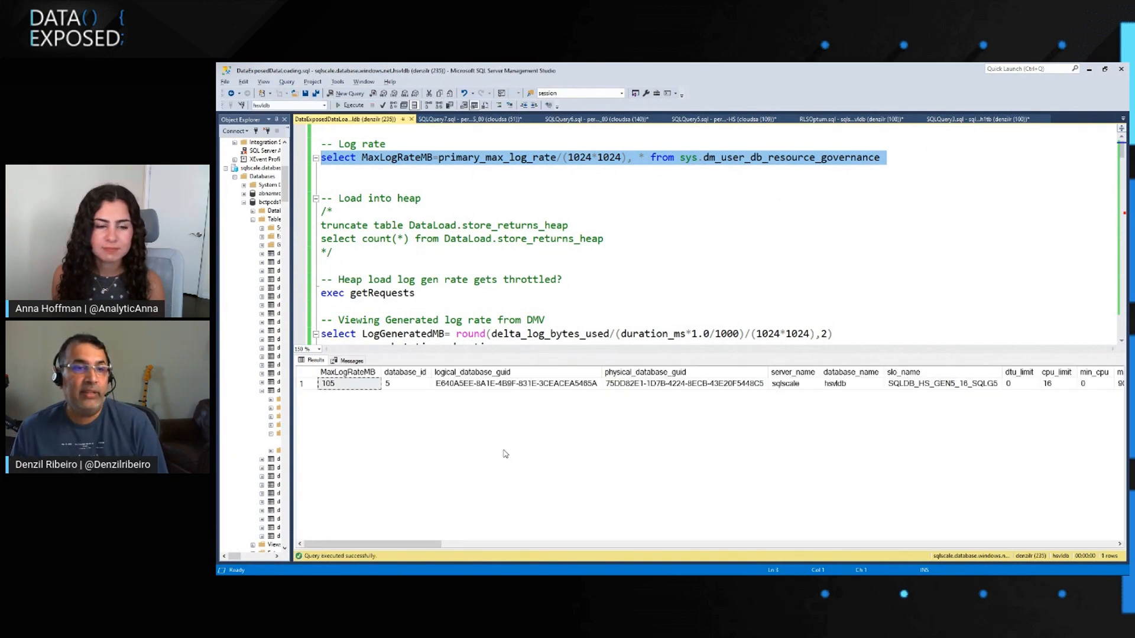
{"action": "mouse_move", "coordinate": [345, 434]}
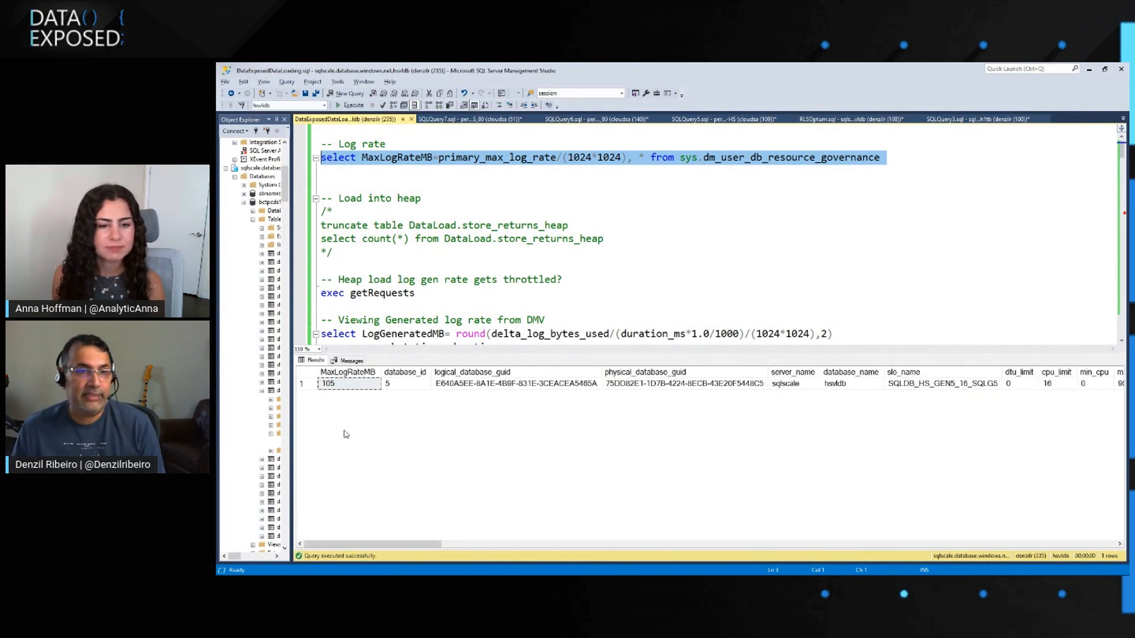
{"action": "left_click", "coordinate": [353, 105]}
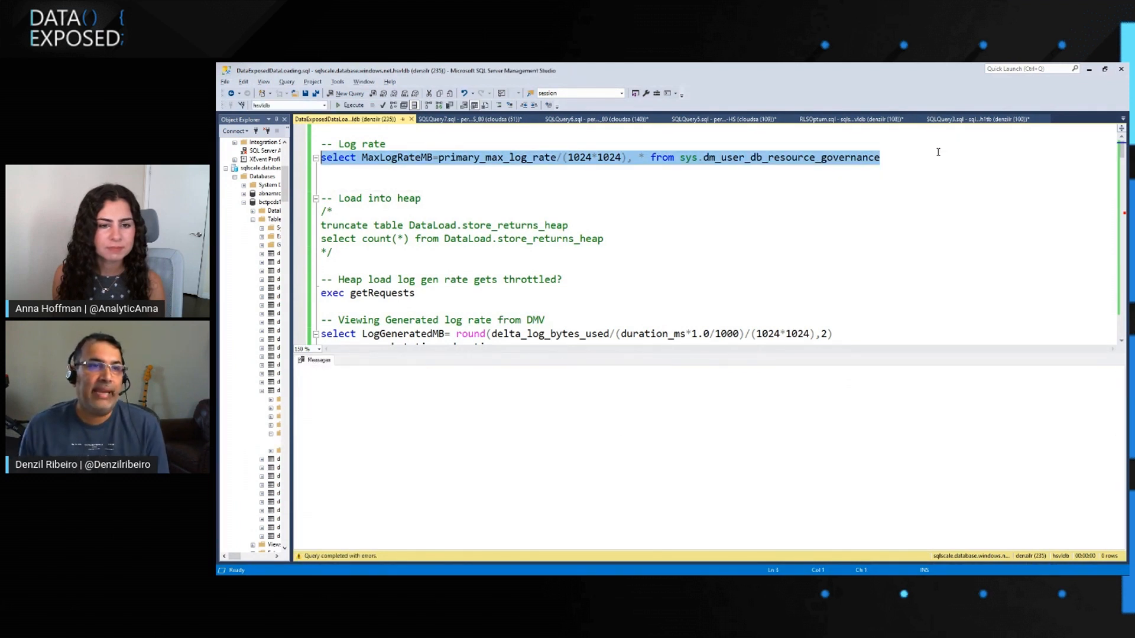
{"action": "left_click", "coordinate": [352, 105]}
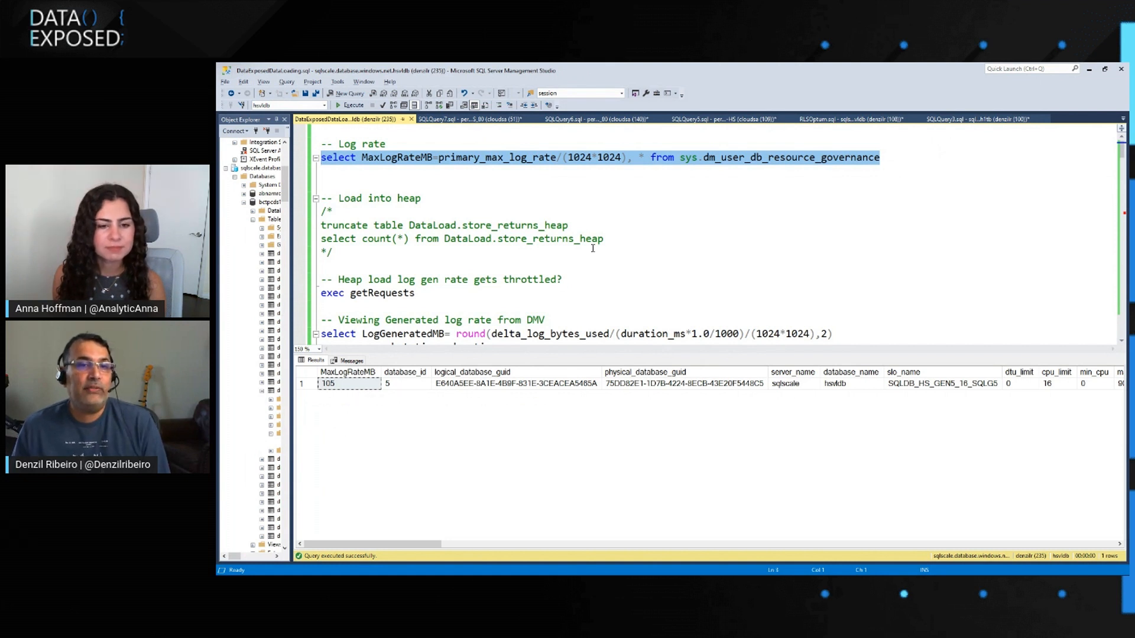
{"action": "scroll", "scroll_direction": "down", "scroll_amount": 3}
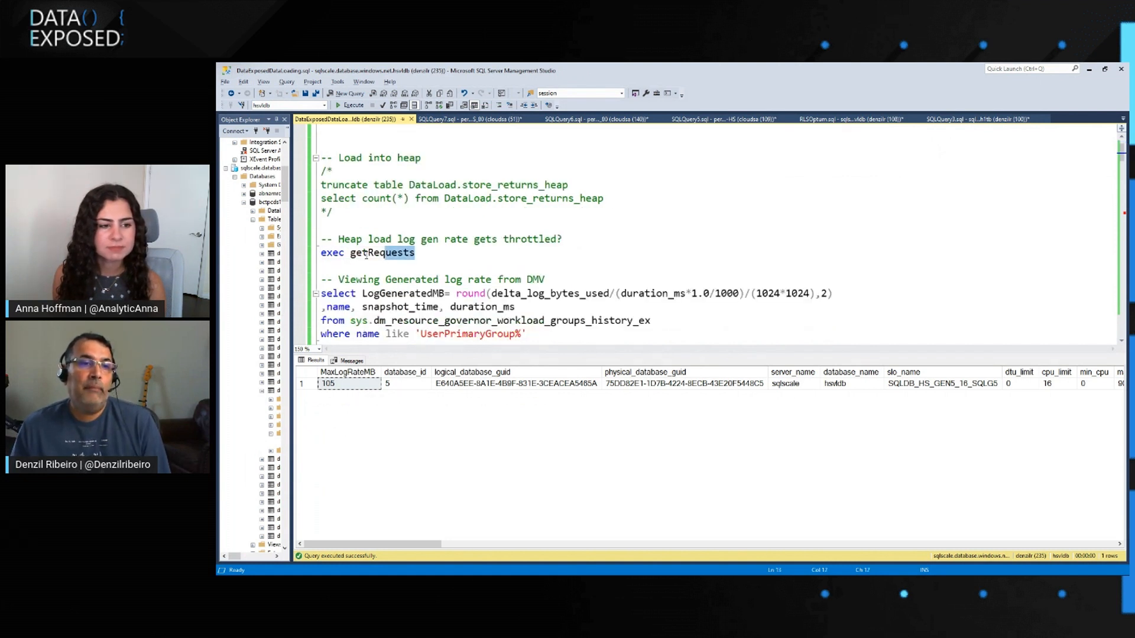
Execute getRequests and highlight the LOG_RATE_GOVERNOR wait types in the results
{"action": "left_click", "coordinate": [351, 105]}
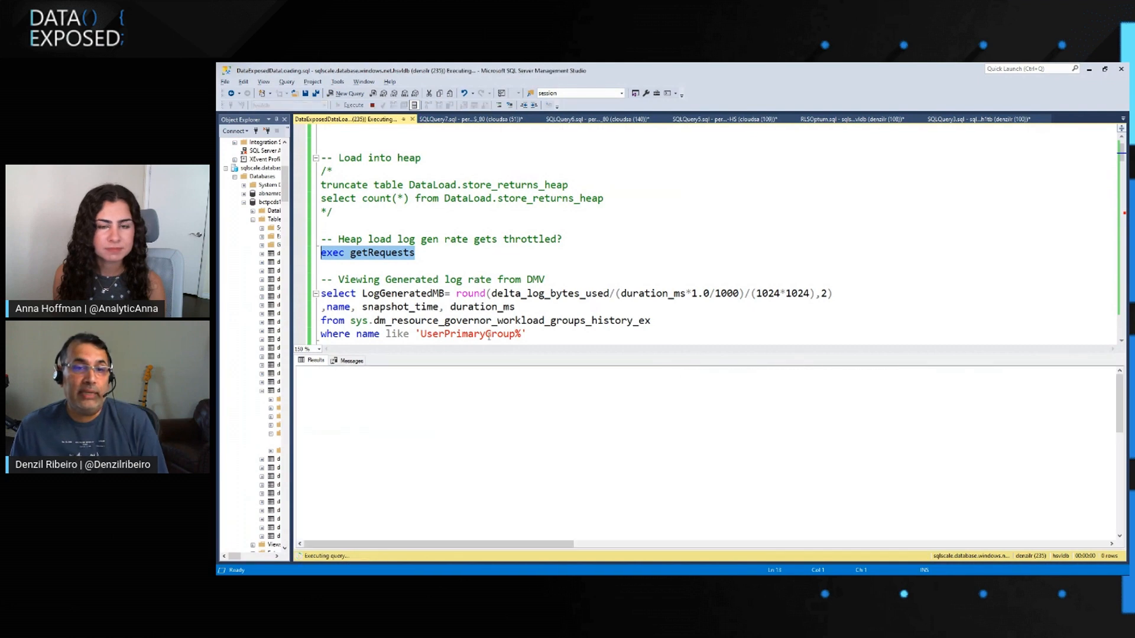
{"action": "left_click", "coordinate": [351, 105]}
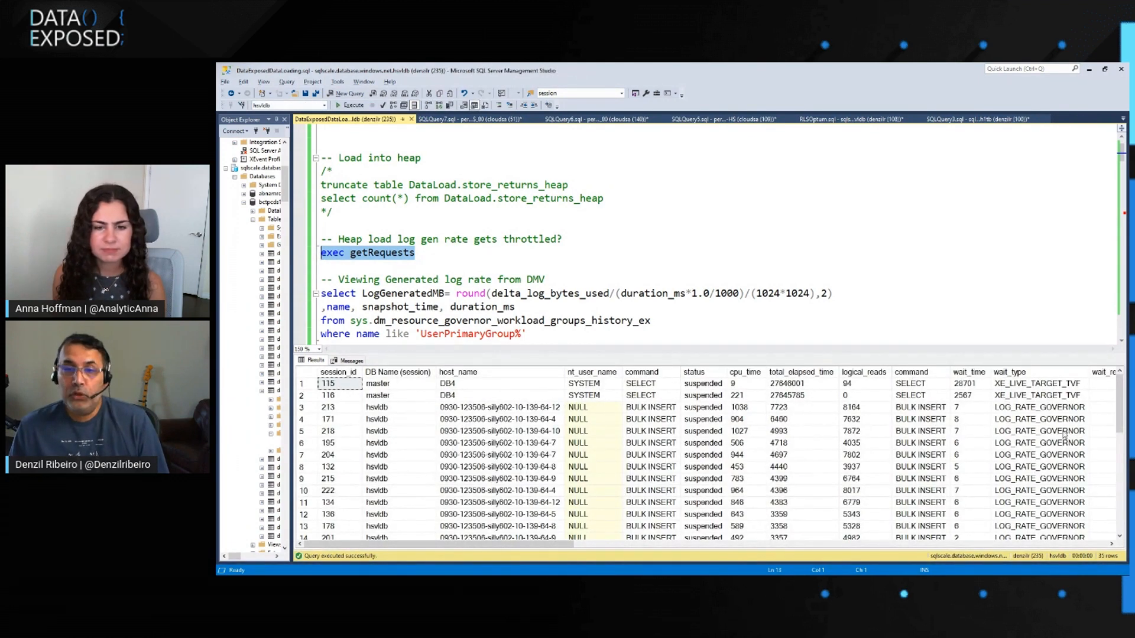
{"action": "scroll", "scroll_direction": "down", "scroll_amount": 3}
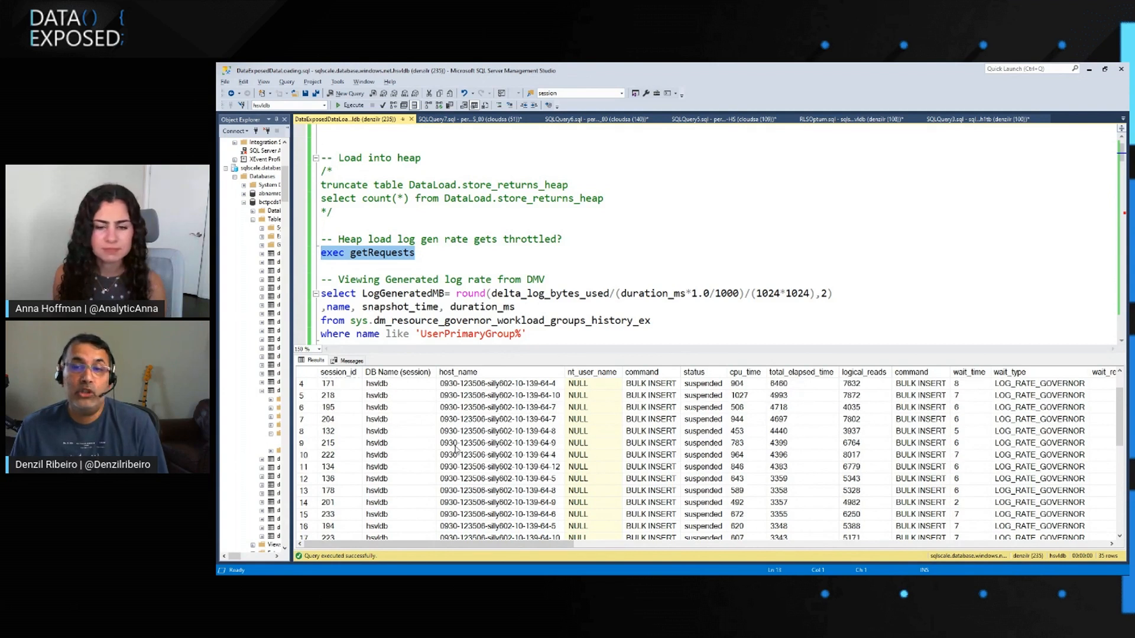
{"action": "left_click", "coordinate": [1039, 383]}
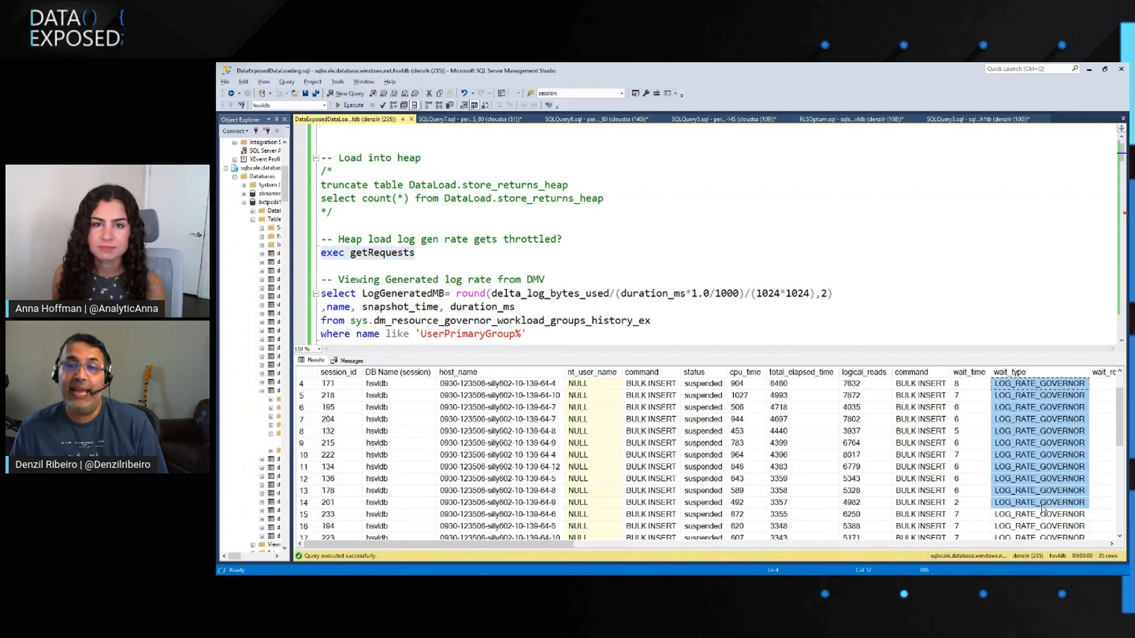
{"action": "mouse_move", "coordinate": [789, 431]}
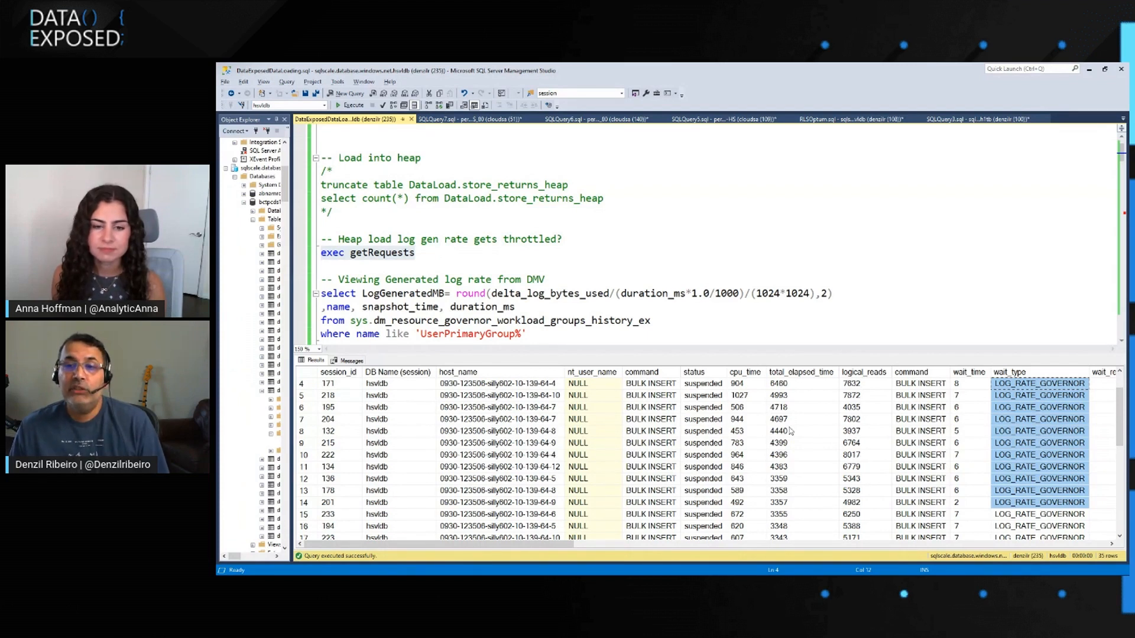
{"action": "scroll", "scroll_direction": "down", "scroll_amount": 3}
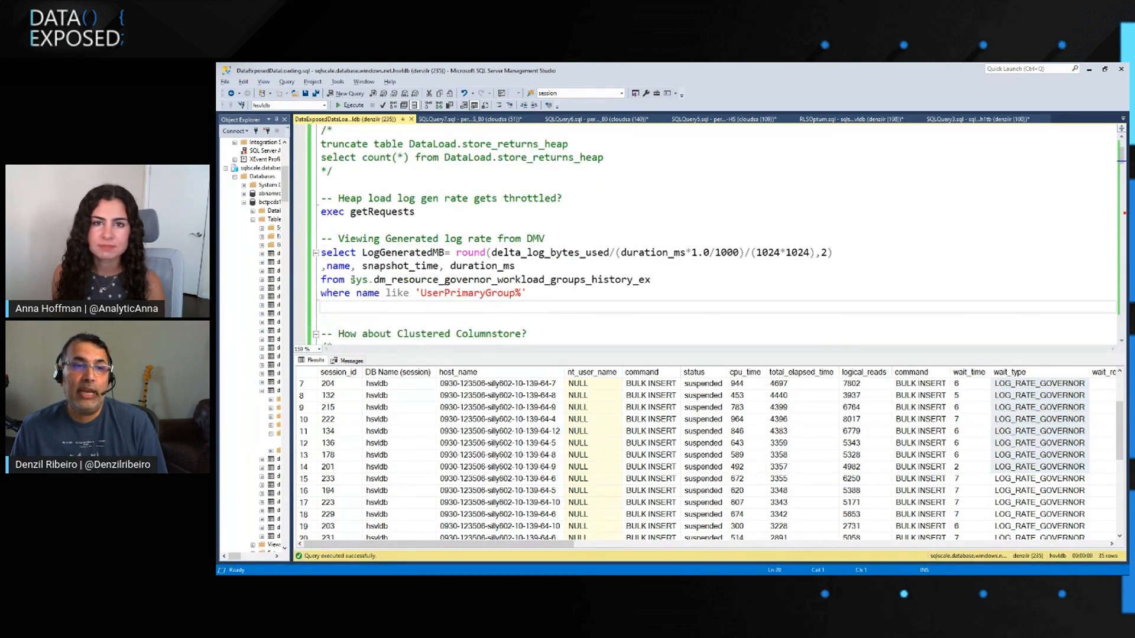
Highlight the workload groups history view and delta_log_bytes_used, then run the LogGeneratedMB query
{"action": "double_click", "coordinate": [500, 280]}
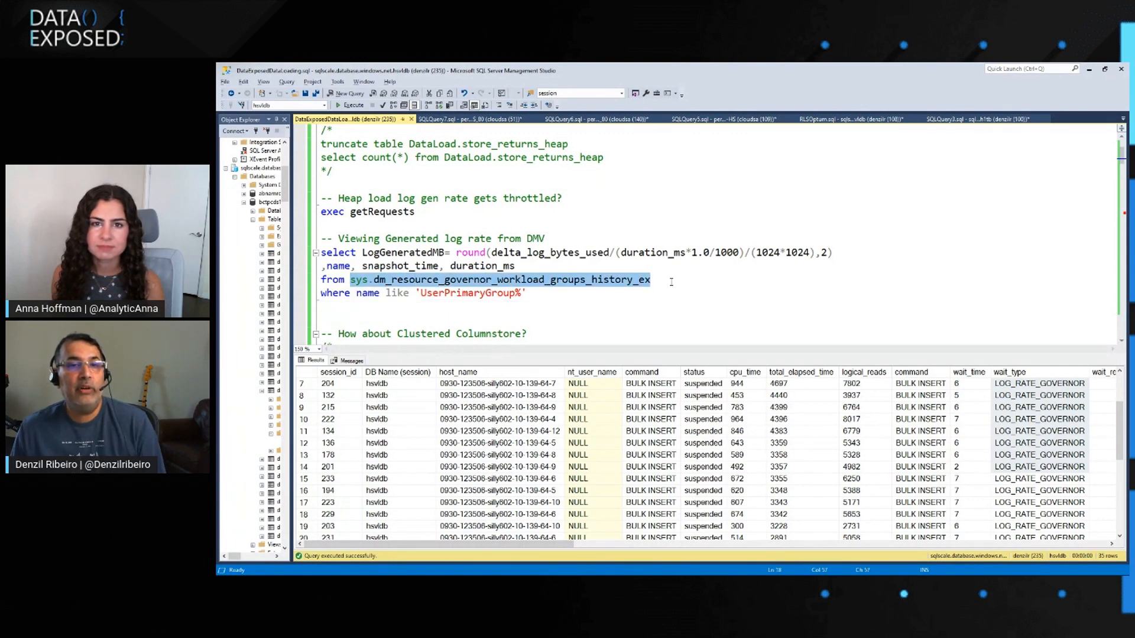
{"action": "left_click", "coordinate": [548, 252]}
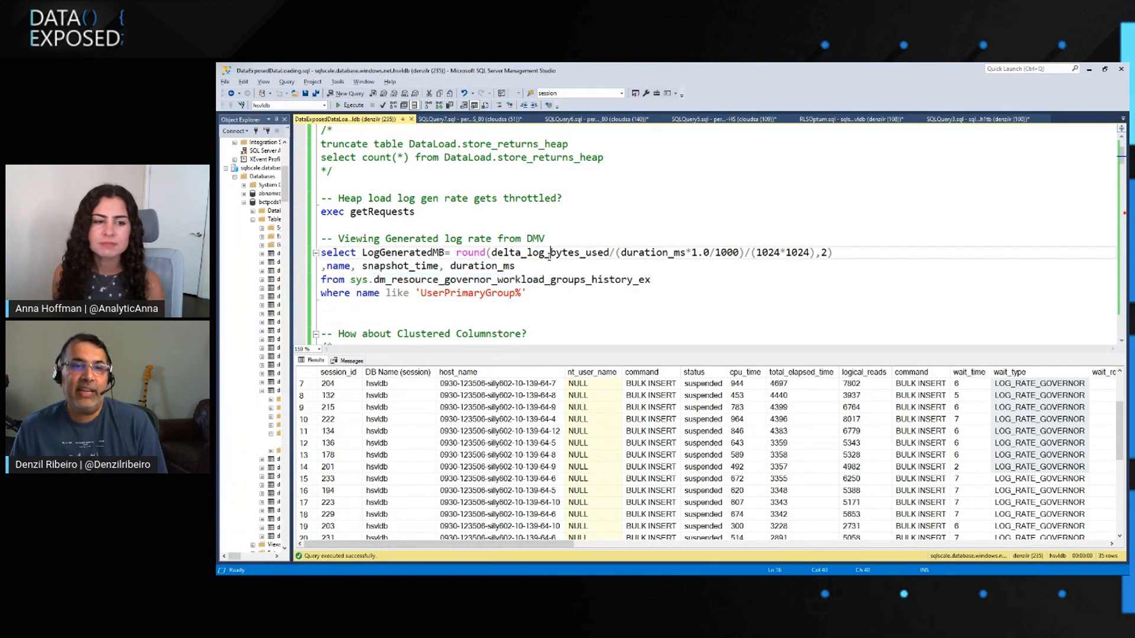
{"action": "double_click", "coordinate": [549, 252]}
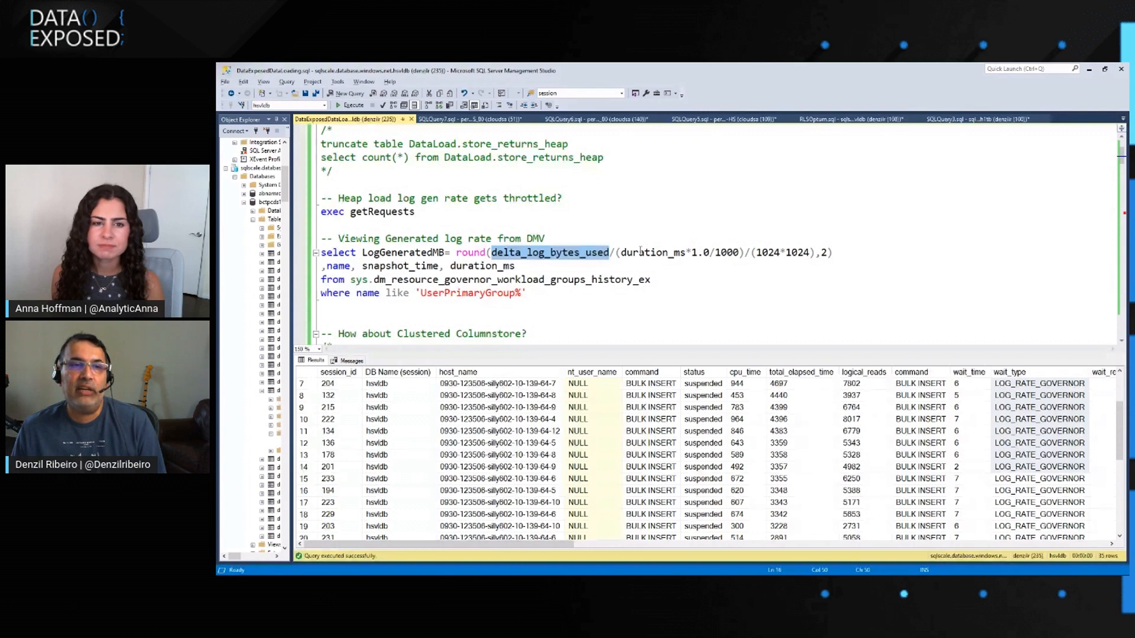
{"action": "left_click", "coordinate": [354, 105]}
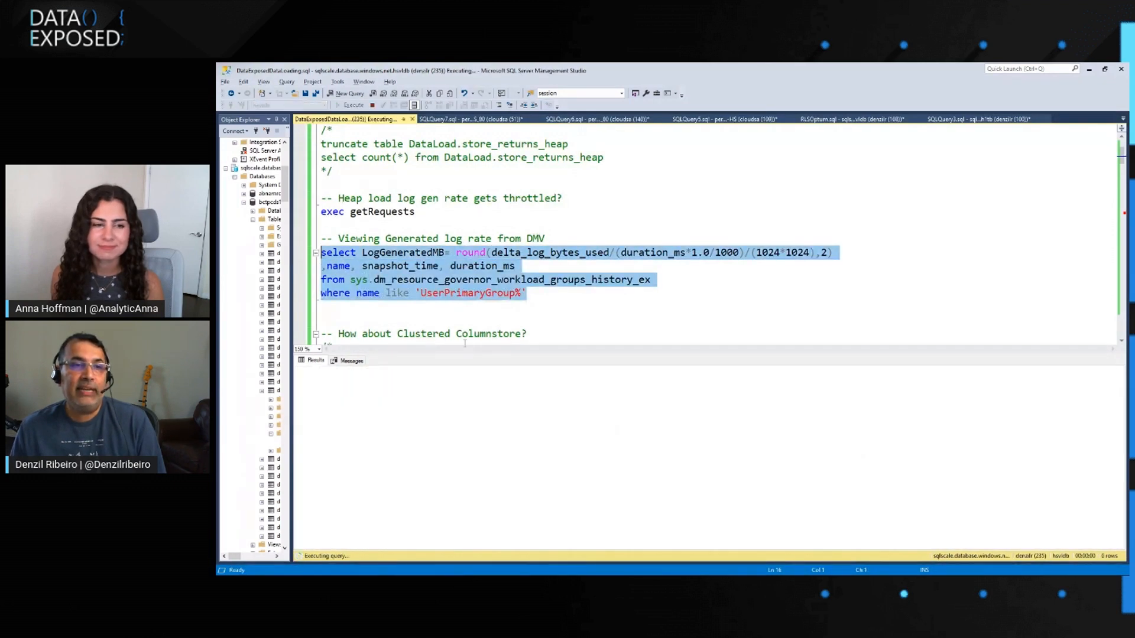
{"action": "left_click", "coordinate": [350, 106]}
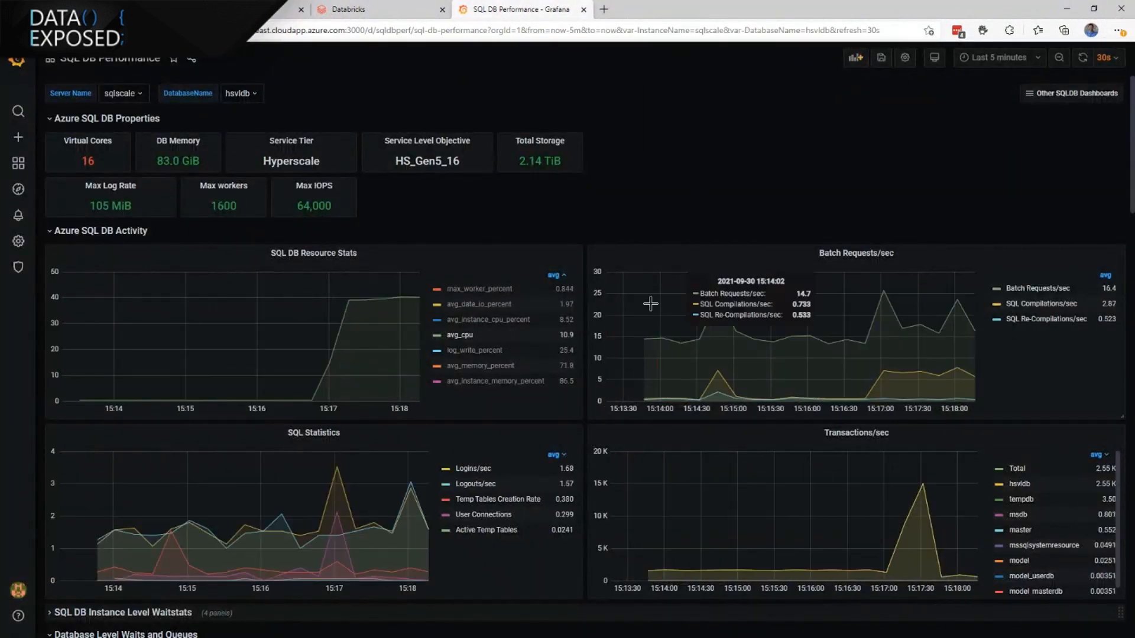
Scroll Grafana to Log Activity, where Log Flushed Bytes/sec plateaus near 105 MiB/s
{"action": "scroll", "scroll_direction": "down", "scroll_amount": 3}
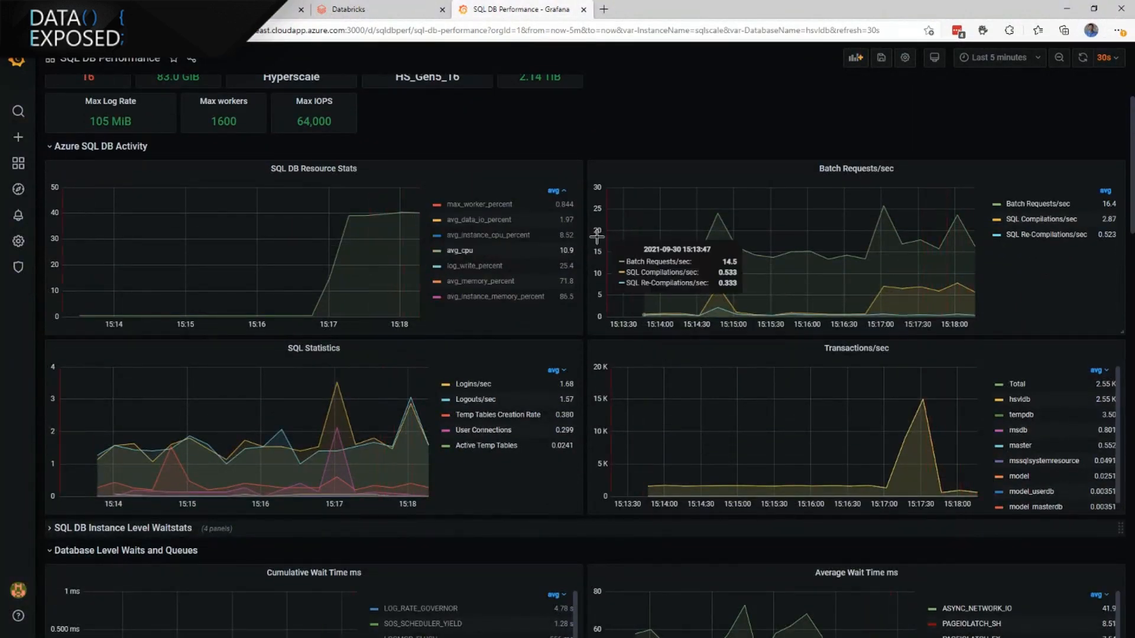
{"action": "scroll", "scroll_direction": "down", "scroll_amount": 3}
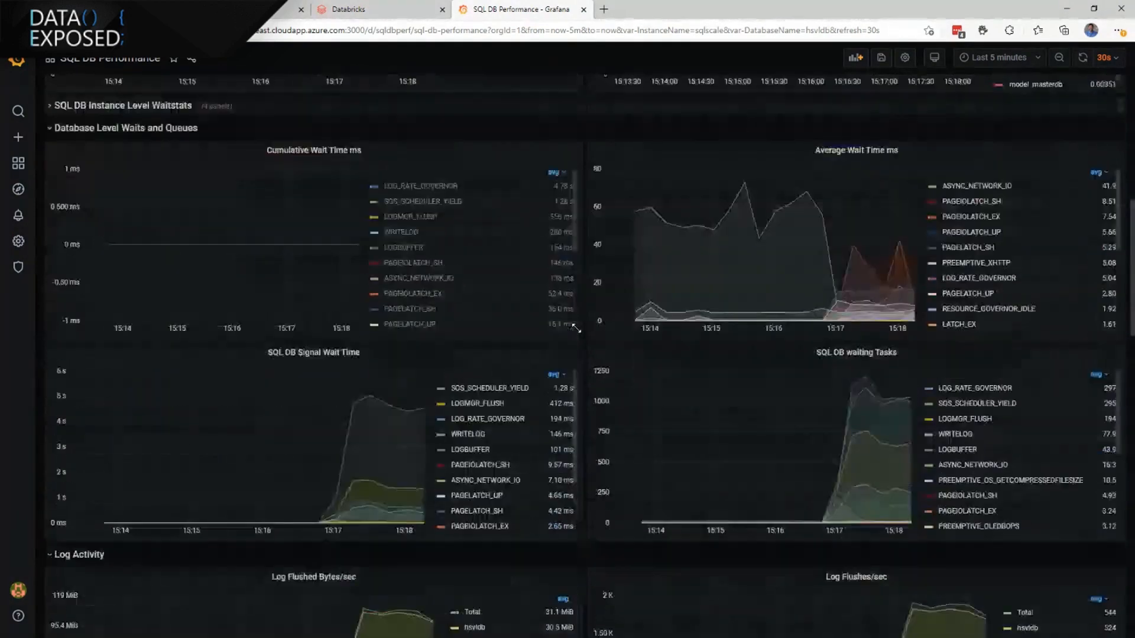
{"action": "scroll", "scroll_direction": "down", "scroll_amount": 3}
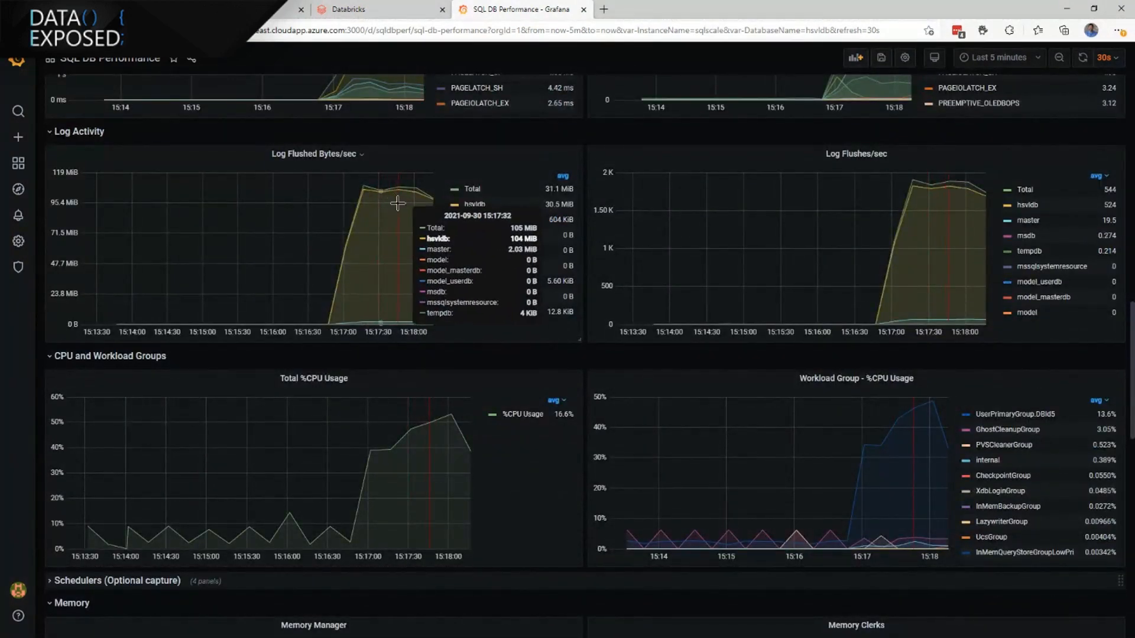
{"action": "mouse_move", "coordinate": [434, 194]}
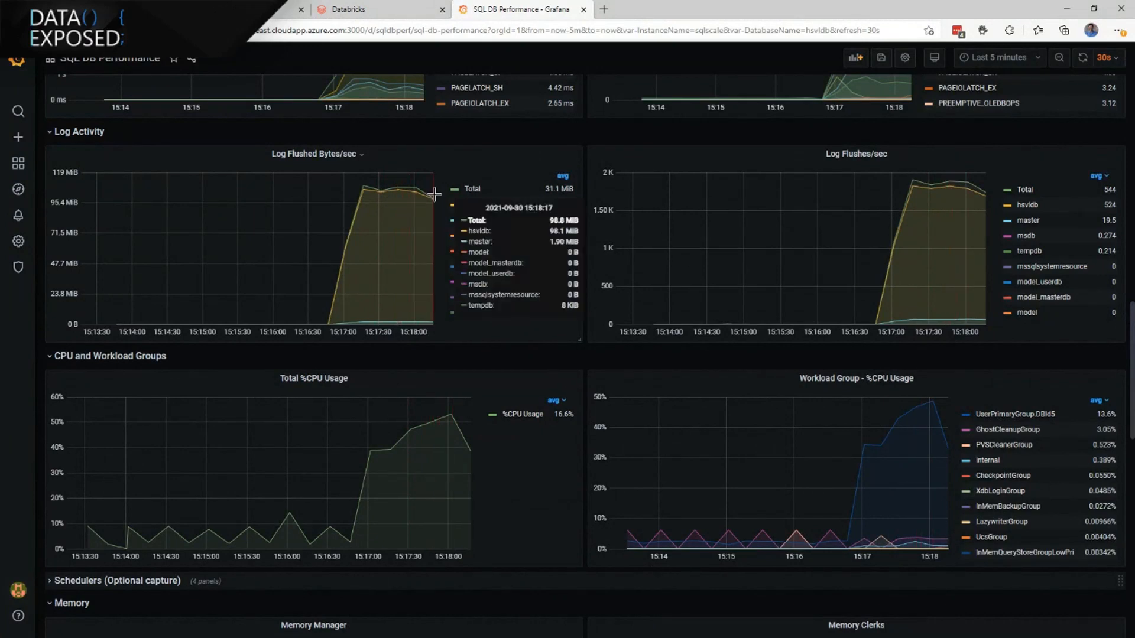
{"action": "mouse_move", "coordinate": [379, 189]}
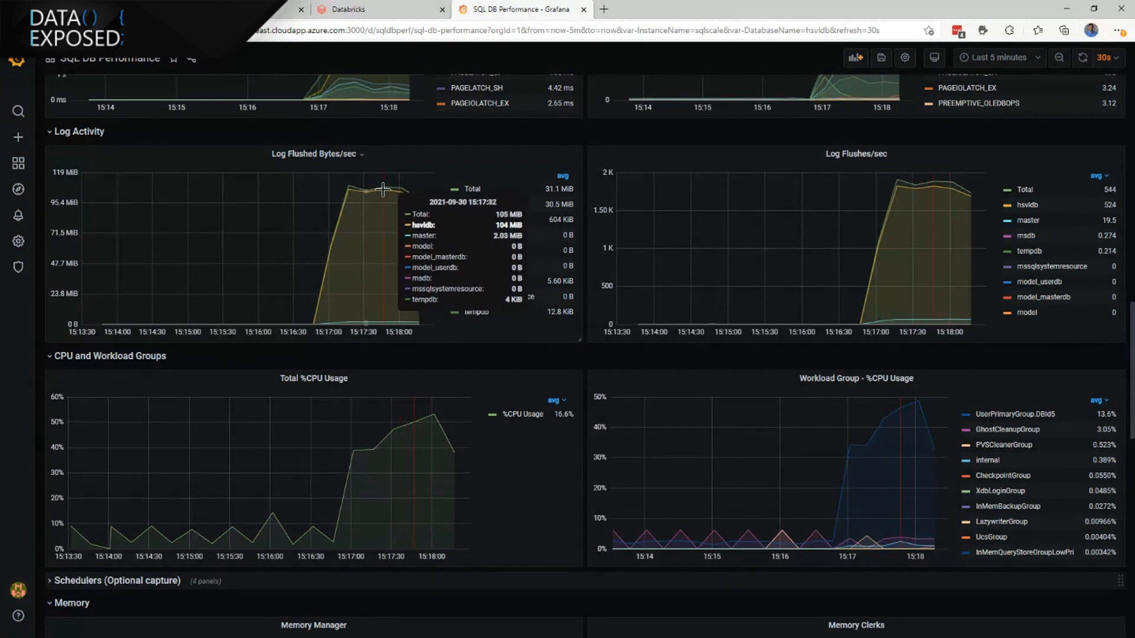
{"action": "mouse_move", "coordinate": [394, 193]}
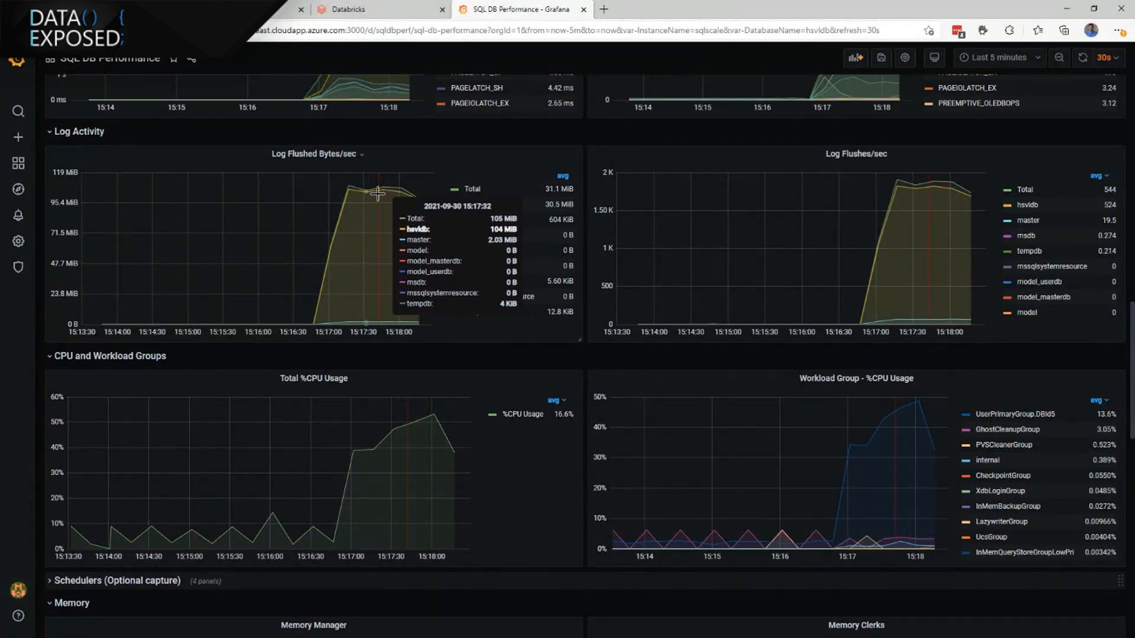
{"action": "mouse_move", "coordinate": [431, 232]}
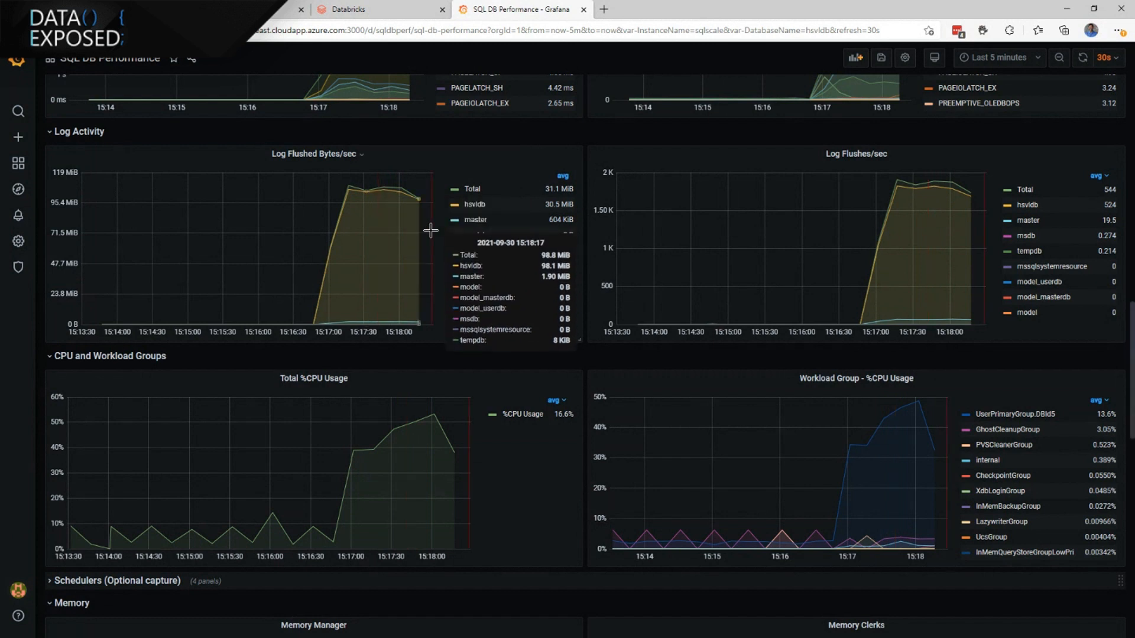
{"action": "left_click", "coordinate": [377, 8]}
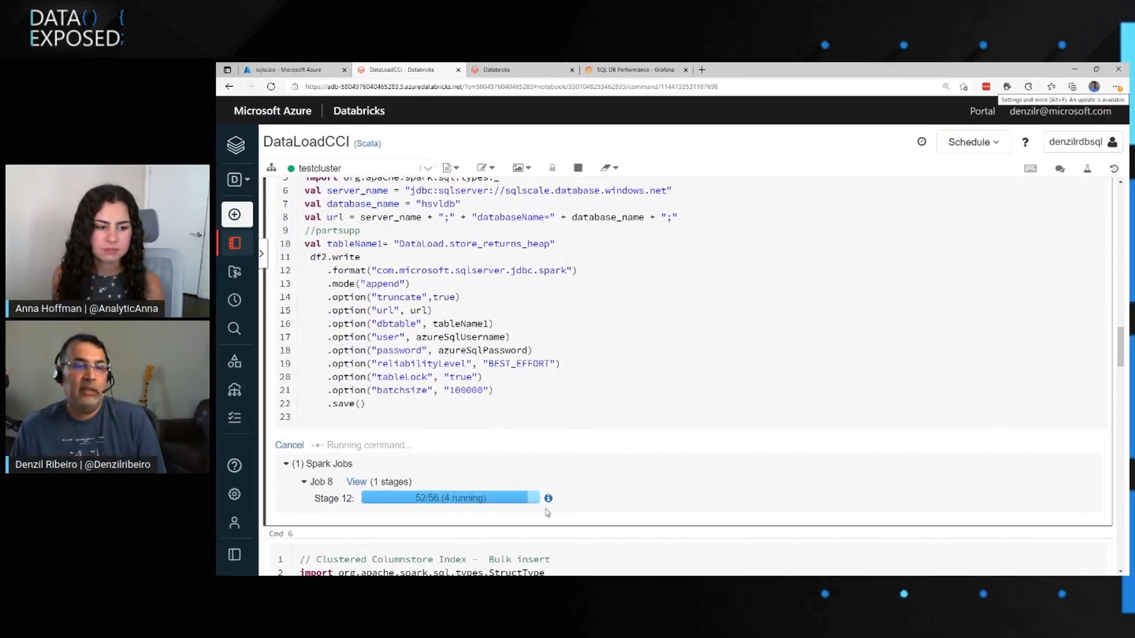
Wait for the heap load to finish 56 tasks in 1.92 minutes, then reach the CCI cell
{"action": "scroll", "scroll_direction": "down", "scroll_amount": 3}
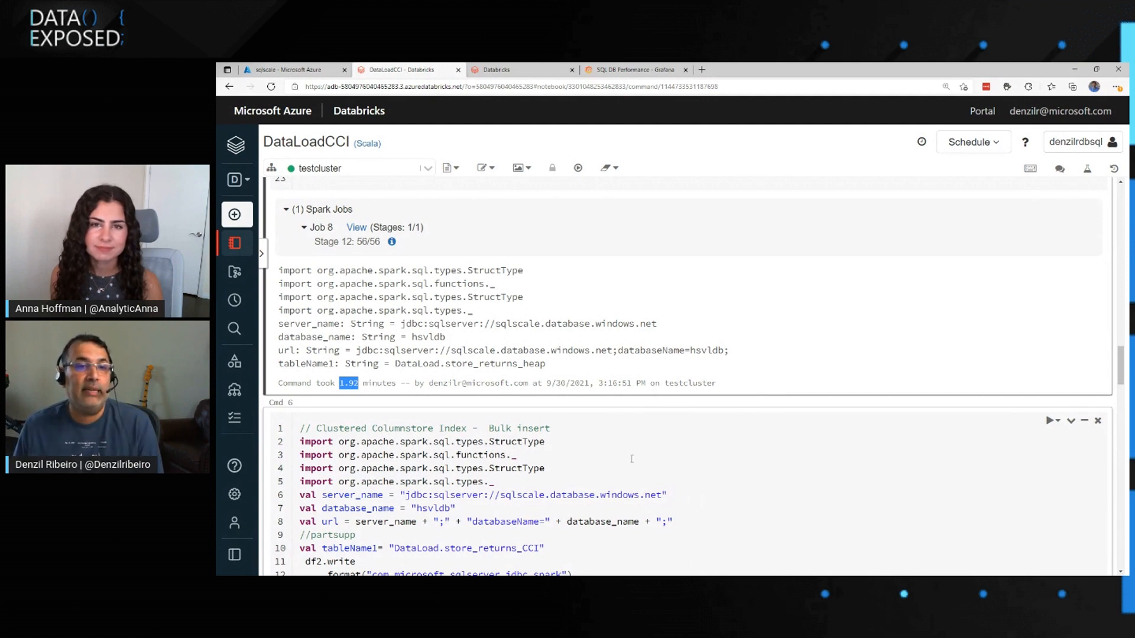
{"action": "scroll", "scroll_direction": "down", "scroll_amount": 3}
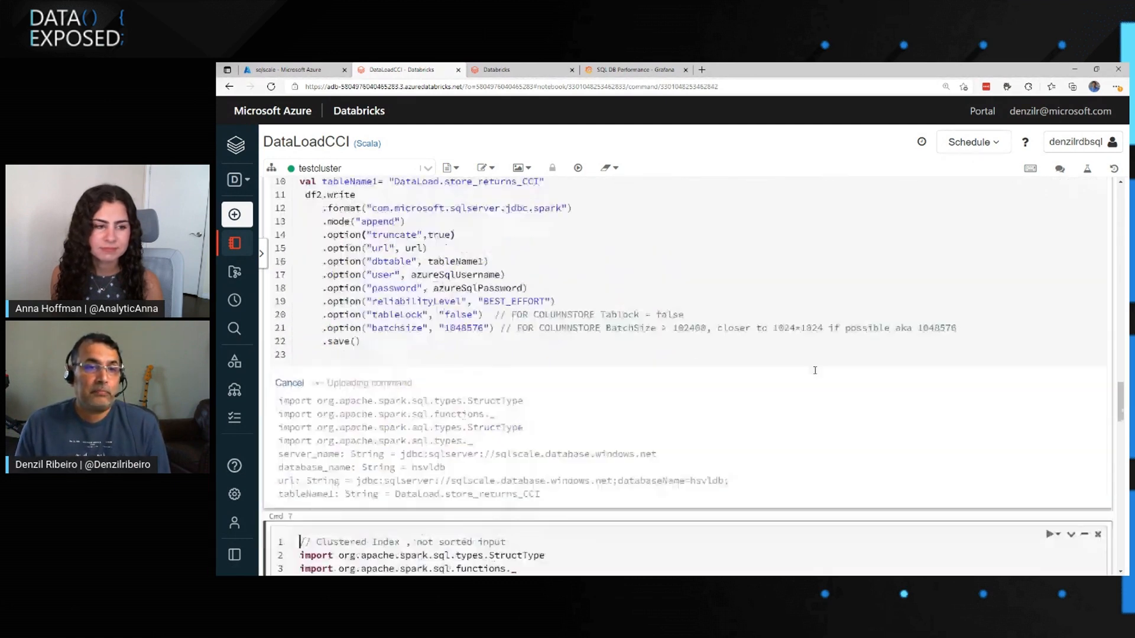
Run the store_returns_CCI load with tableLock false, highlighting batchsize 1048576
{"action": "left_click", "coordinate": [576, 167]}
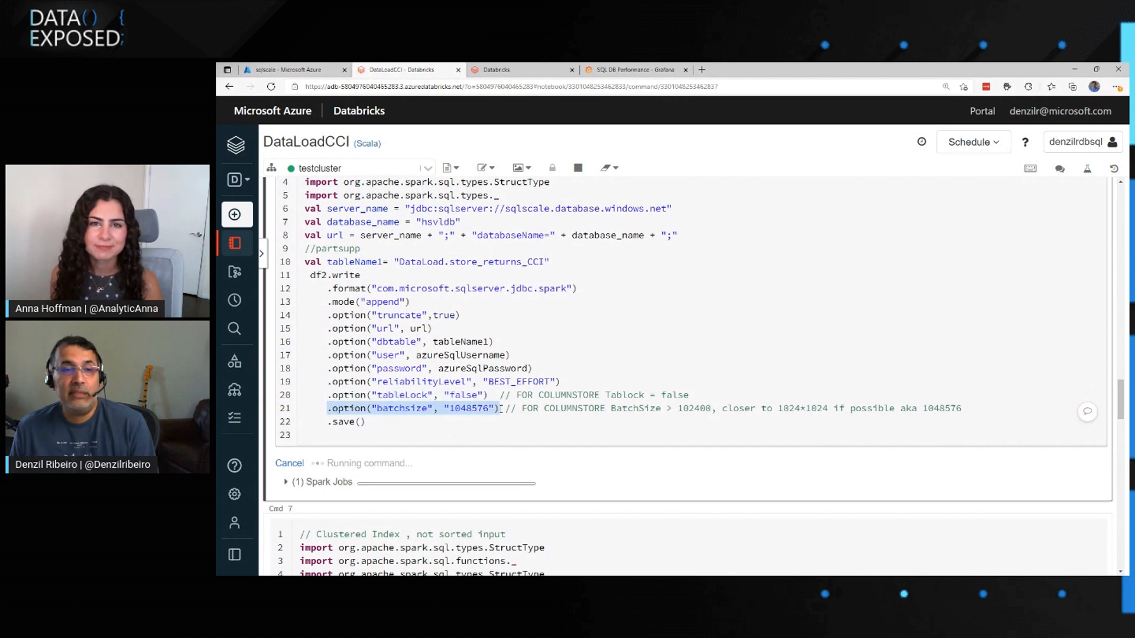
{"action": "left_click", "coordinate": [677, 409]}
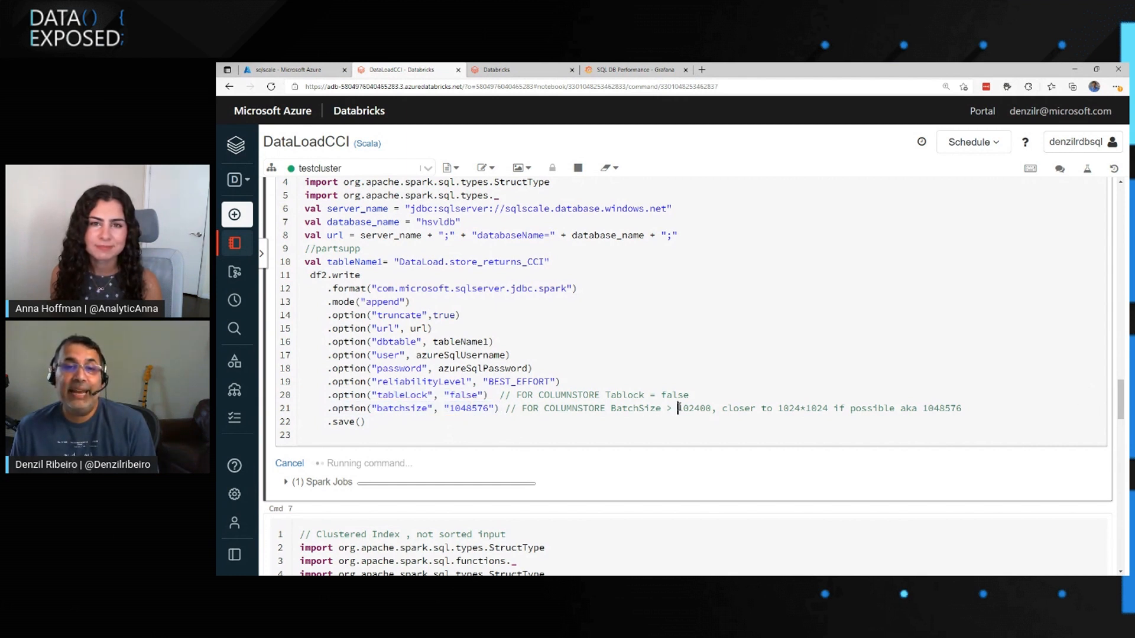
{"action": "double_click", "coordinate": [694, 409]}
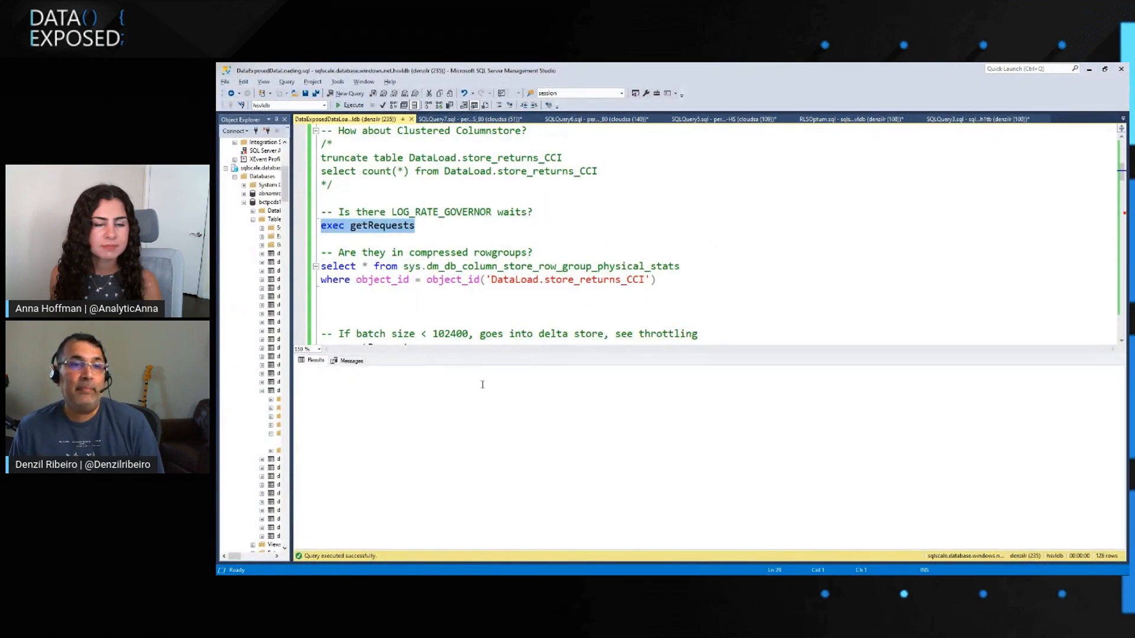
Execute getRequests and scroll through the active bulk-insert sessions on hsvldb
{"action": "left_click", "coordinate": [351, 105]}
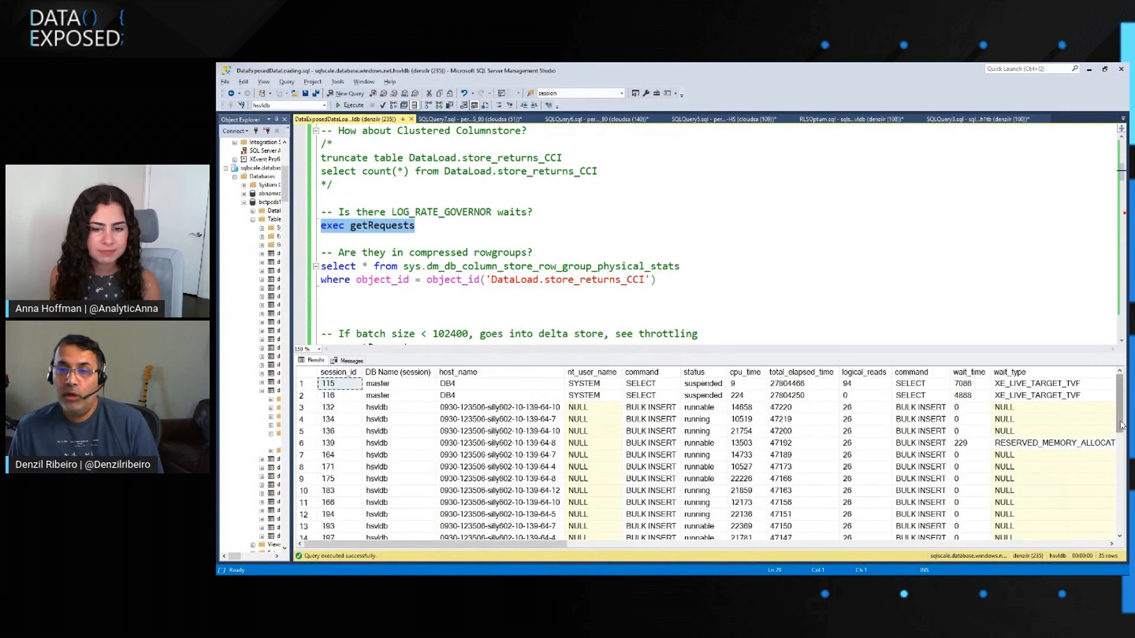
{"action": "scroll", "scroll_direction": "down", "scroll_amount": 3}
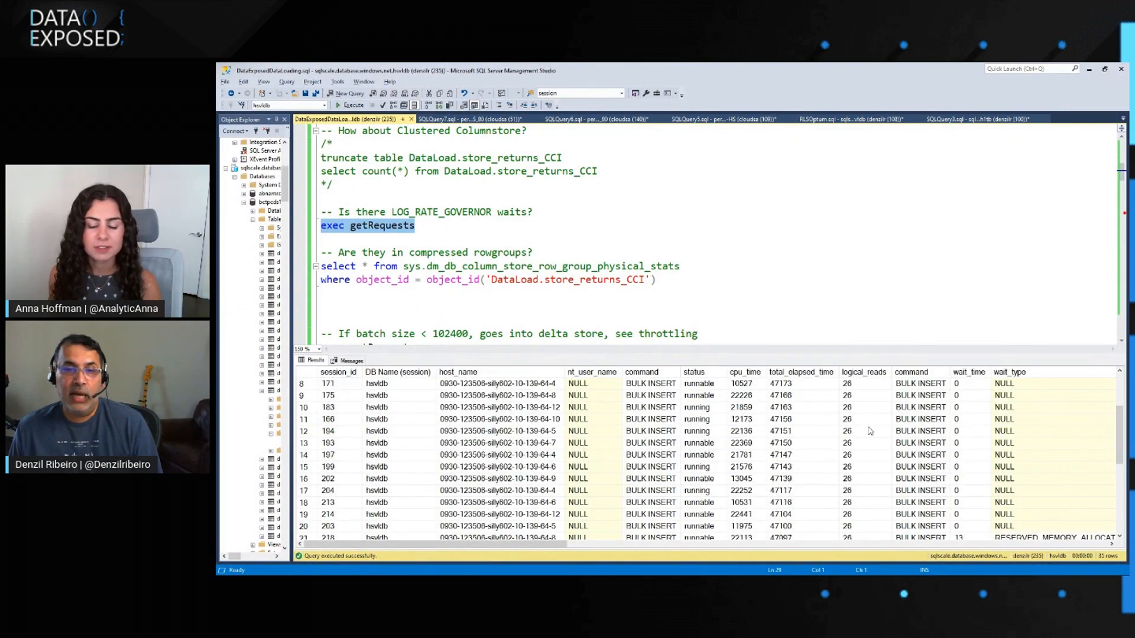
{"action": "mouse_move", "coordinate": [758, 523]}
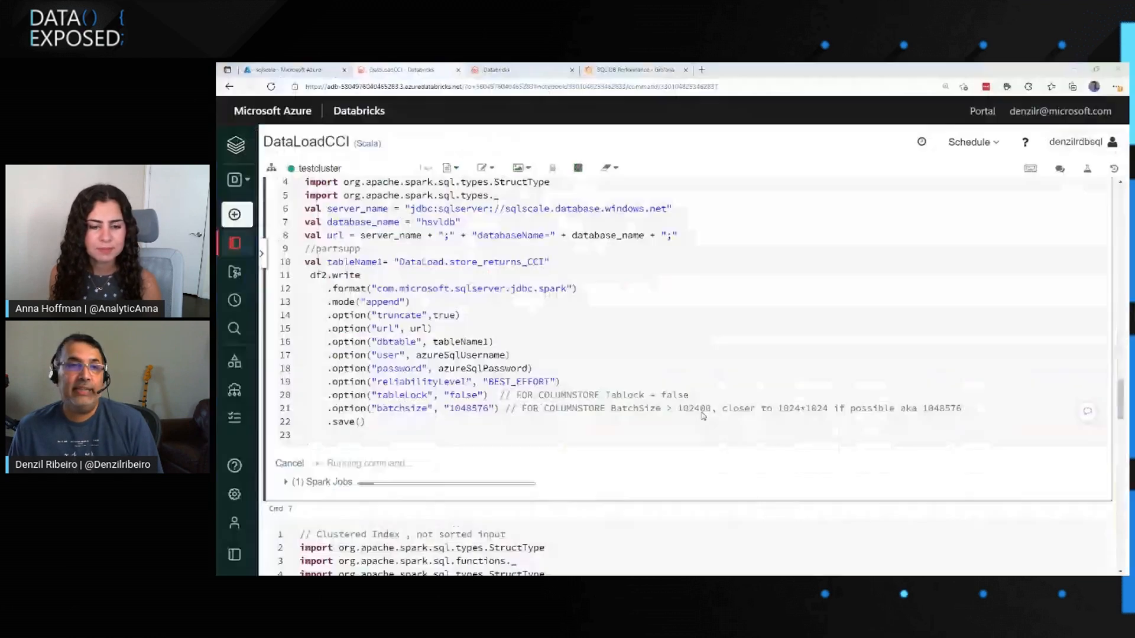
Scroll through the dashboard panels, reviewing resource stats, the second log flush spike and ~90% CPU
{"action": "left_click", "coordinate": [633, 70]}
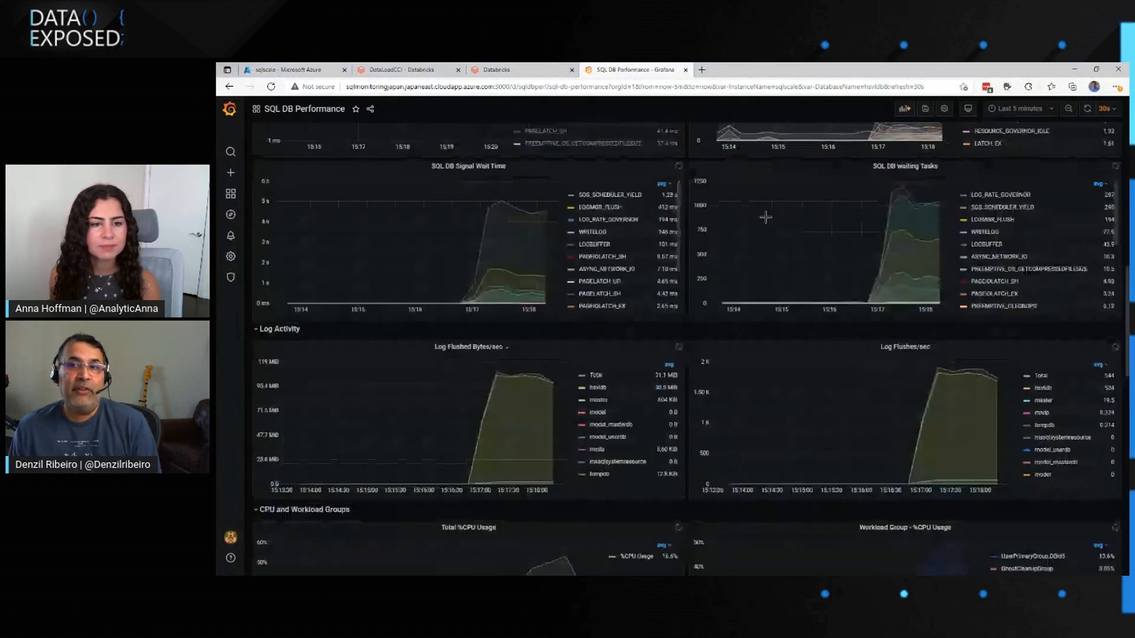
{"action": "scroll", "scroll_direction": "up", "scroll_amount": 3}
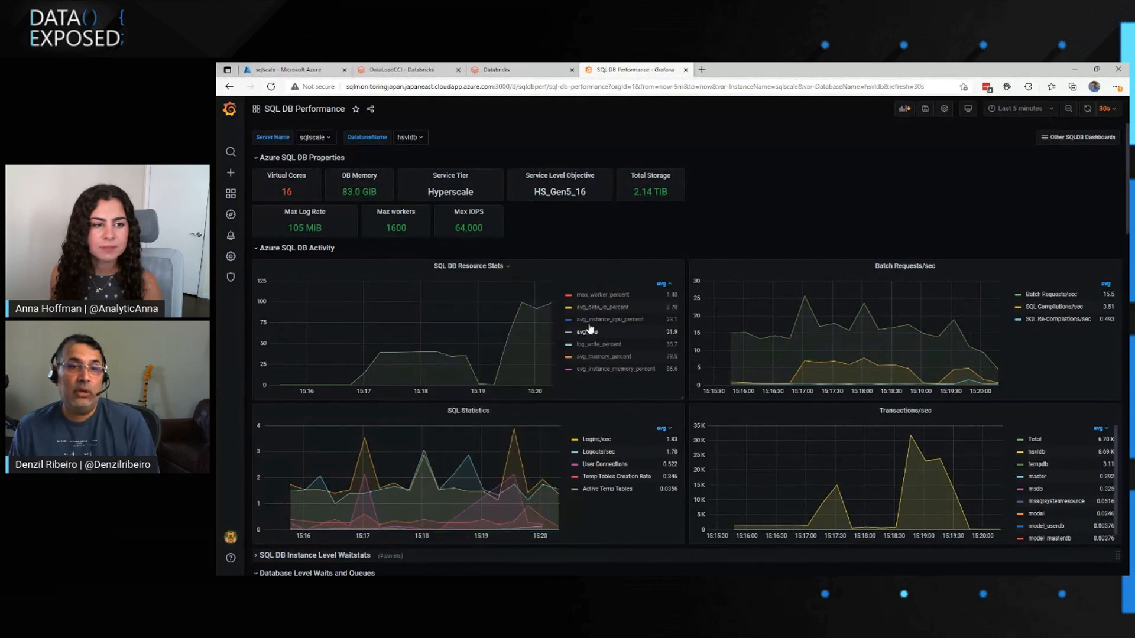
{"action": "mouse_move", "coordinate": [536, 315]}
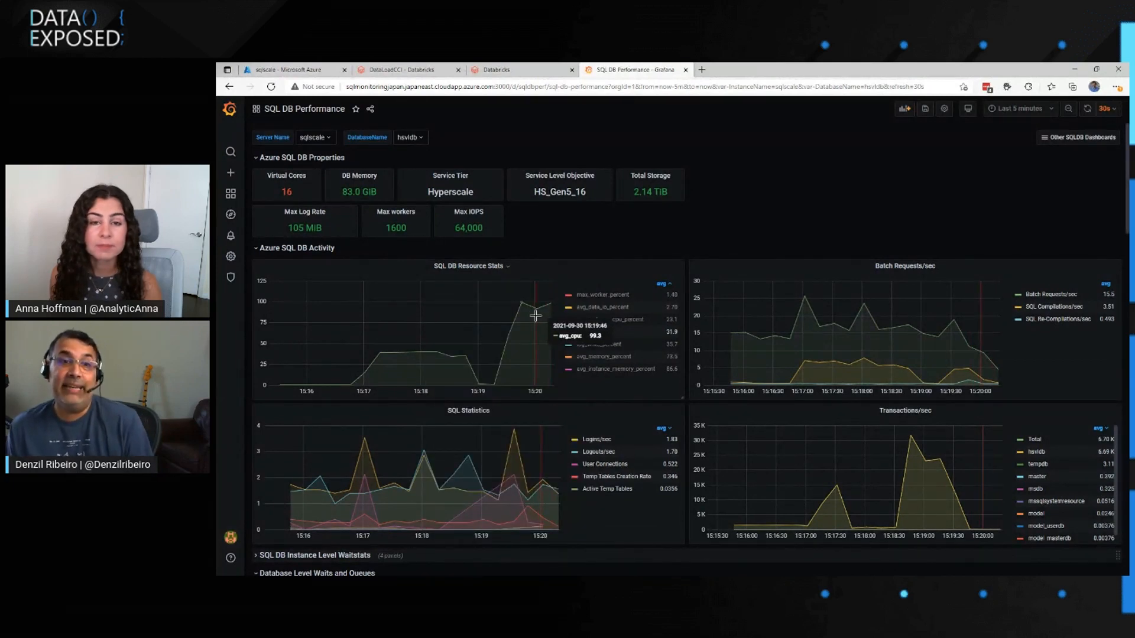
{"action": "mouse_move", "coordinate": [550, 310]}
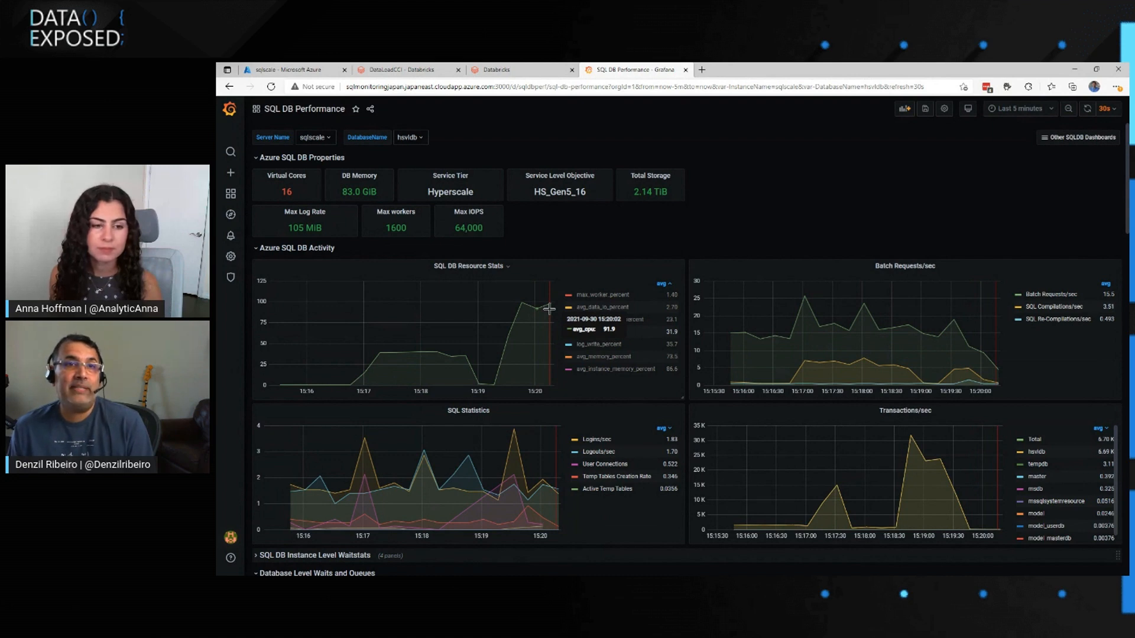
{"action": "mouse_move", "coordinate": [688, 376]}
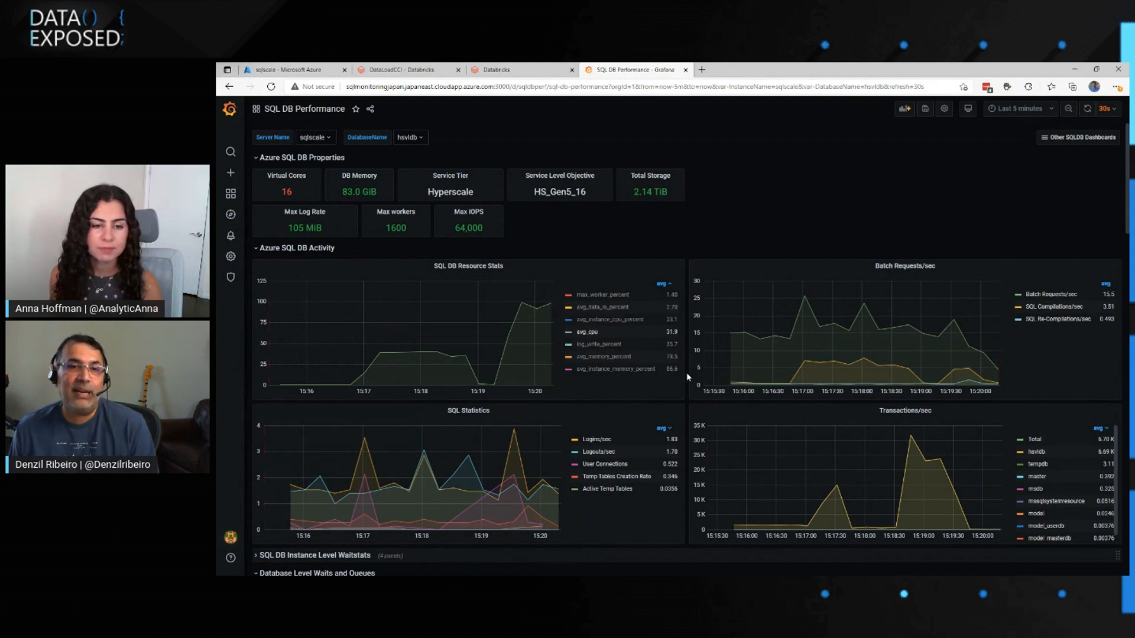
{"action": "scroll", "scroll_direction": "down", "scroll_amount": 3}
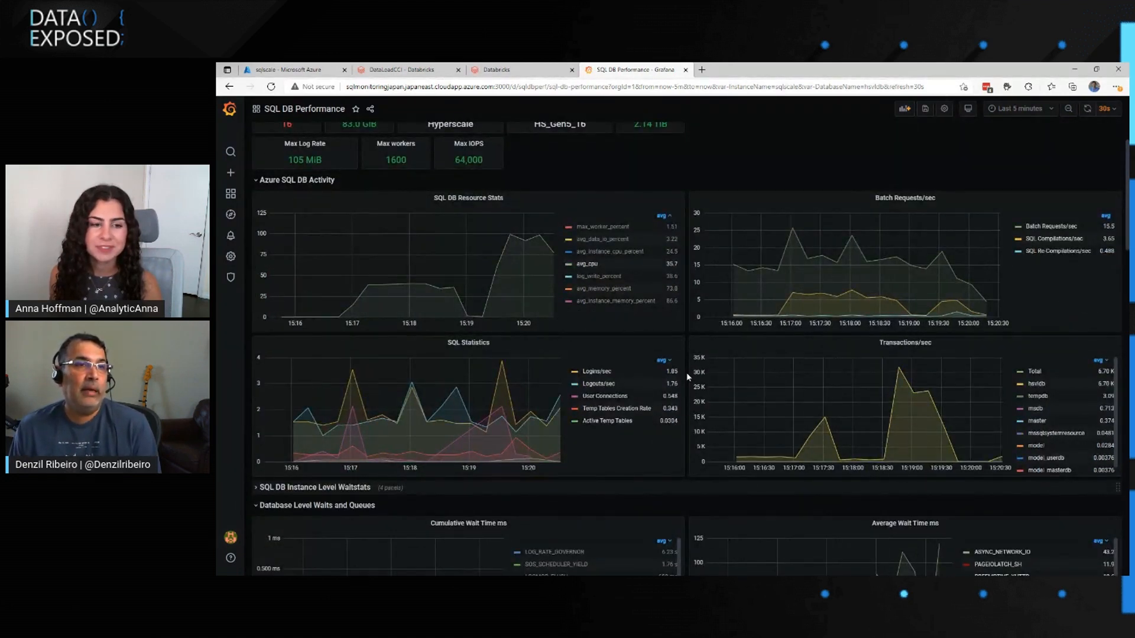
{"action": "scroll", "scroll_direction": "up", "scroll_amount": 3}
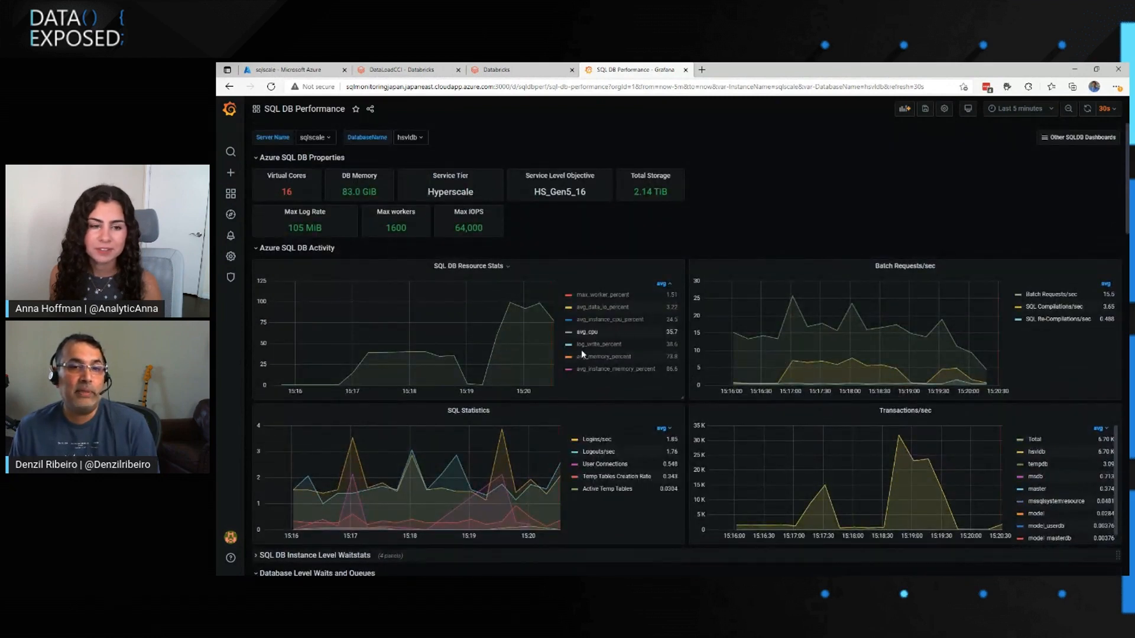
{"action": "mouse_move", "coordinate": [512, 315]}
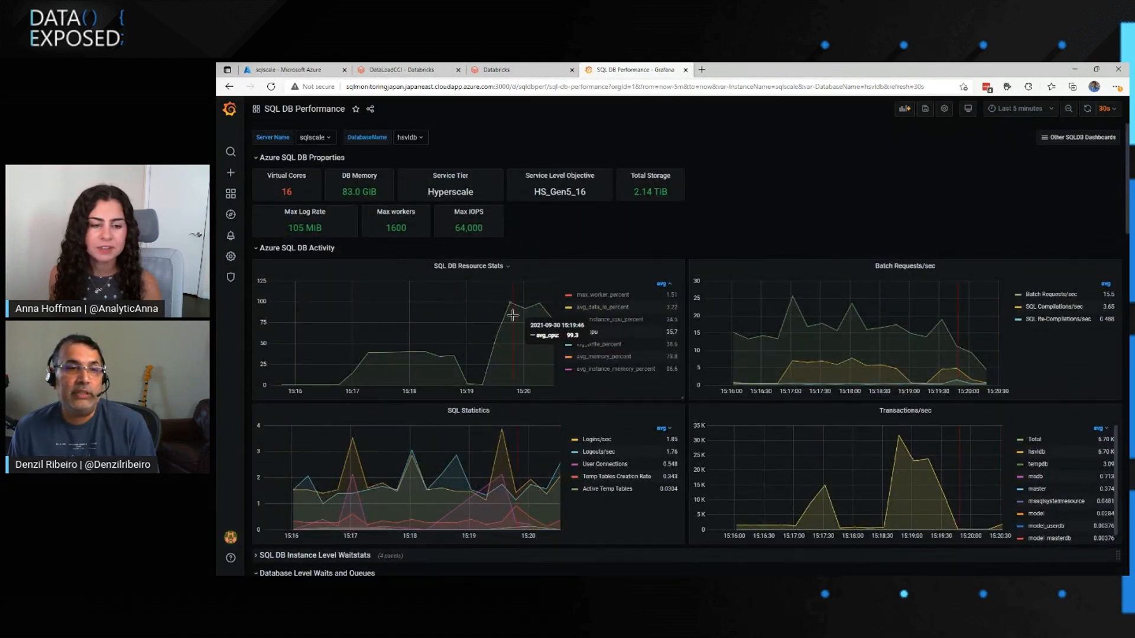
{"action": "mouse_move", "coordinate": [423, 355]}
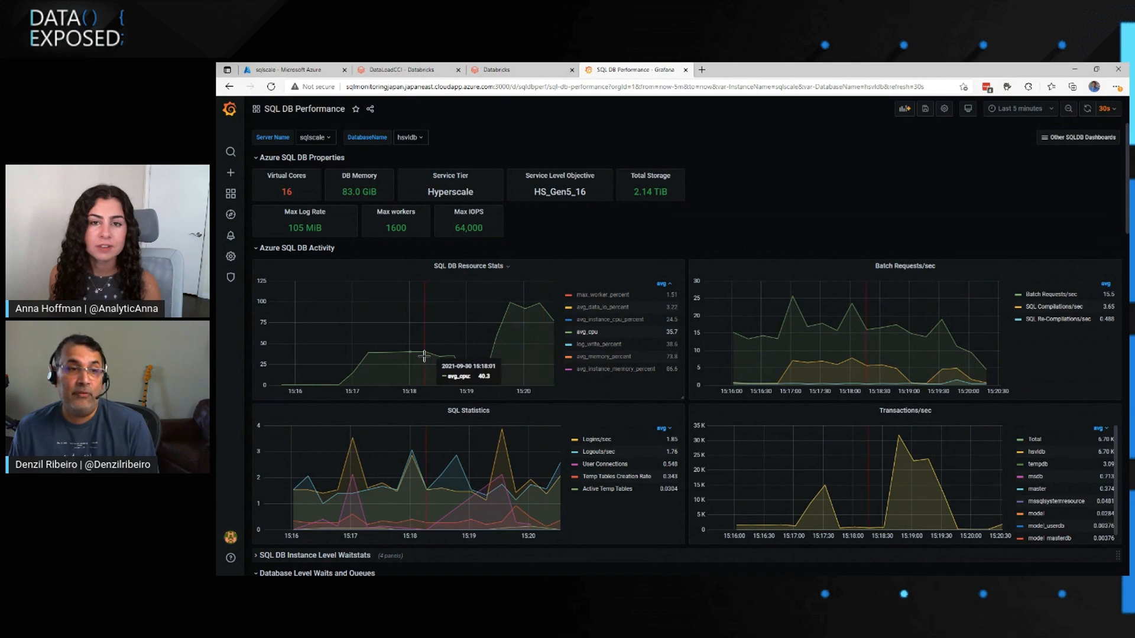
{"action": "scroll", "scroll_direction": "down", "scroll_amount": 3}
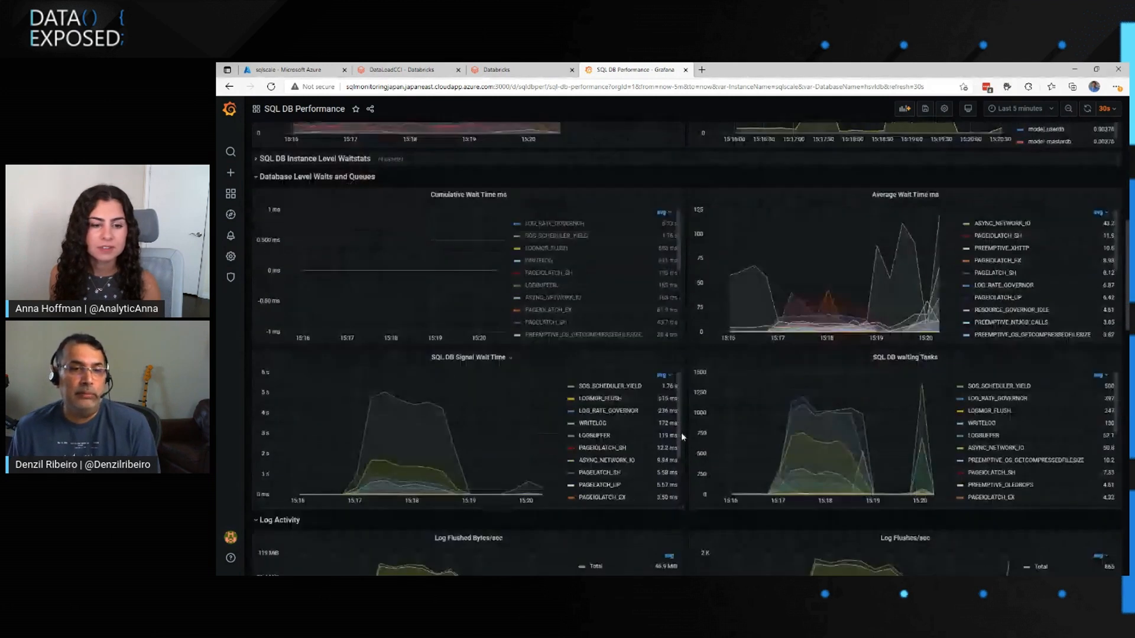
{"action": "scroll", "scroll_direction": "down", "scroll_amount": 3}
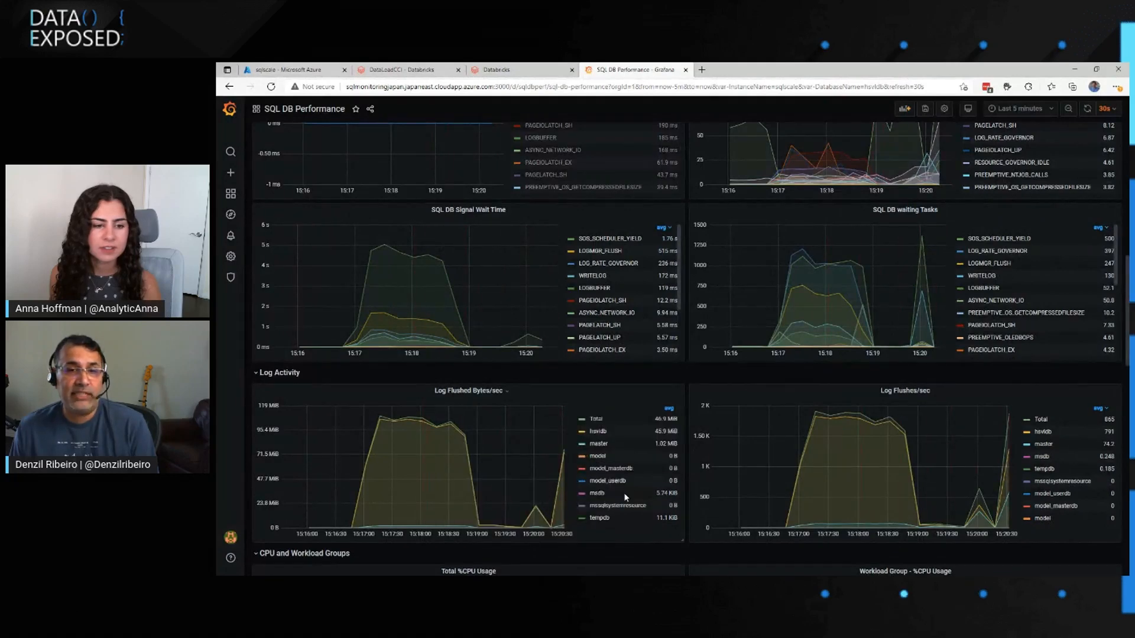
{"action": "scroll", "scroll_direction": "up", "scroll_amount": 3}
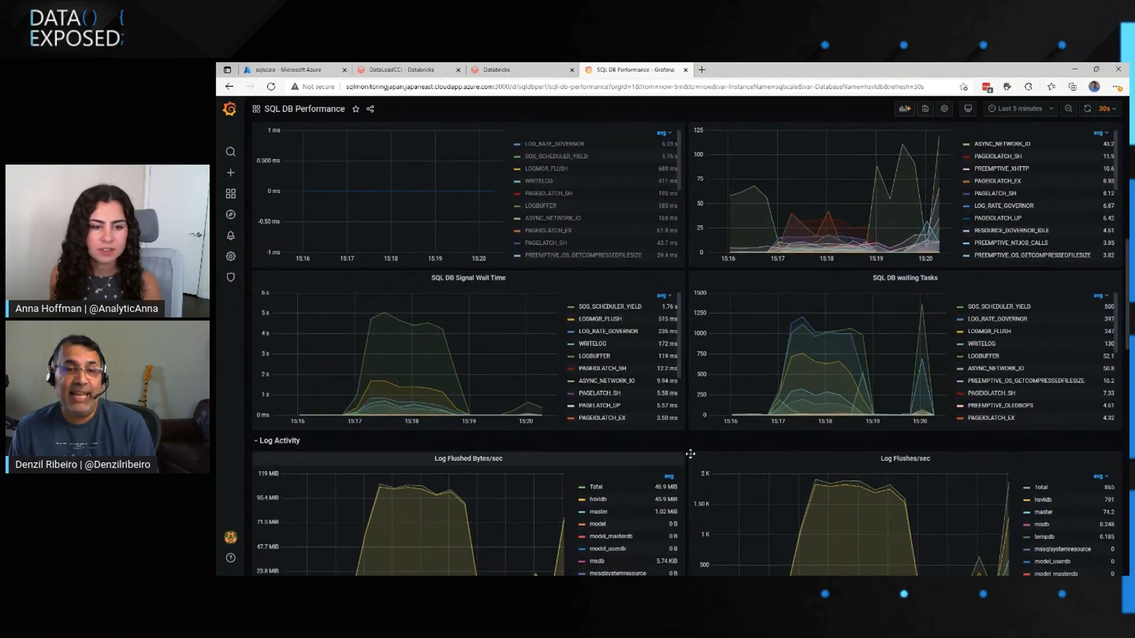
{"action": "scroll", "scroll_direction": "down", "scroll_amount": 3}
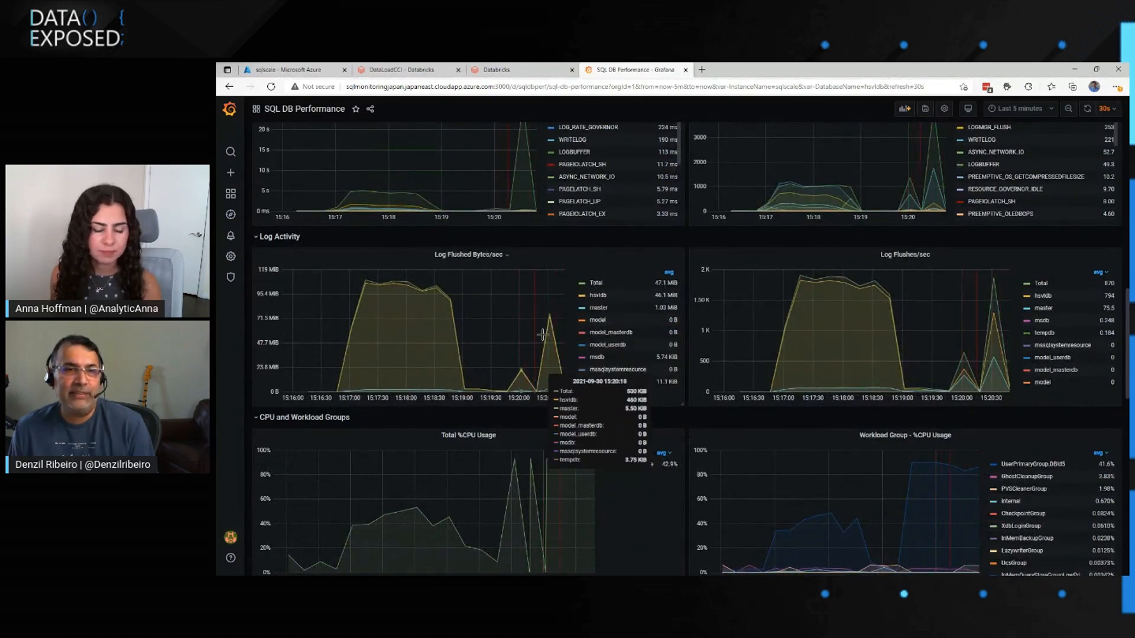
{"action": "mouse_move", "coordinate": [368, 286]}
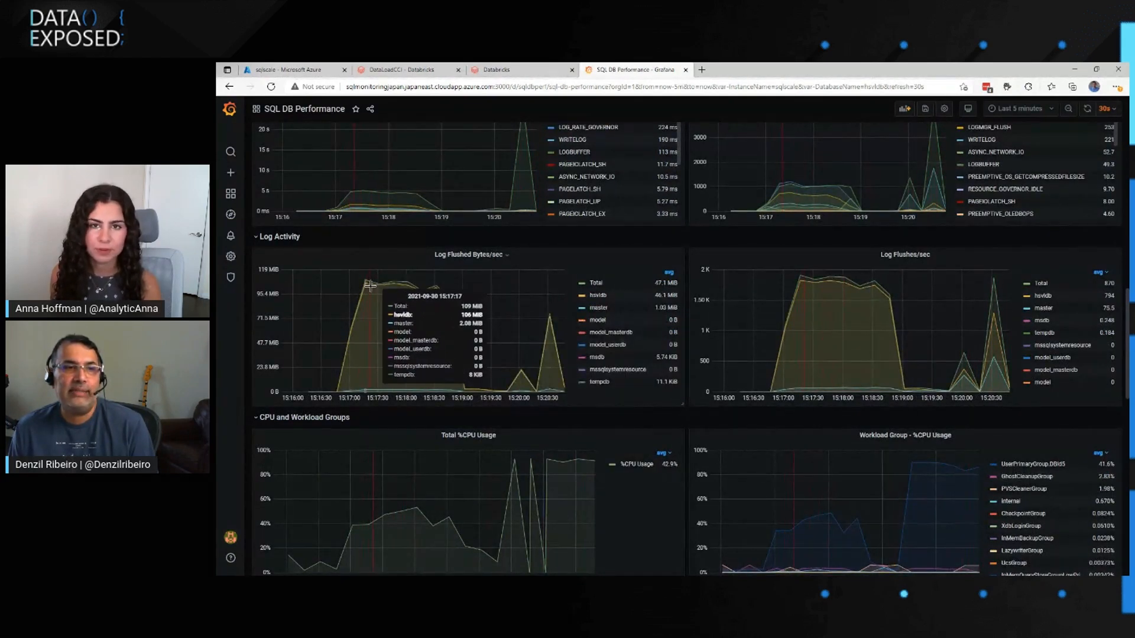
{"action": "mouse_move", "coordinate": [664, 316]}
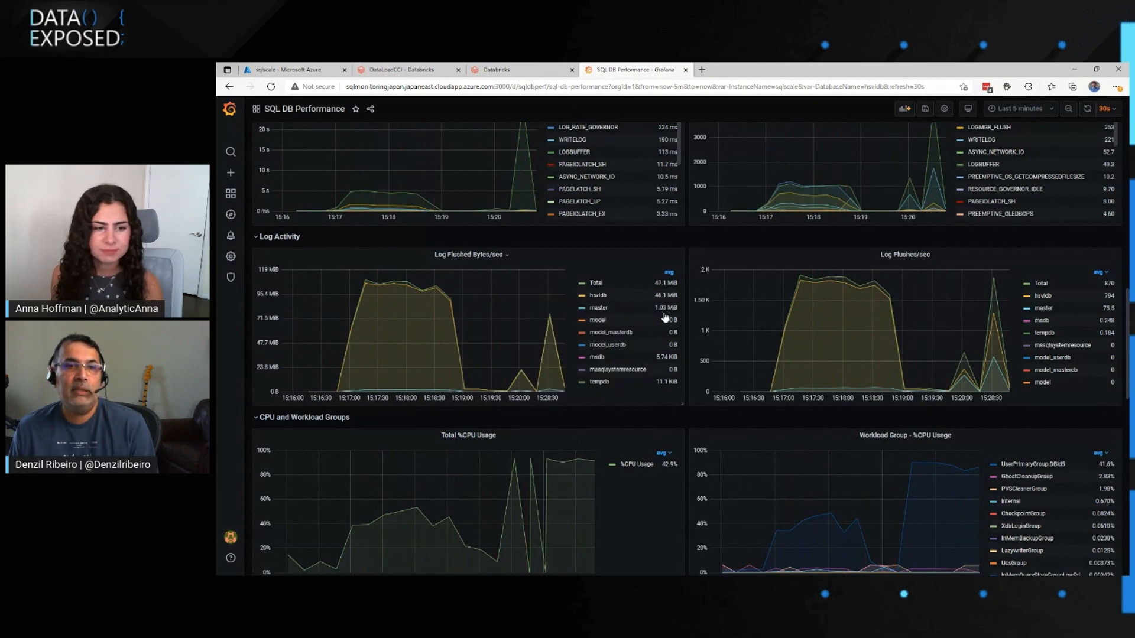
{"action": "scroll", "scroll_direction": "down", "scroll_amount": 3}
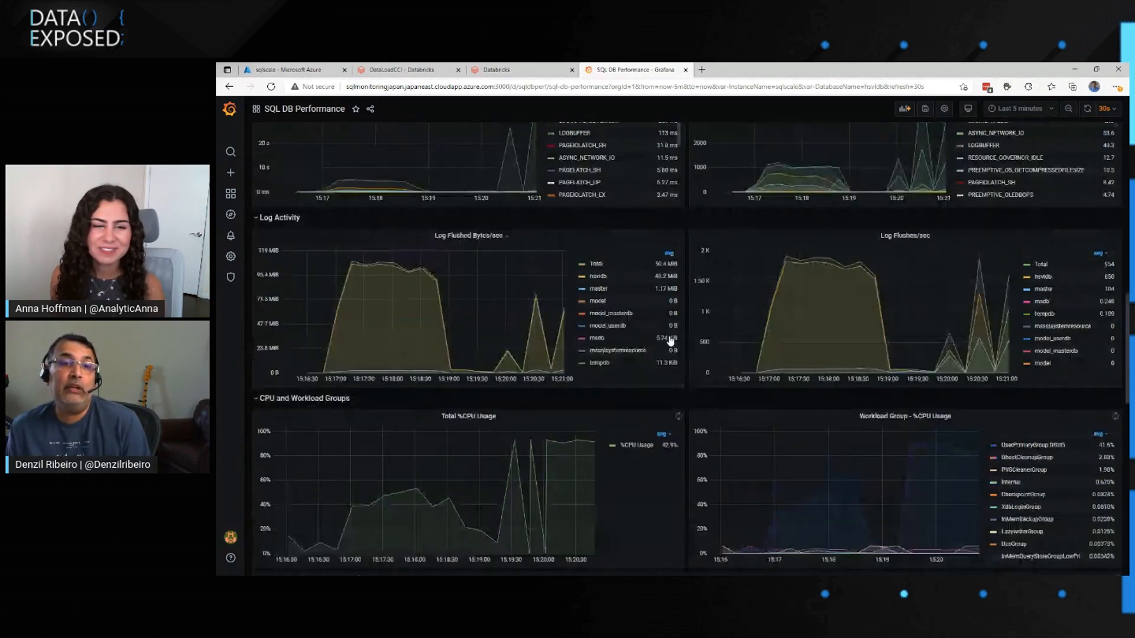
{"action": "scroll", "scroll_direction": "up", "scroll_amount": 3}
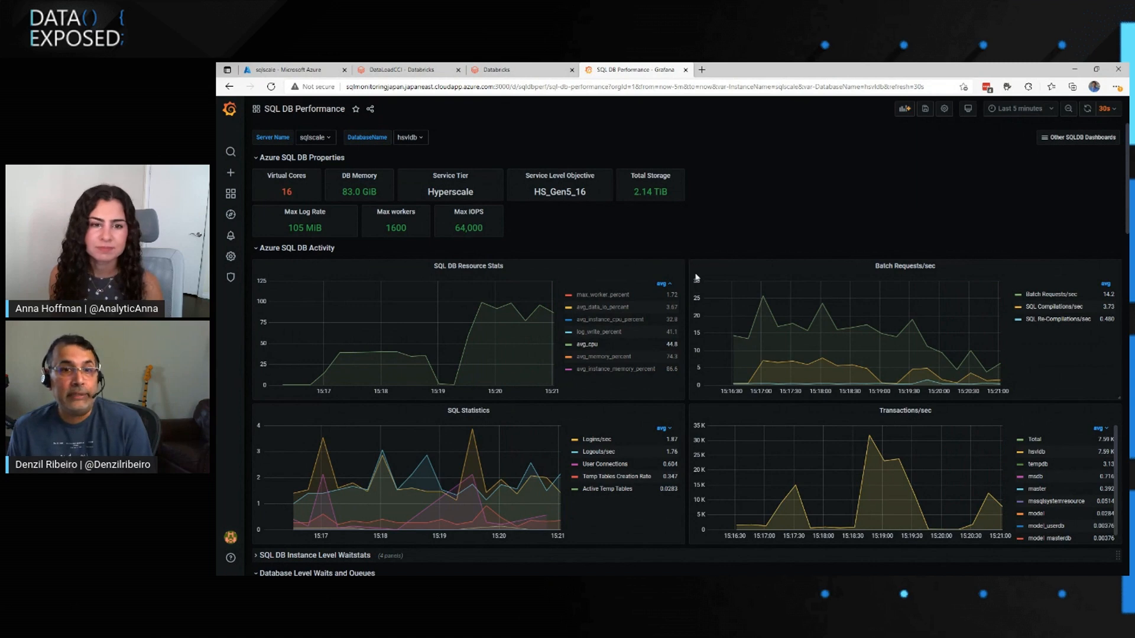
{"action": "scroll", "scroll_direction": "down", "scroll_amount": 3}
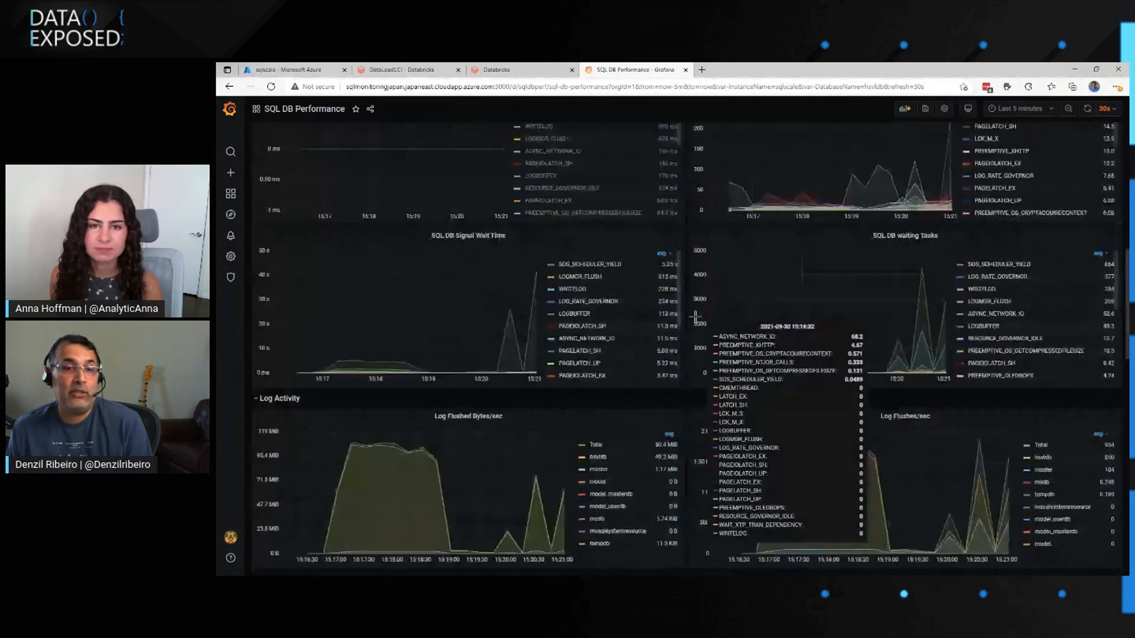
{"action": "scroll", "scroll_direction": "down", "scroll_amount": 3}
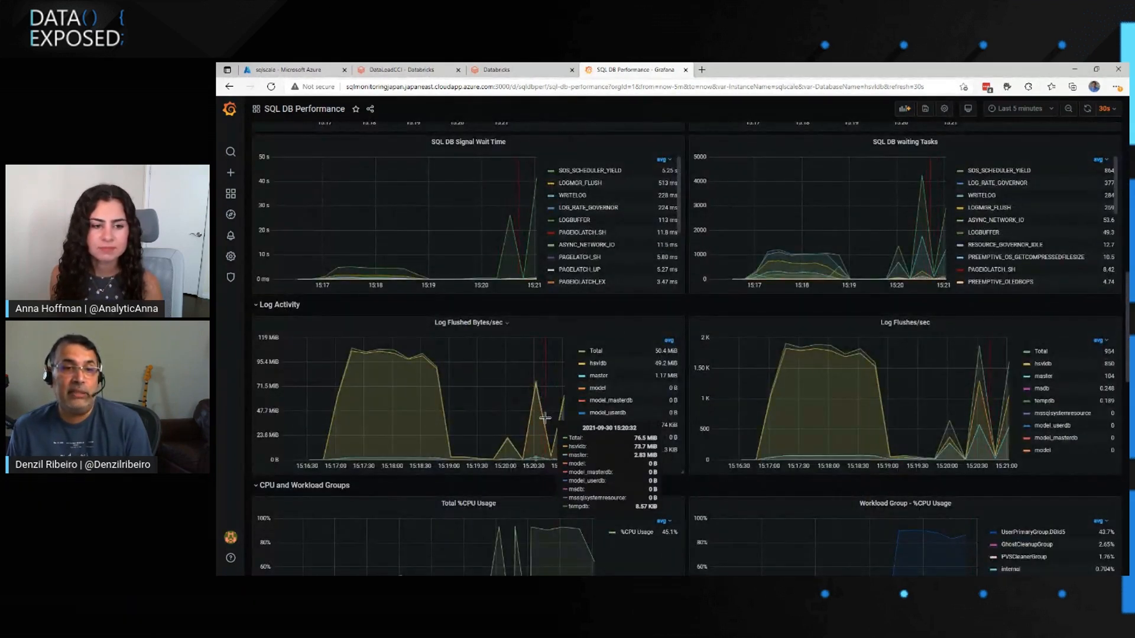
{"action": "mouse_move", "coordinate": [352, 352]}
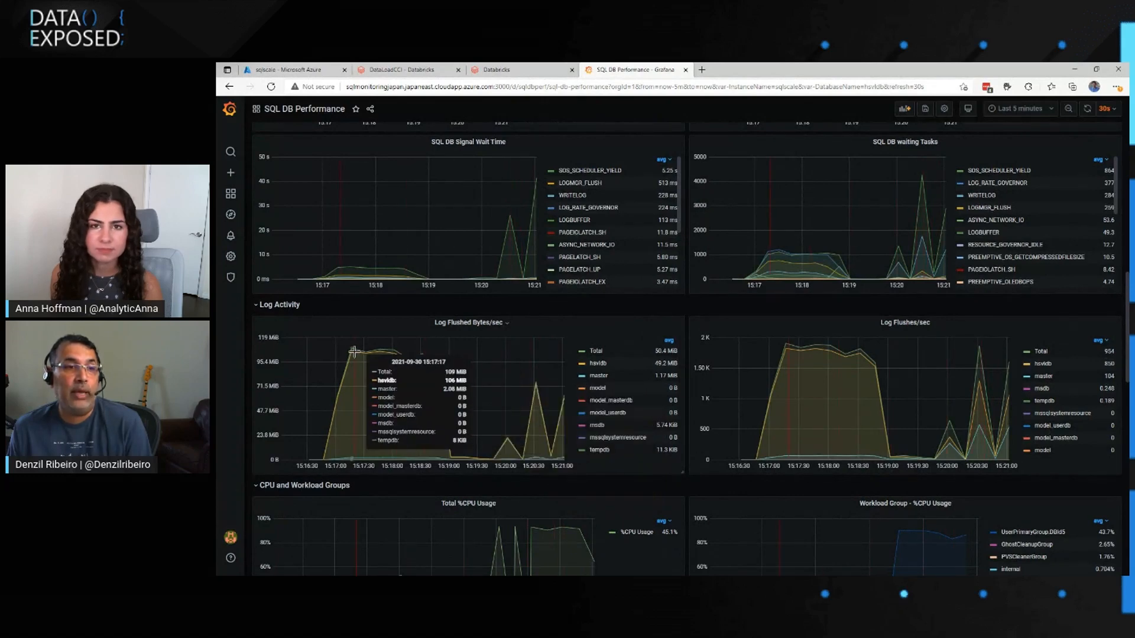
{"action": "scroll", "scroll_direction": "down", "scroll_amount": 3}
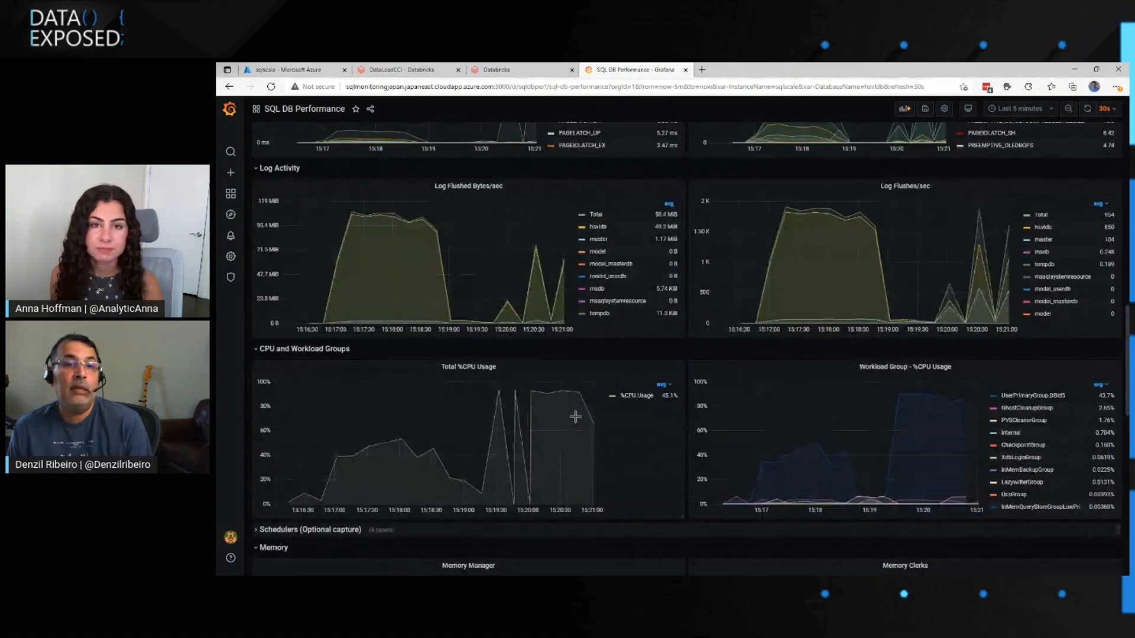
{"action": "scroll", "scroll_direction": "up", "scroll_amount": 3}
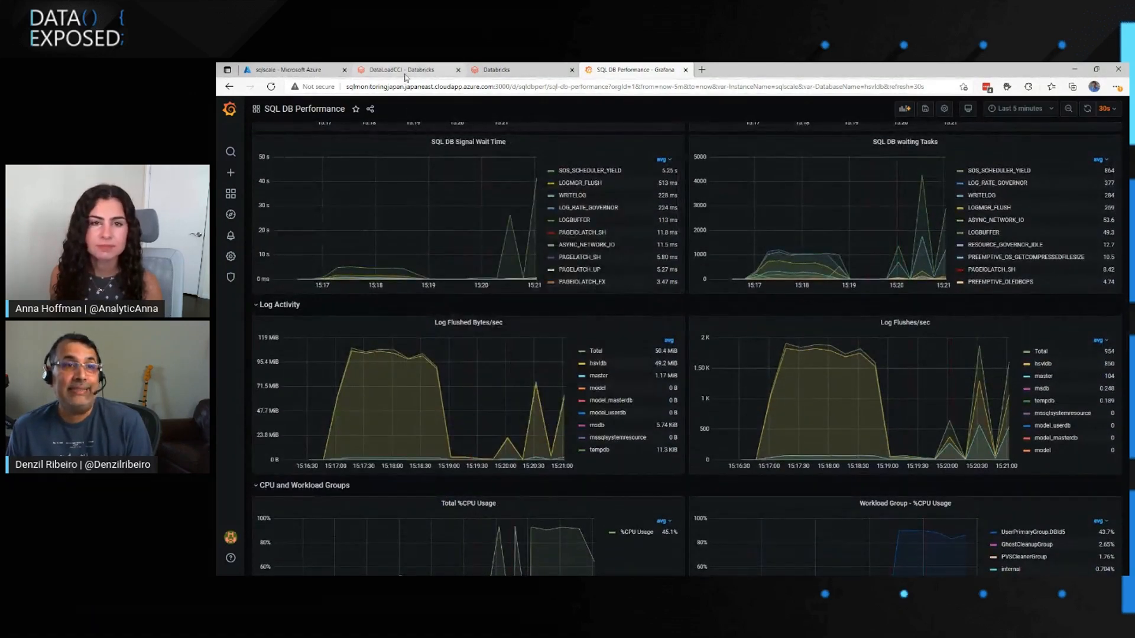
Expand the columnstore cell's Spark Jobs to show Job 9 still in progress
{"action": "left_click", "coordinate": [406, 70]}
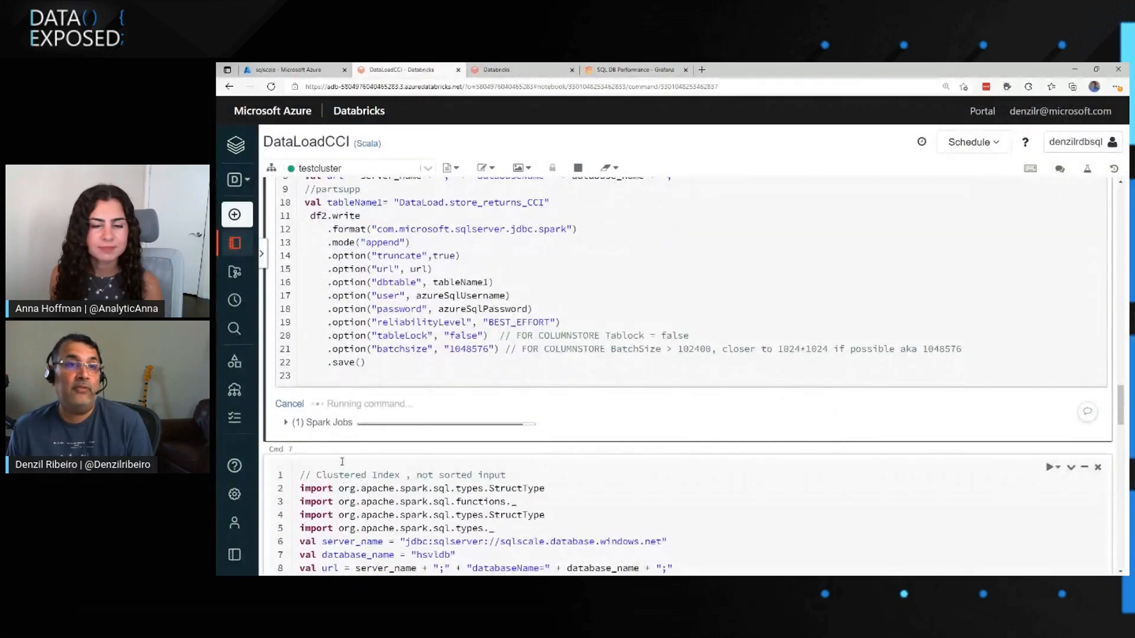
{"action": "left_click", "coordinate": [285, 421]}
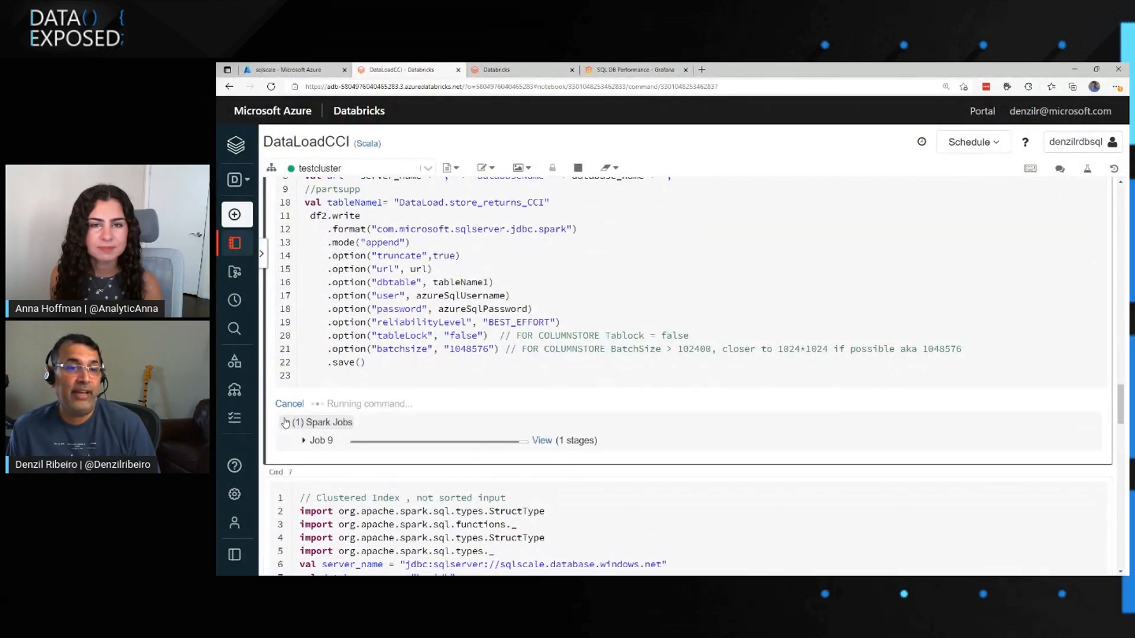
{"action": "left_click", "coordinate": [284, 421]}
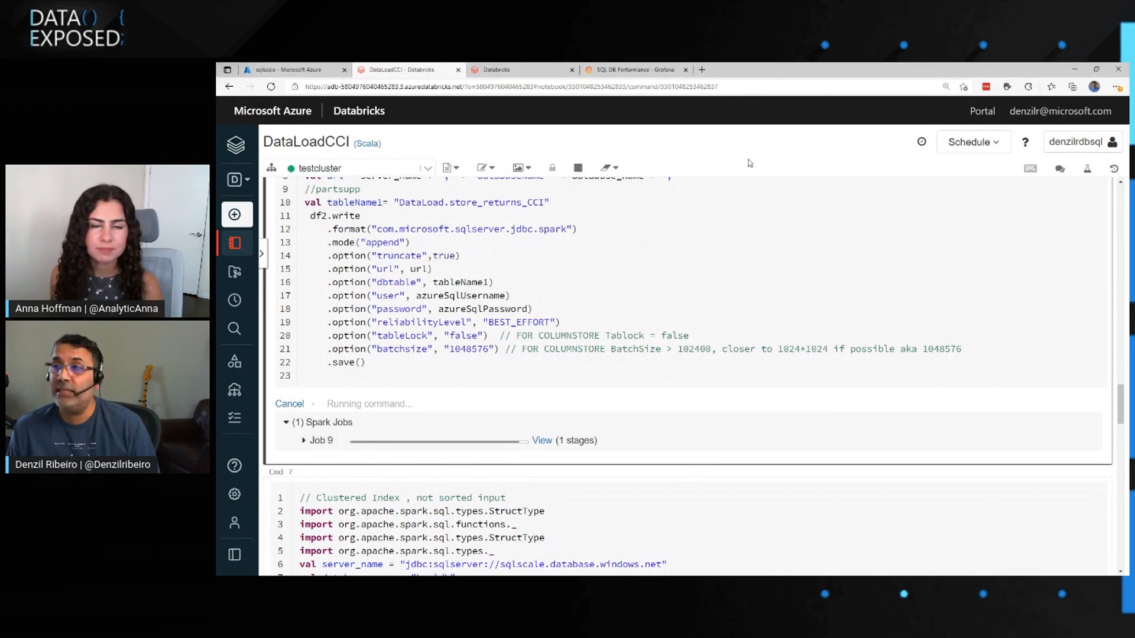
{"action": "mouse_move", "coordinate": [805, 284]}
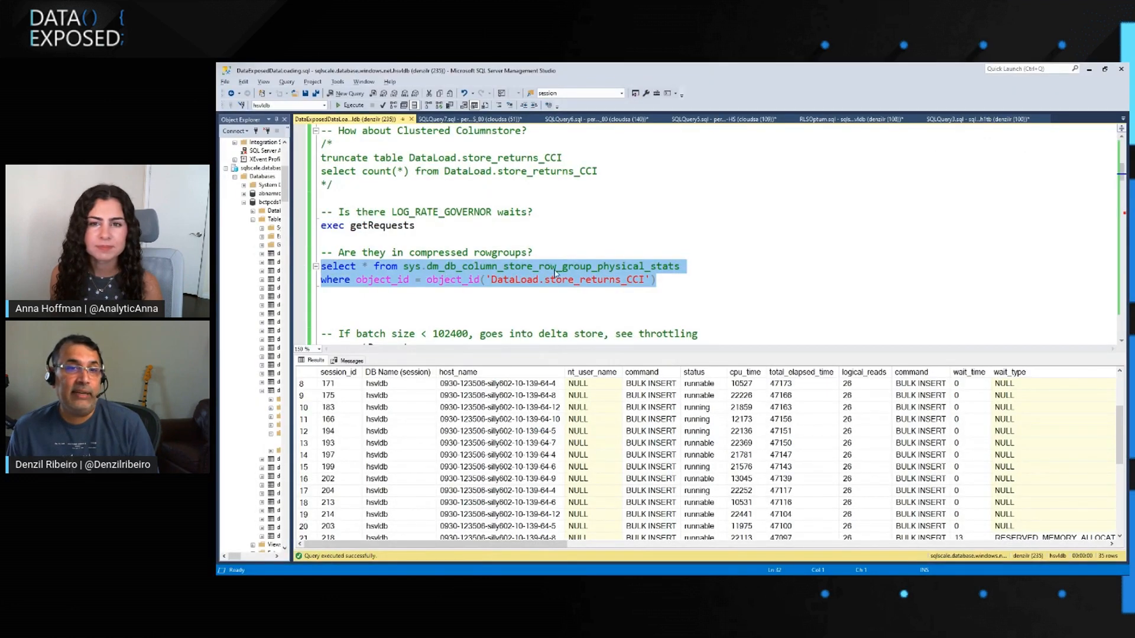
Run the rowgroup physical stats query for store_returns_CCI and check state_desc reads COMPRESSED
{"action": "left_click", "coordinate": [354, 105]}
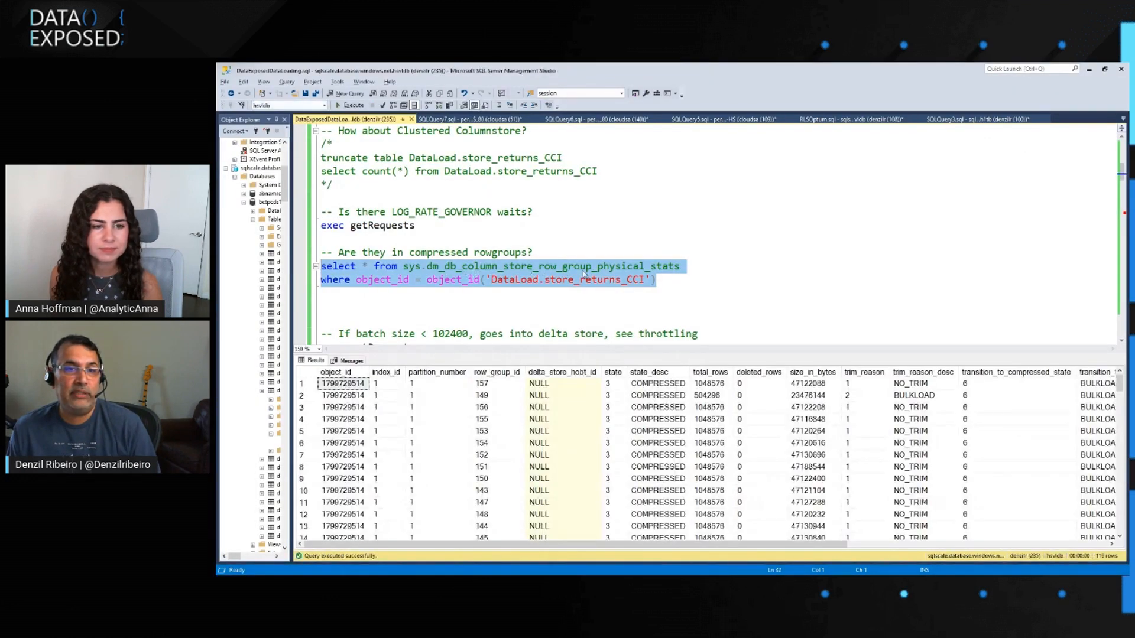
{"action": "left_click", "coordinate": [657, 383]}
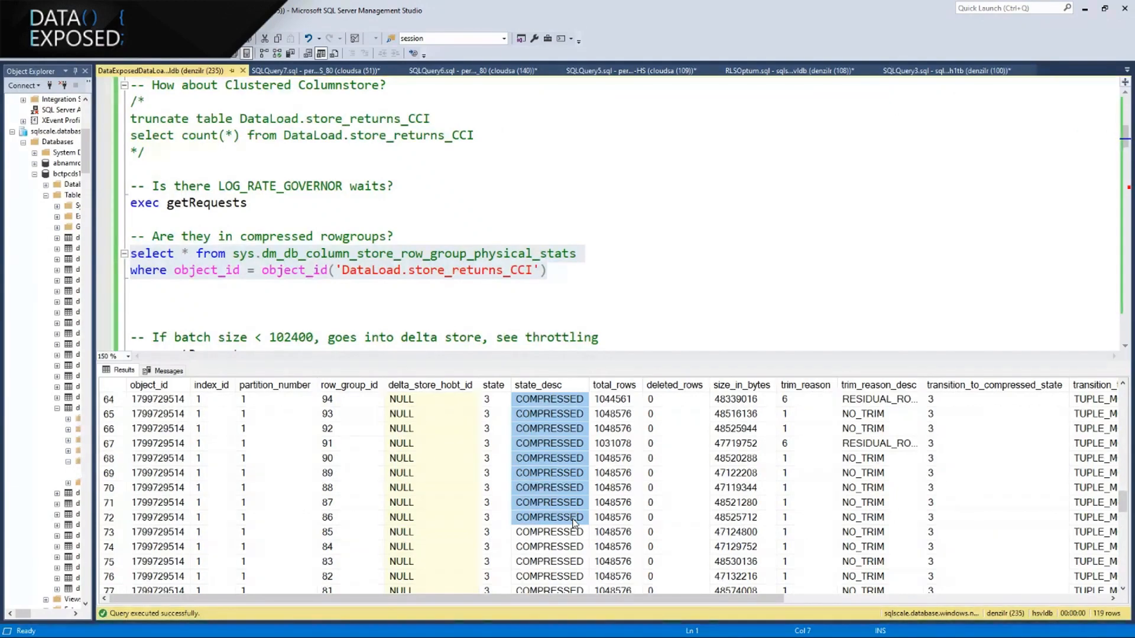
{"action": "scroll", "scroll_direction": "down", "scroll_amount": 3}
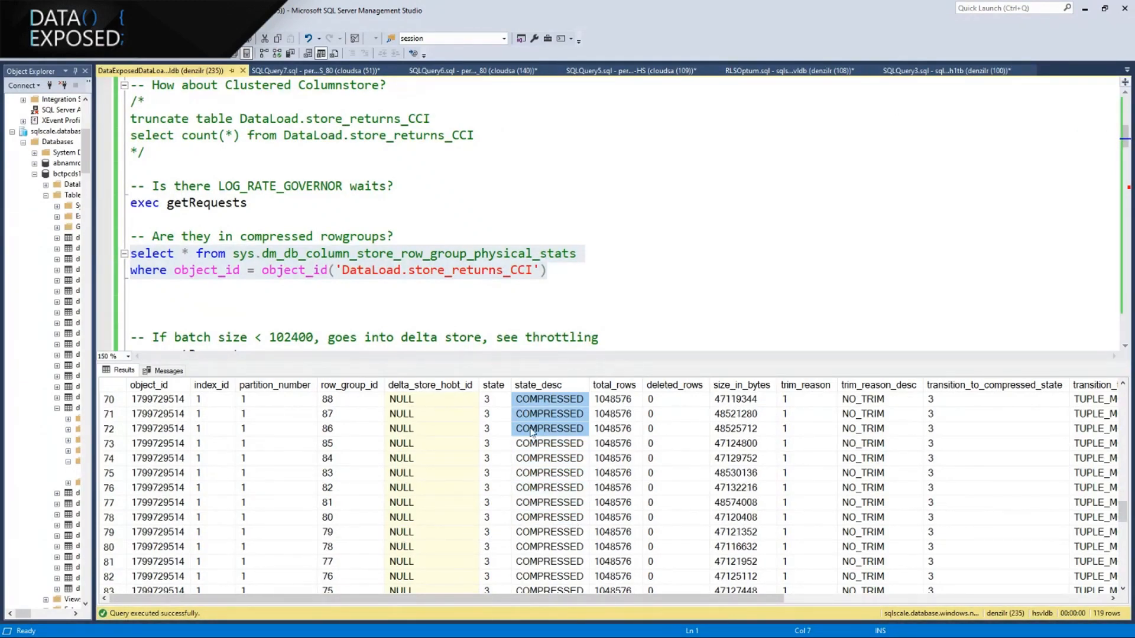
{"action": "scroll", "scroll_direction": "up", "scroll_amount": 3}
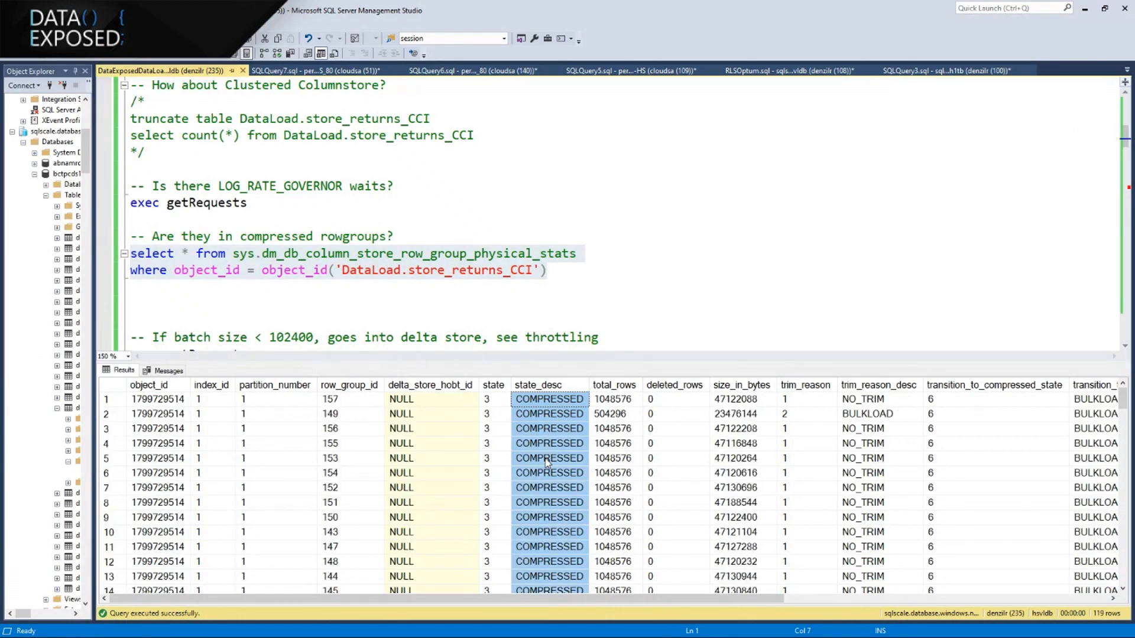
{"action": "left_click", "coordinate": [549, 399]}
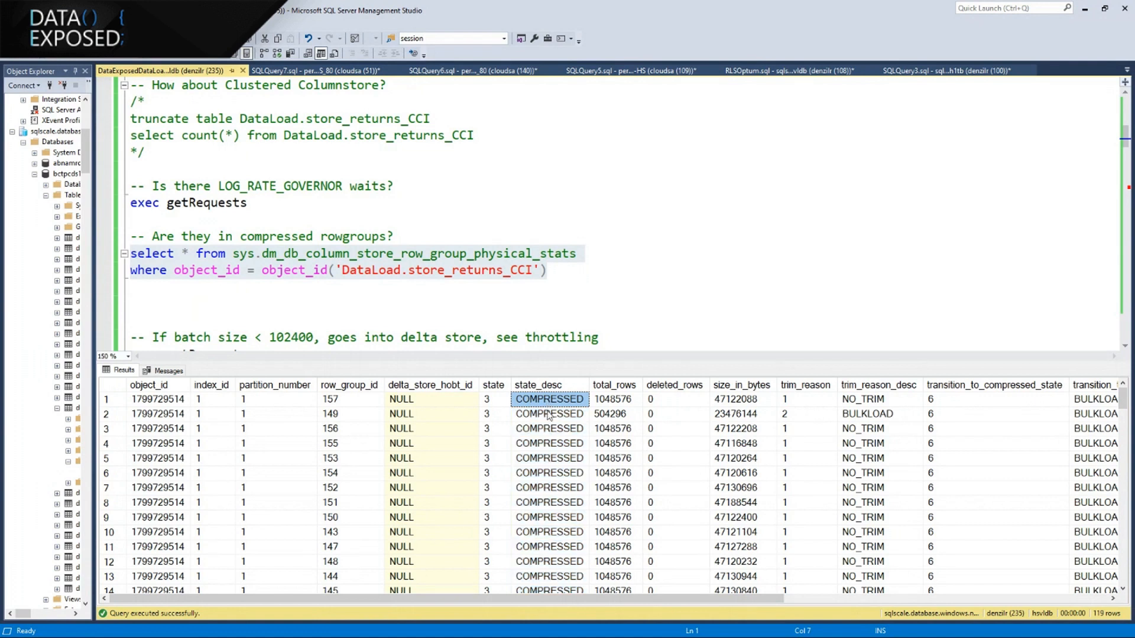
{"action": "mouse_move", "coordinate": [551, 499]}
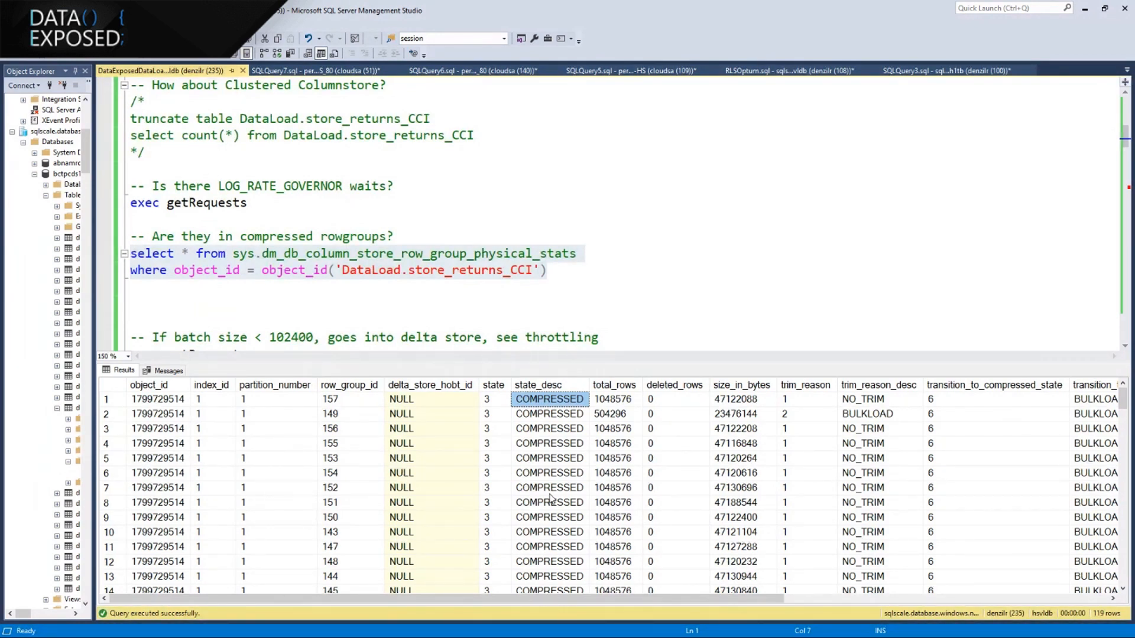
{"action": "mouse_move", "coordinate": [542, 455]}
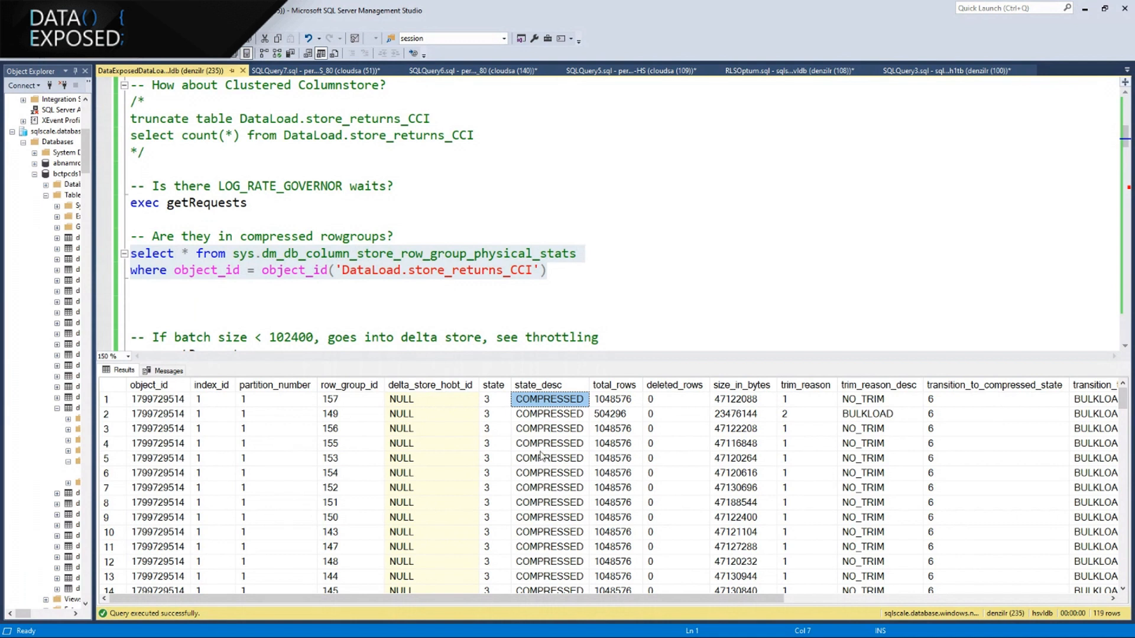
{"action": "left_click", "coordinate": [573, 271]}
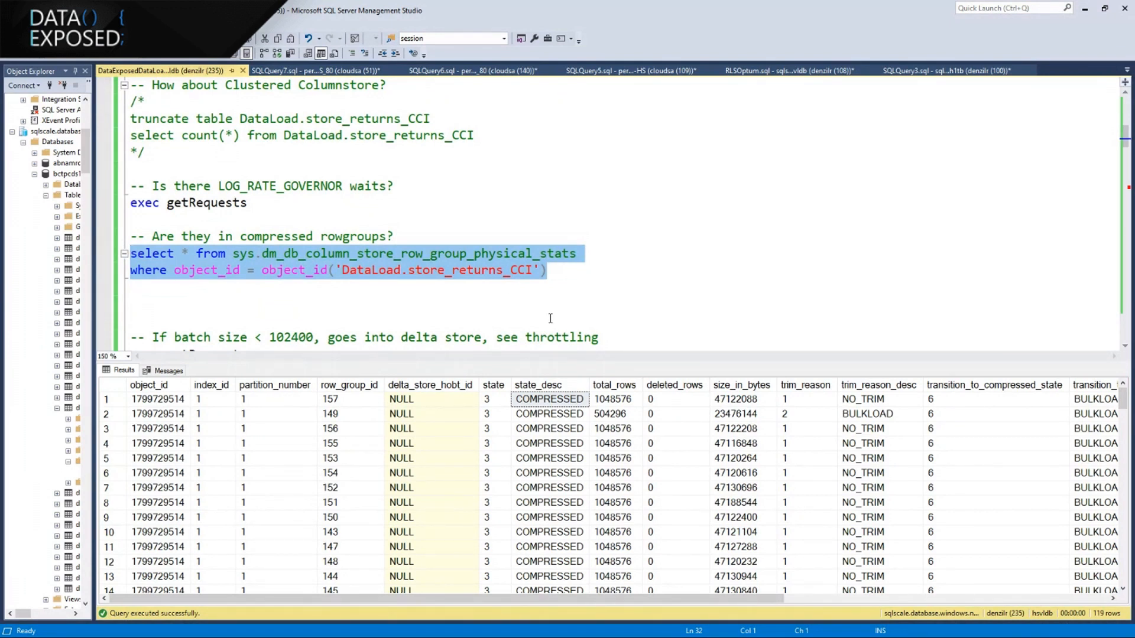
{"action": "scroll", "scroll_direction": "down", "scroll_amount": 3}
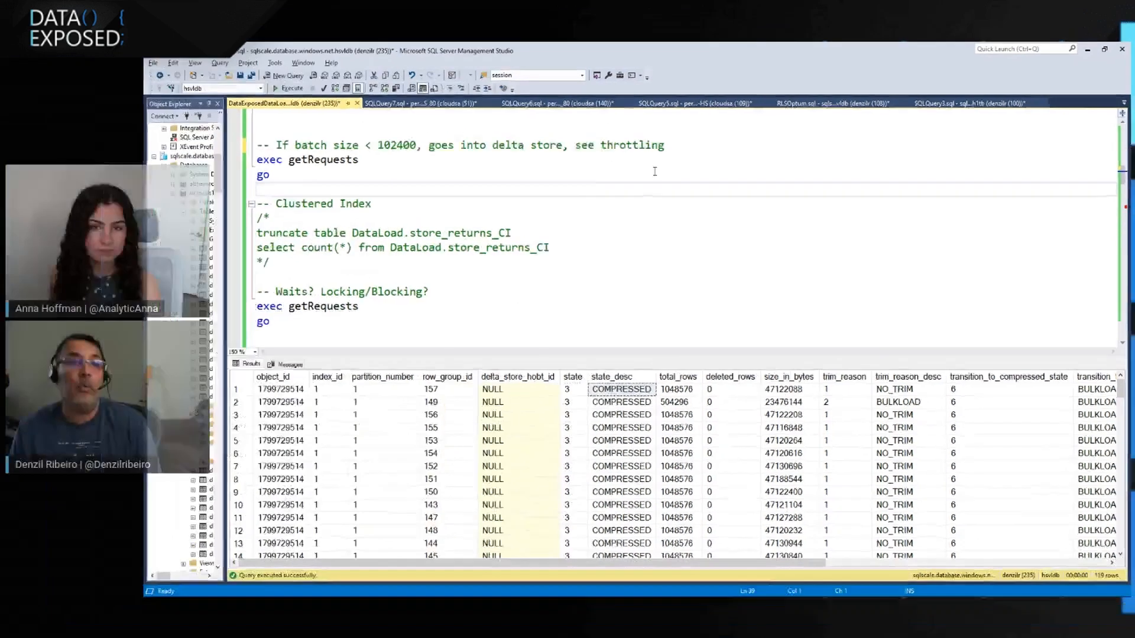
Read the DataLoadCCI cell output showing the store_returns_CCI load took 2.35 minutes
{"action": "scroll", "scroll_direction": "down", "scroll_amount": 3}
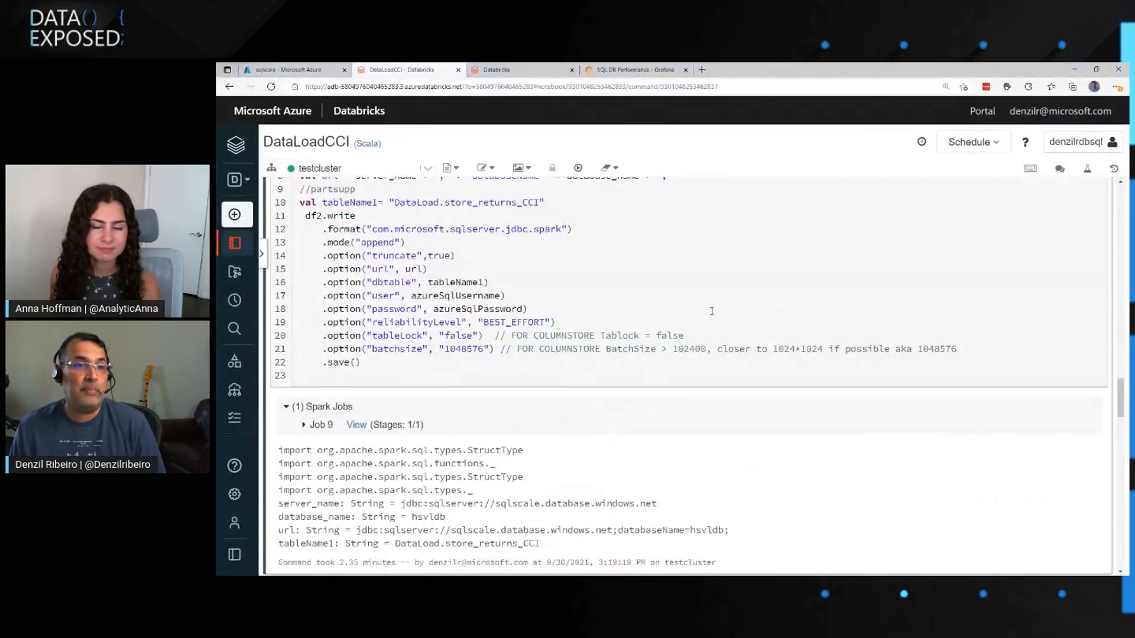
{"action": "scroll", "scroll_direction": "up", "scroll_amount": 3}
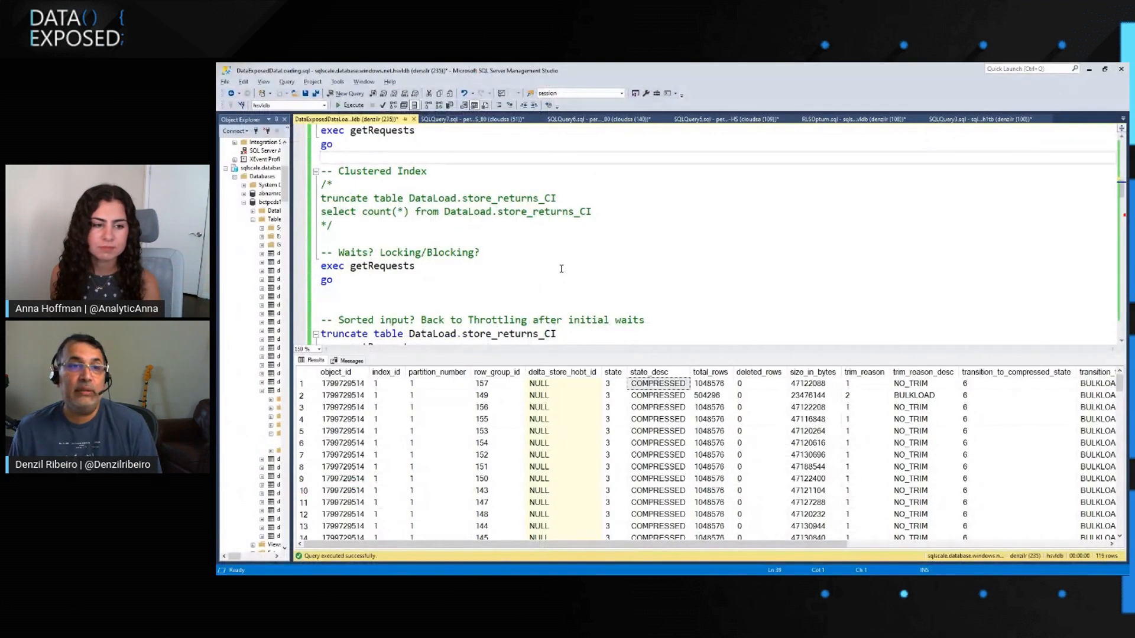
Run exec getRequests and find the bulk inserts suspended on LCK_M_IX lock waits
{"action": "left_click", "coordinate": [353, 105]}
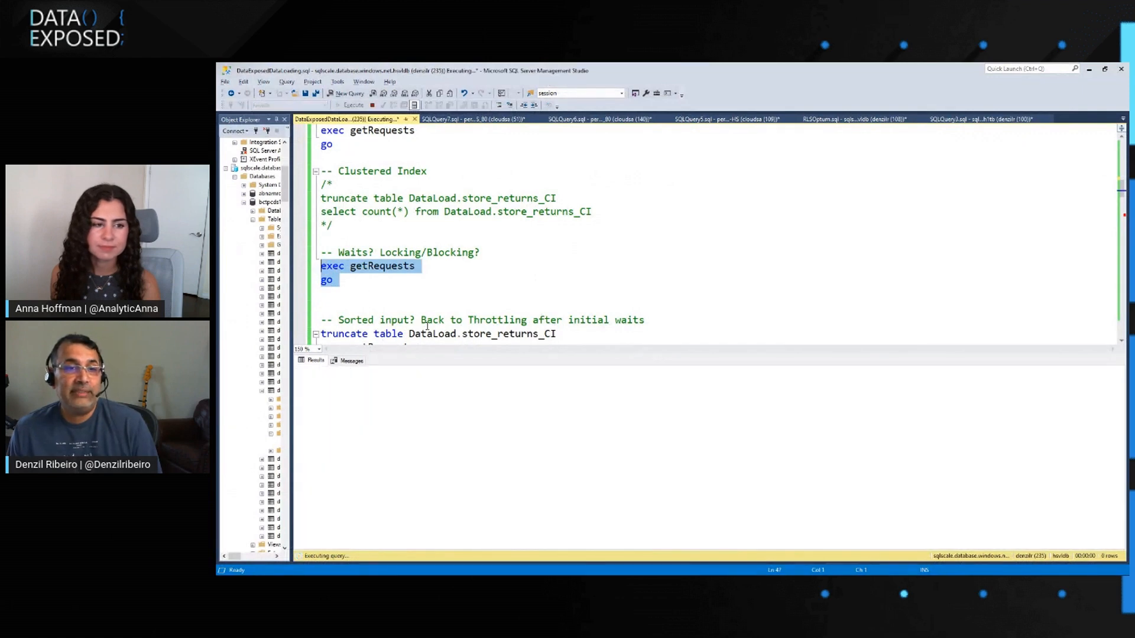
{"action": "left_click", "coordinate": [354, 105]}
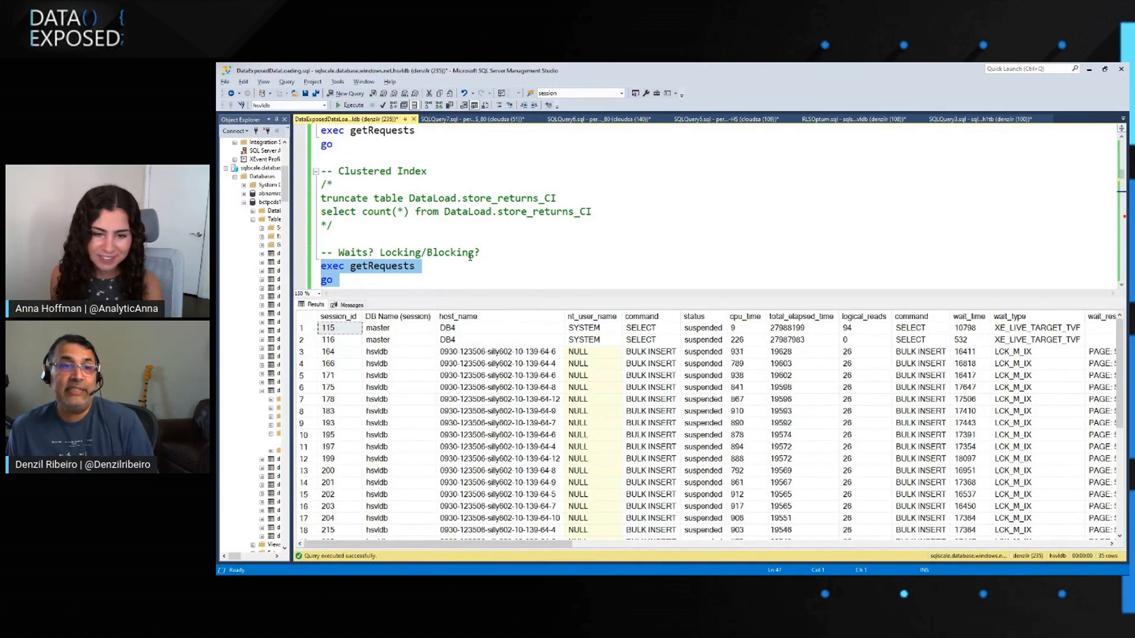
{"action": "scroll", "scroll_direction": "down", "scroll_amount": 3}
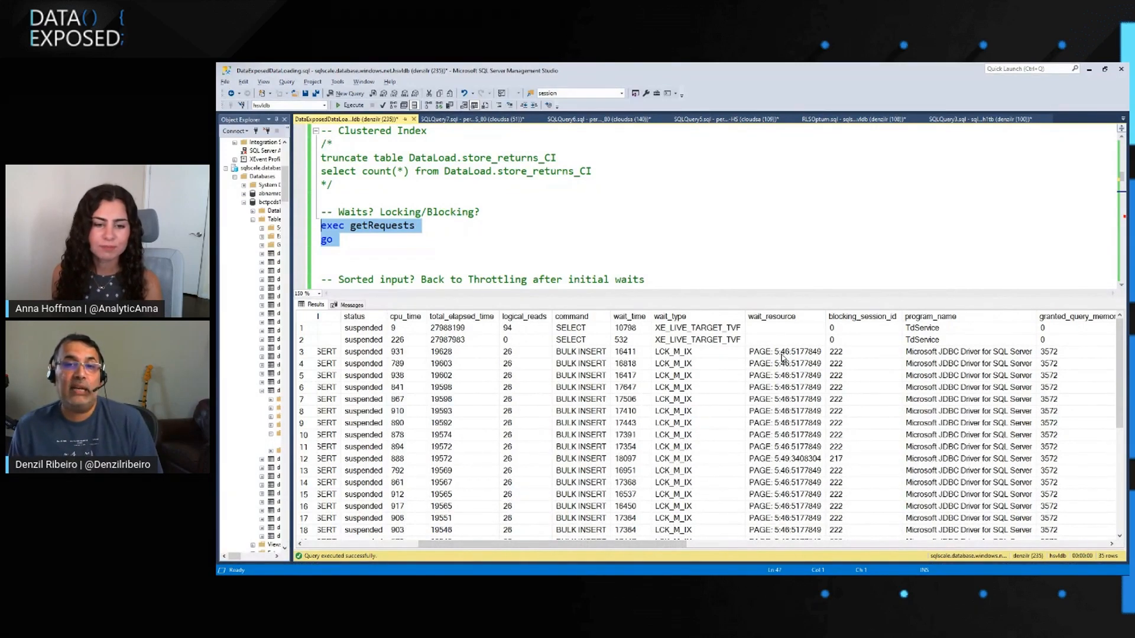
{"action": "left_click", "coordinate": [673, 352]}
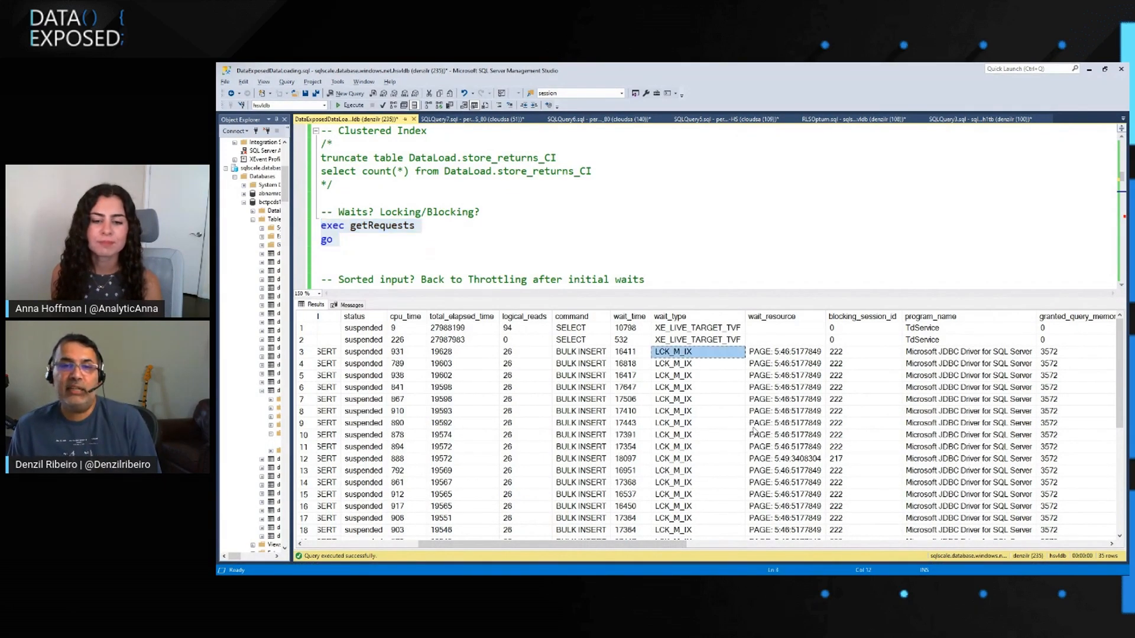
{"action": "scroll", "scroll_direction": "down", "scroll_amount": 3}
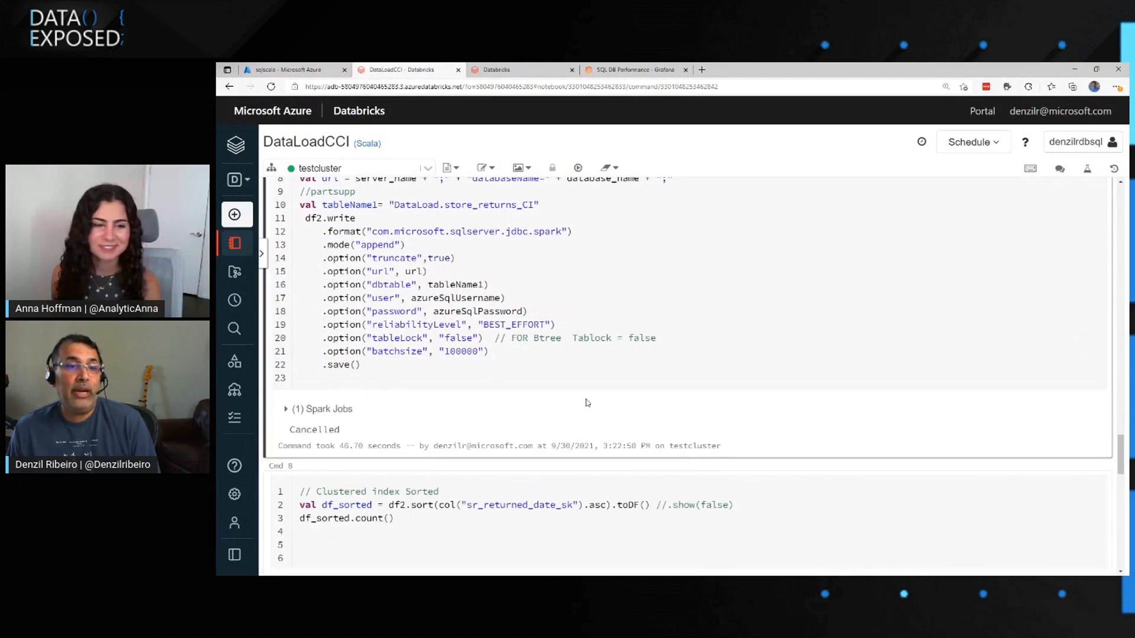
{"action": "scroll", "scroll_direction": "up", "scroll_amount": 3}
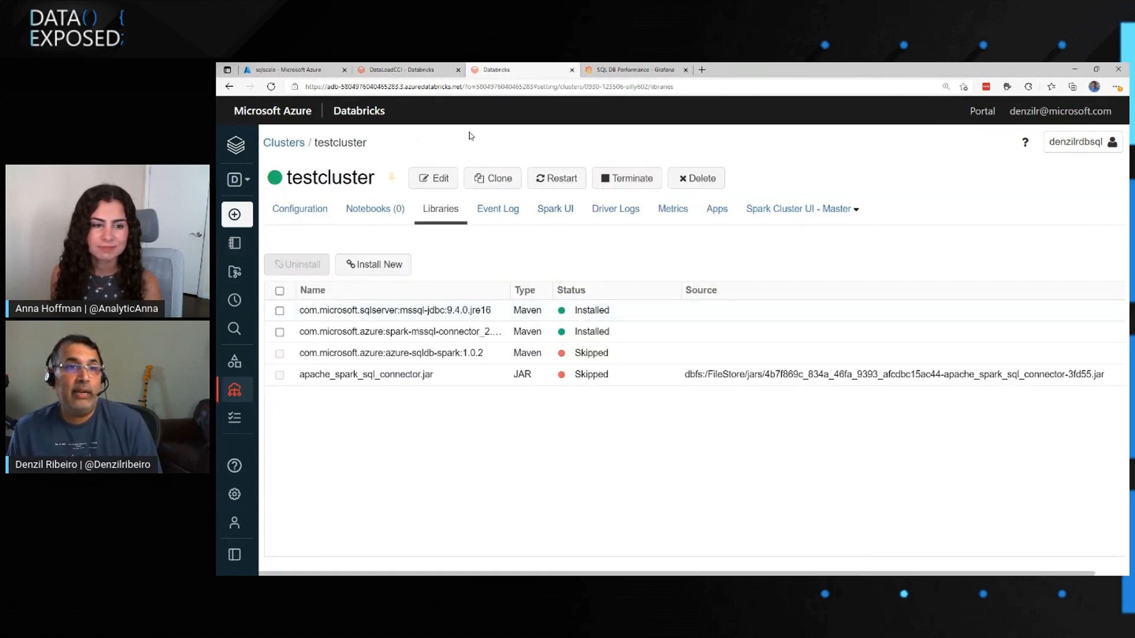
Check Cmd 8's sorted count of 59,994,304 rows and start the store_returns_CI write
{"action": "left_click", "coordinate": [405, 70]}
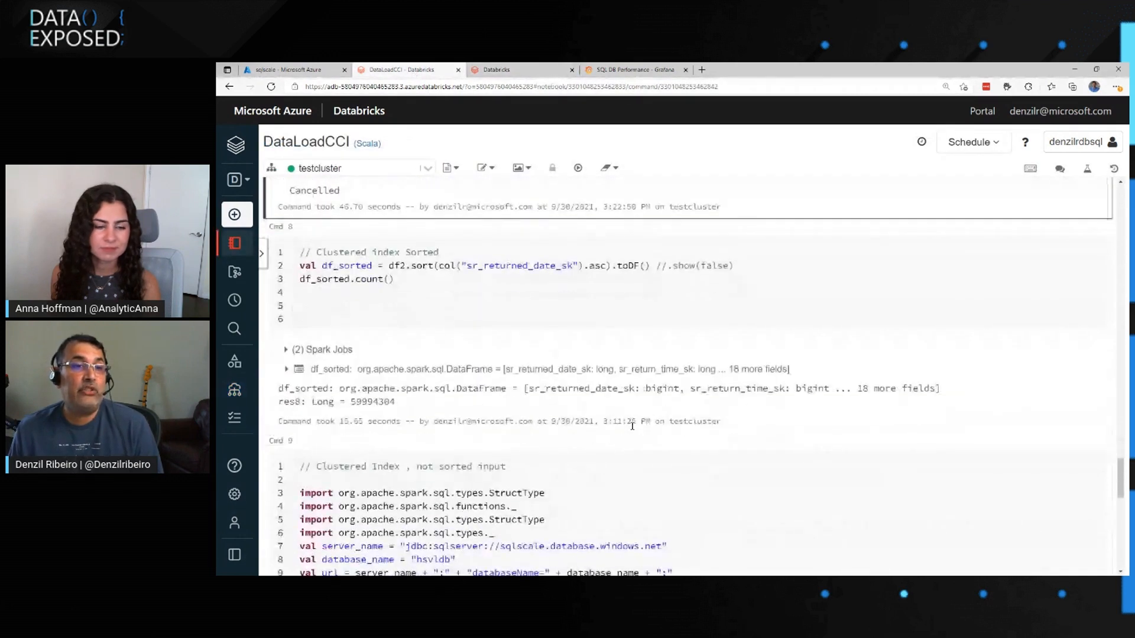
{"action": "left_click", "coordinate": [405, 278]}
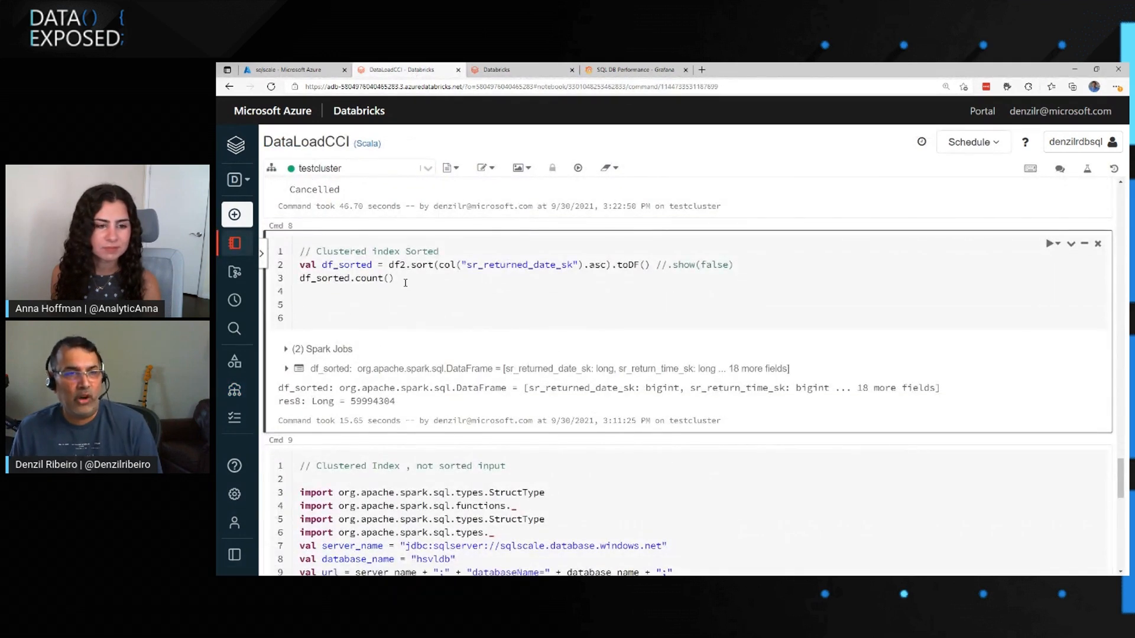
{"action": "scroll", "scroll_direction": "down", "scroll_amount": 3}
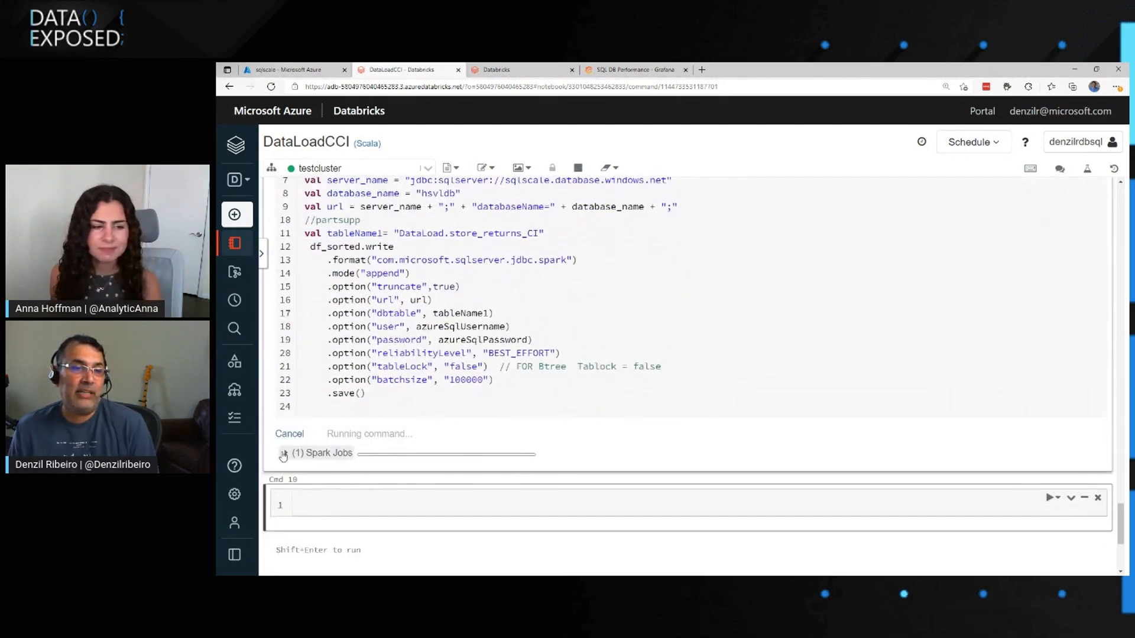
Expand Spark Jobs, then Jobs 11 and 12, to view Stage 15 and 16 progress
{"action": "left_click", "coordinate": [284, 453]}
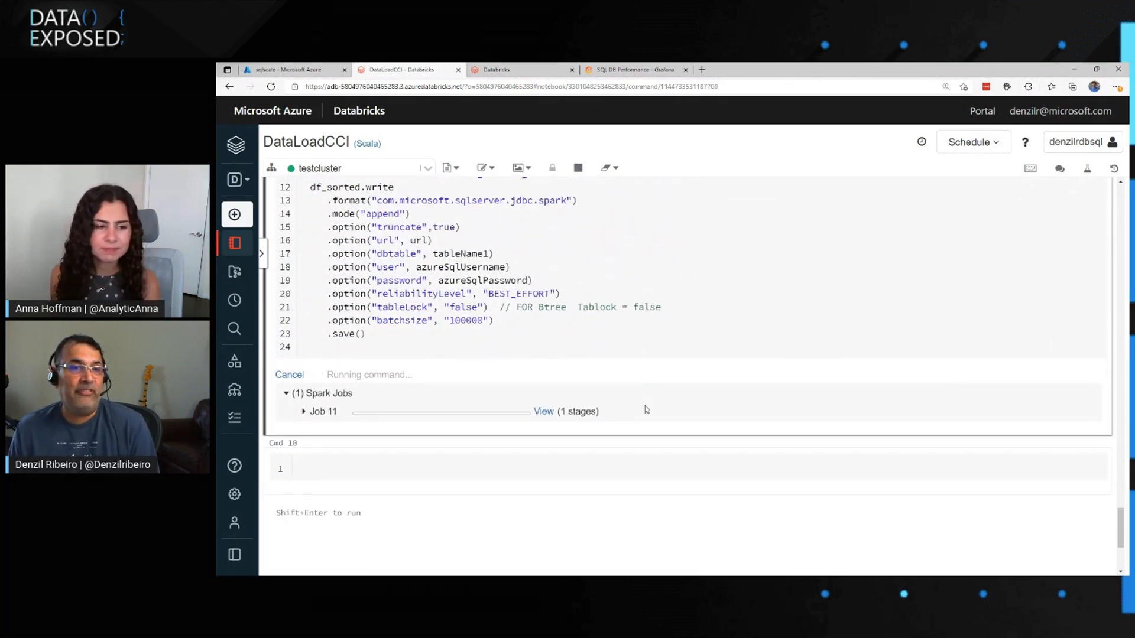
{"action": "scroll", "scroll_direction": "up", "scroll_amount": 3}
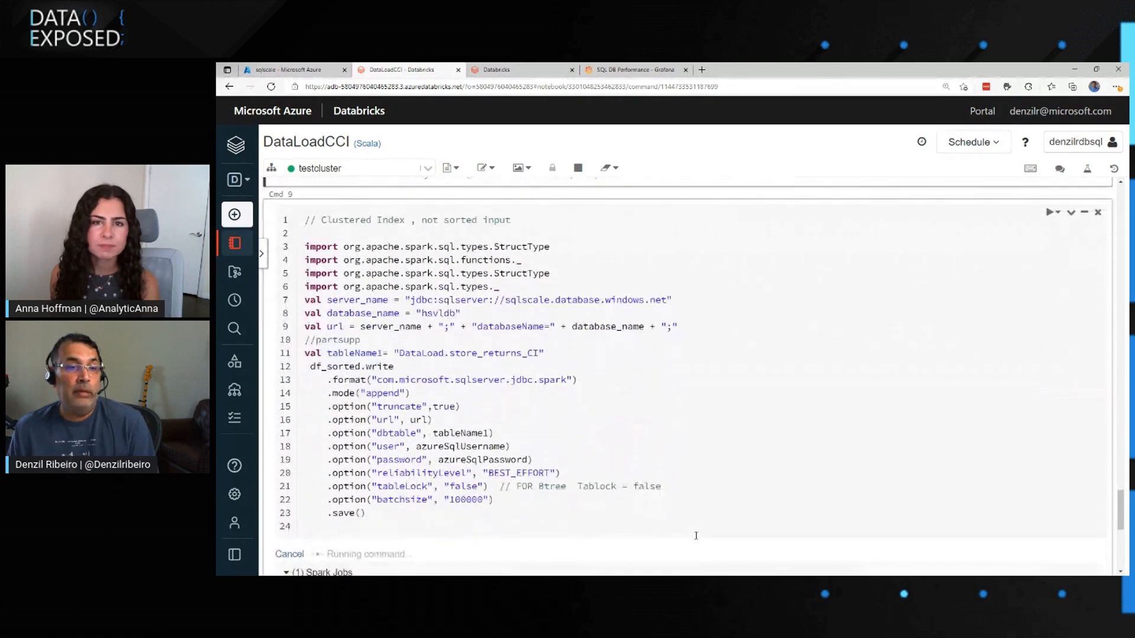
{"action": "scroll", "scroll_direction": "down", "scroll_amount": 3}
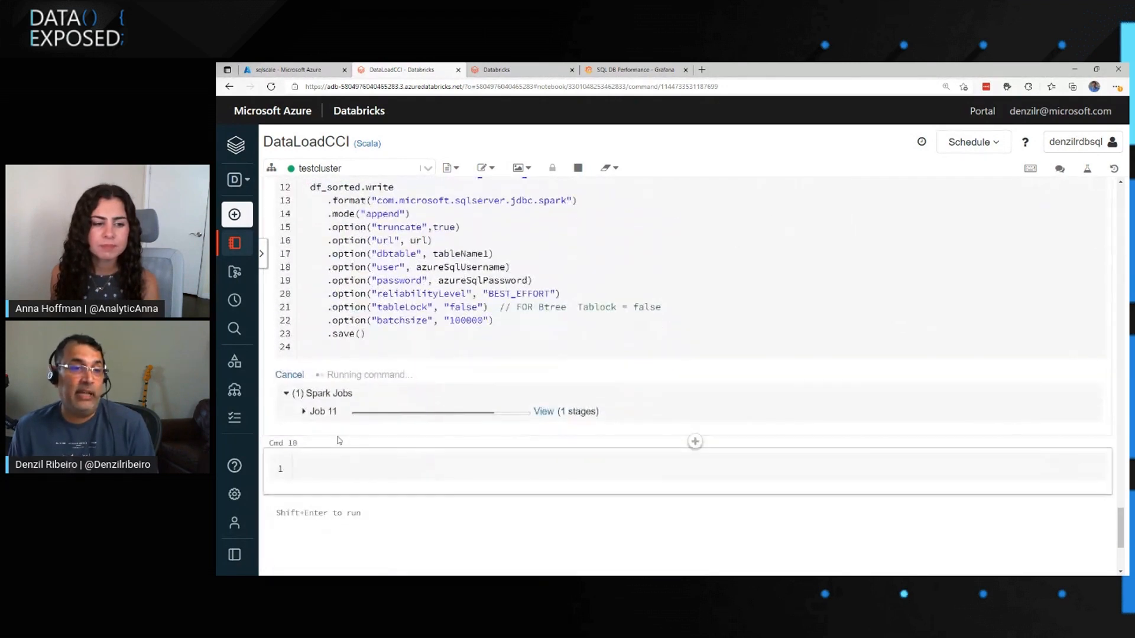
{"action": "left_click", "coordinate": [303, 411]}
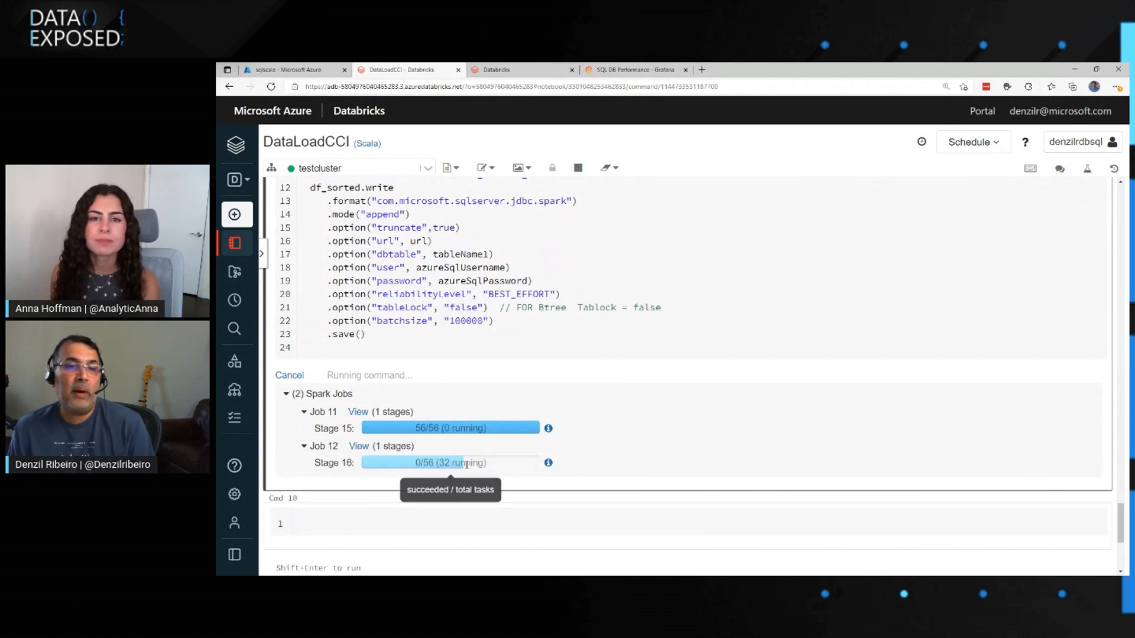
{"action": "mouse_move", "coordinate": [538, 471]}
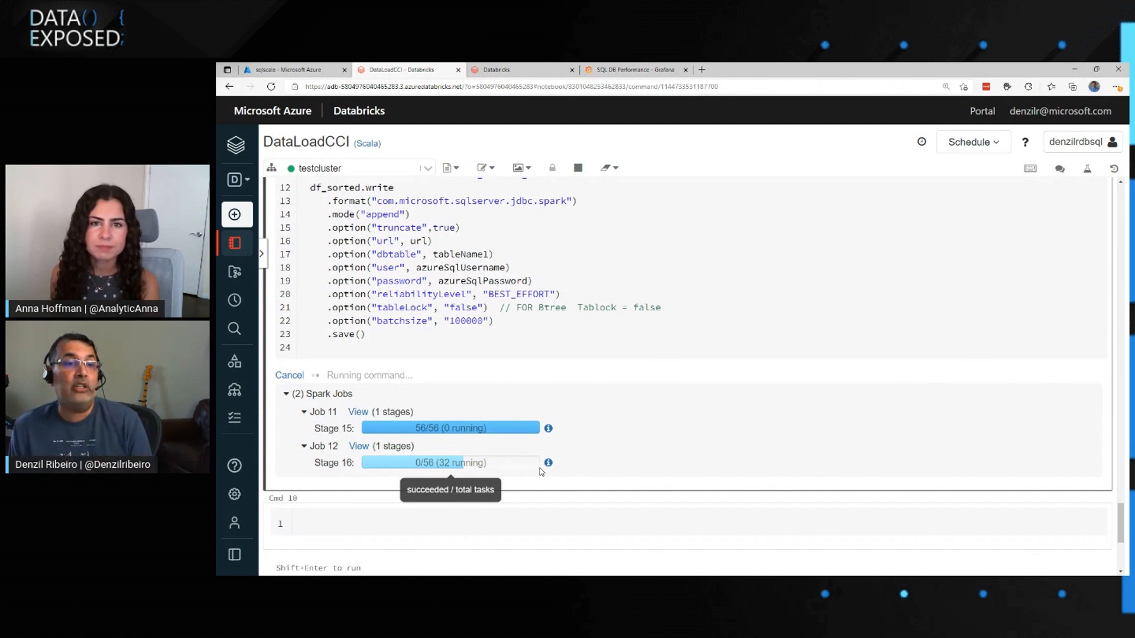
{"action": "mouse_move", "coordinate": [679, 433]}
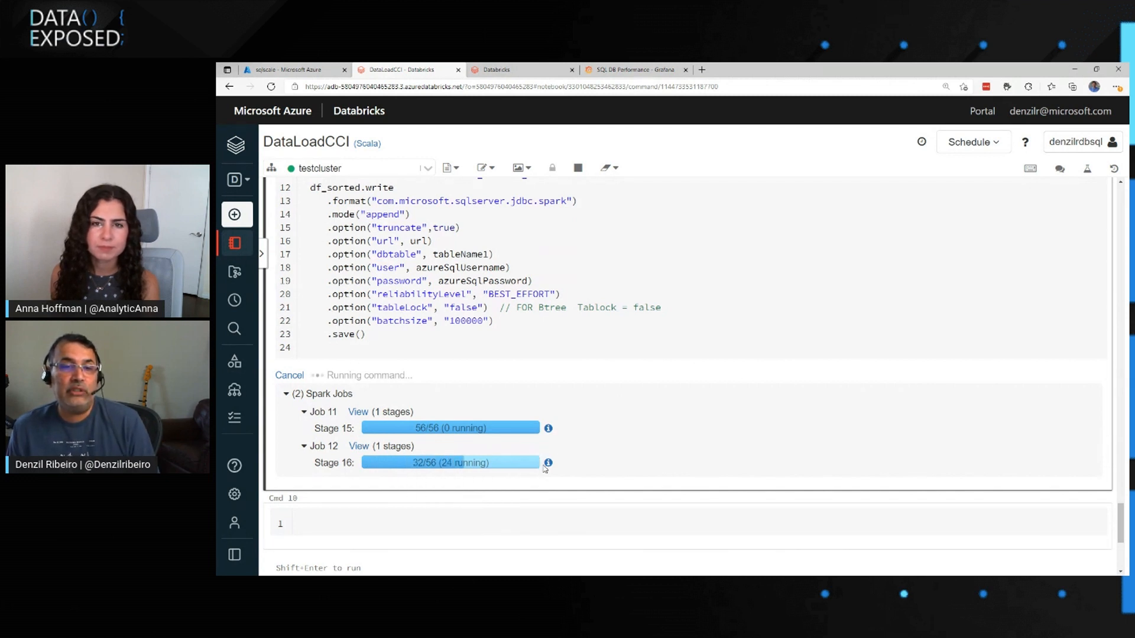
{"action": "mouse_move", "coordinate": [645, 471]}
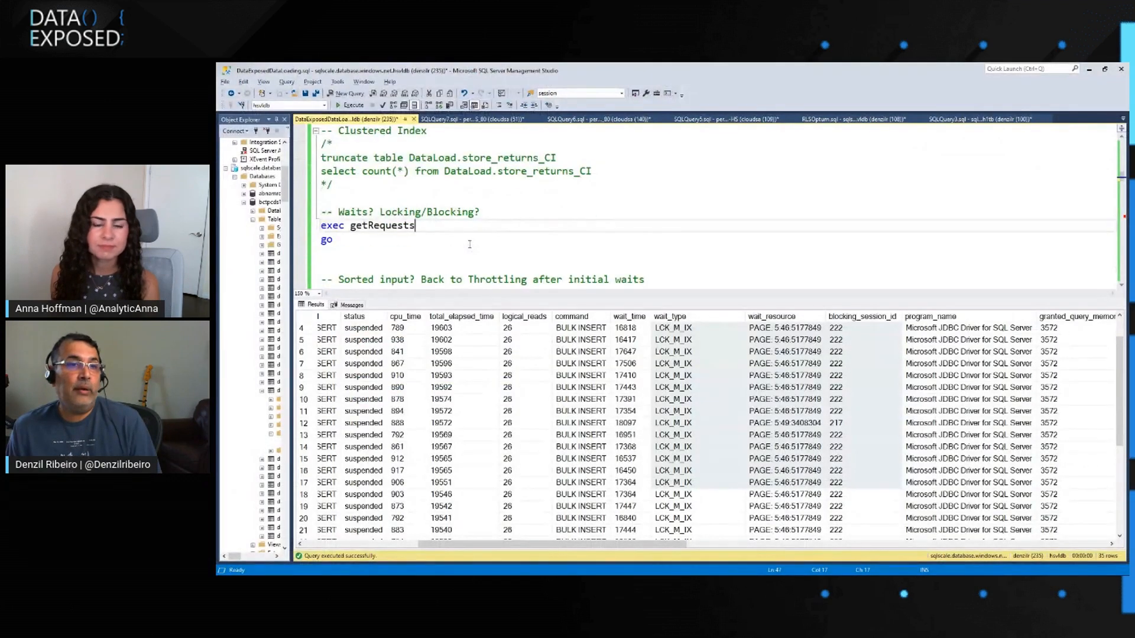
Re-run exec getRequests, confirming bulk-insert sessions show NULL wait_type without lock waits
{"action": "scroll", "scroll_direction": "down", "scroll_amount": 3}
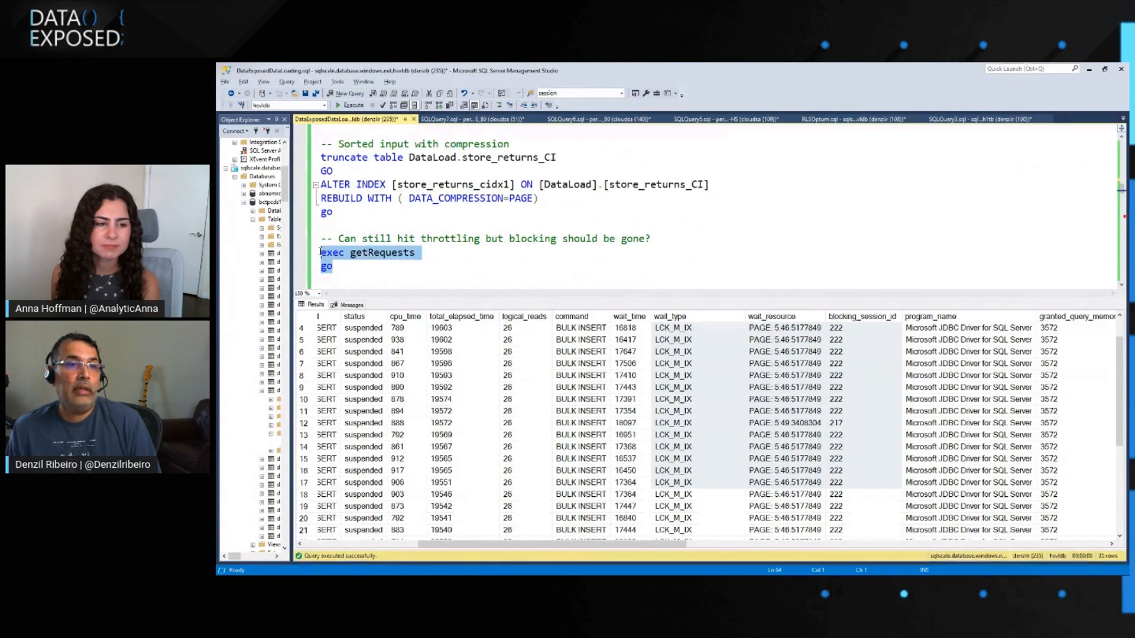
{"action": "left_click", "coordinate": [354, 93]}
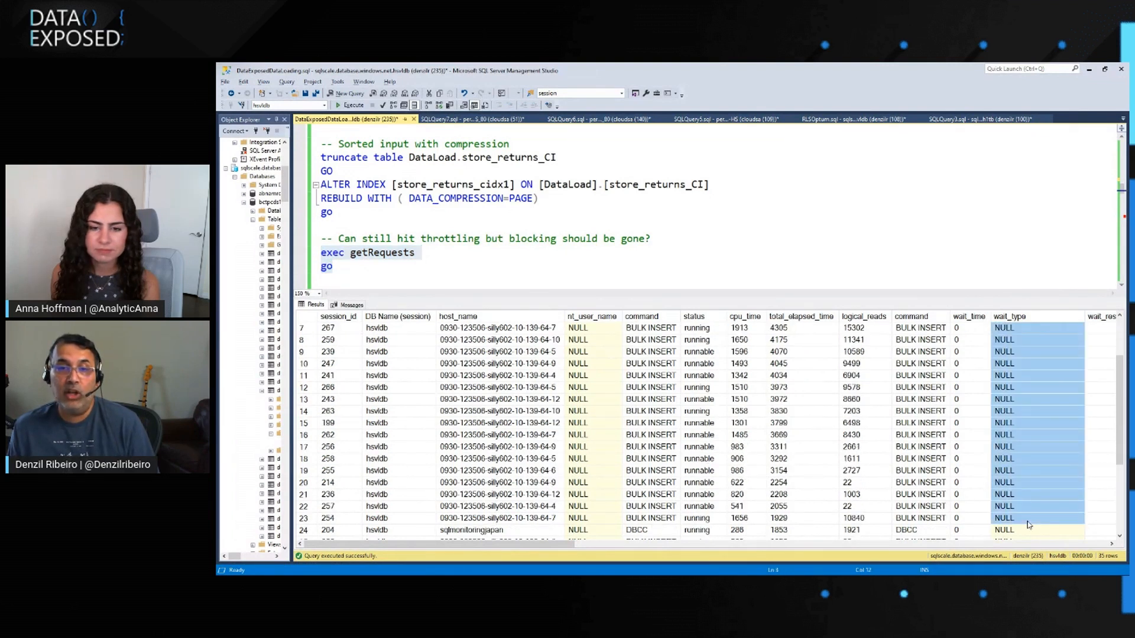
{"action": "mouse_move", "coordinate": [872, 442]}
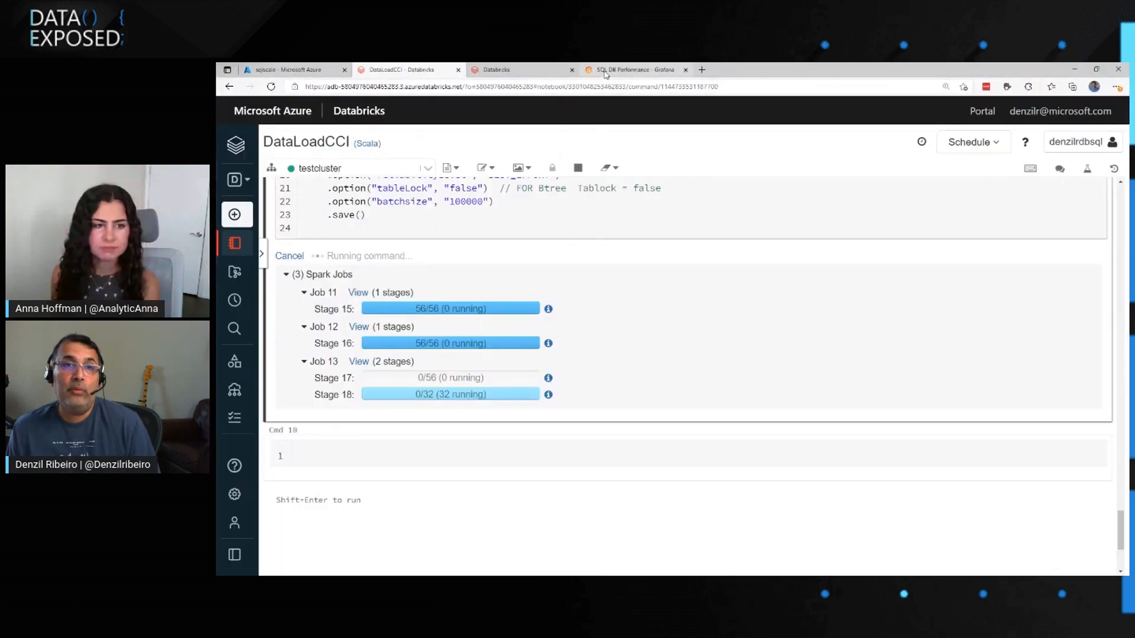
Inspect Grafana's Log Flushed Bytes/sec spike near 105 MiB and CPU panels, then return to DataLoadCCI
{"action": "left_click", "coordinate": [633, 70]}
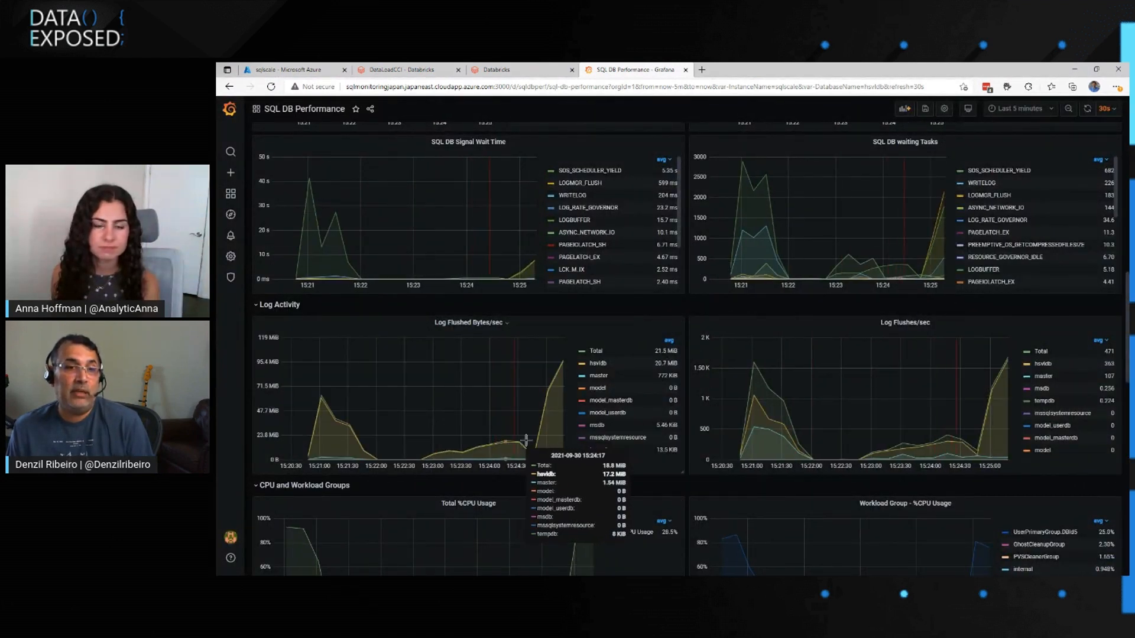
{"action": "mouse_move", "coordinate": [564, 360]}
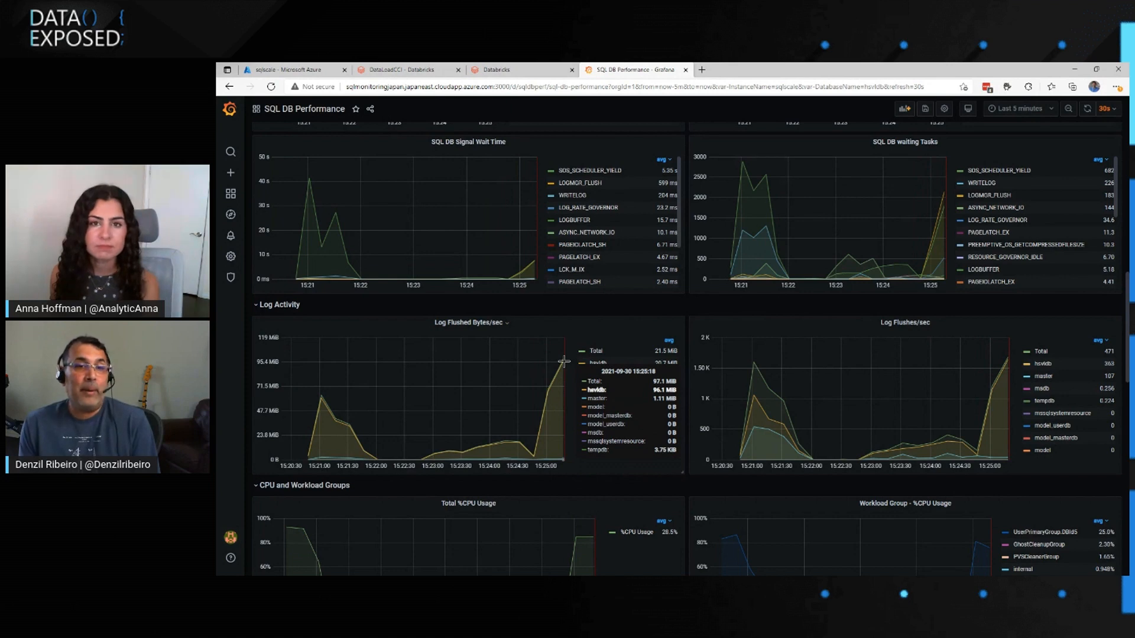
{"action": "mouse_move", "coordinate": [564, 362]}
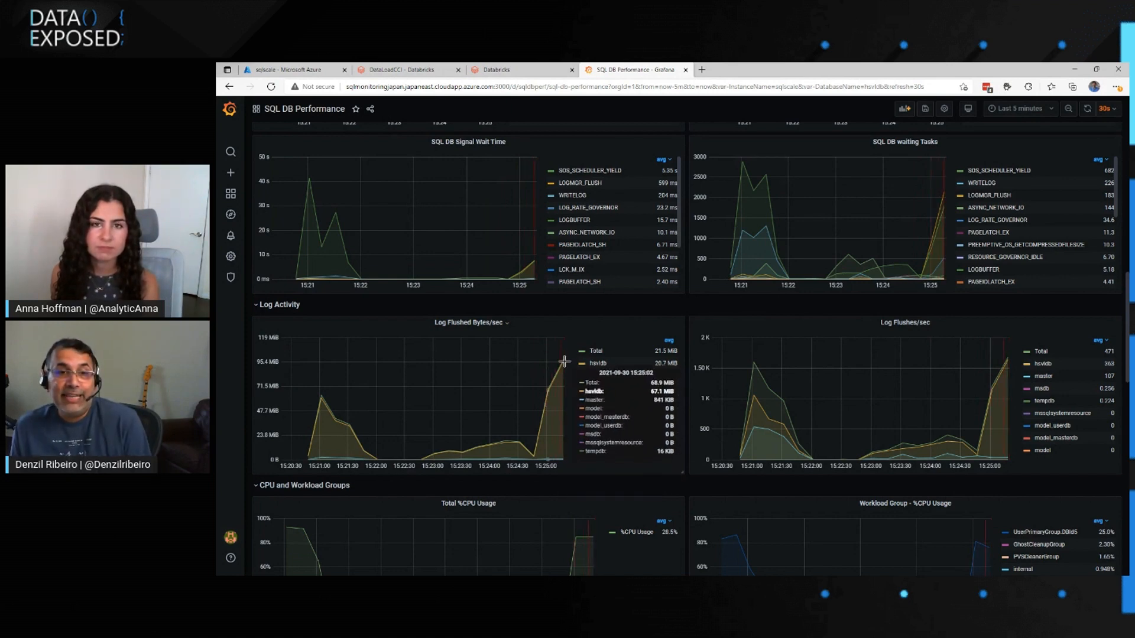
{"action": "mouse_move", "coordinate": [684, 416]}
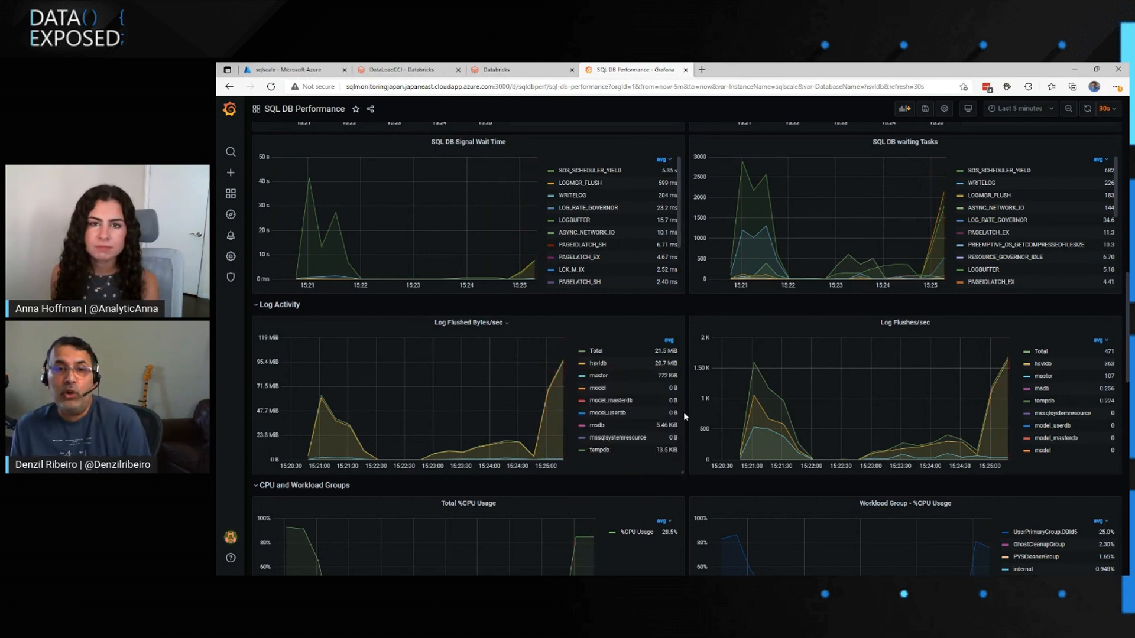
{"action": "scroll", "scroll_direction": "down", "scroll_amount": 3}
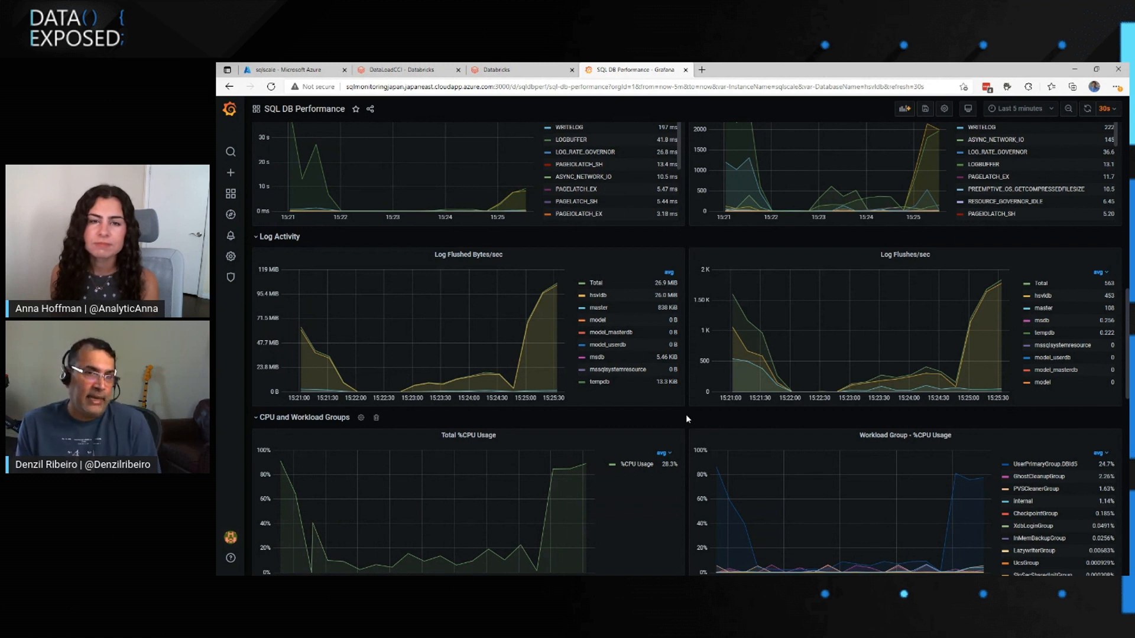
{"action": "mouse_move", "coordinate": [621, 420]}
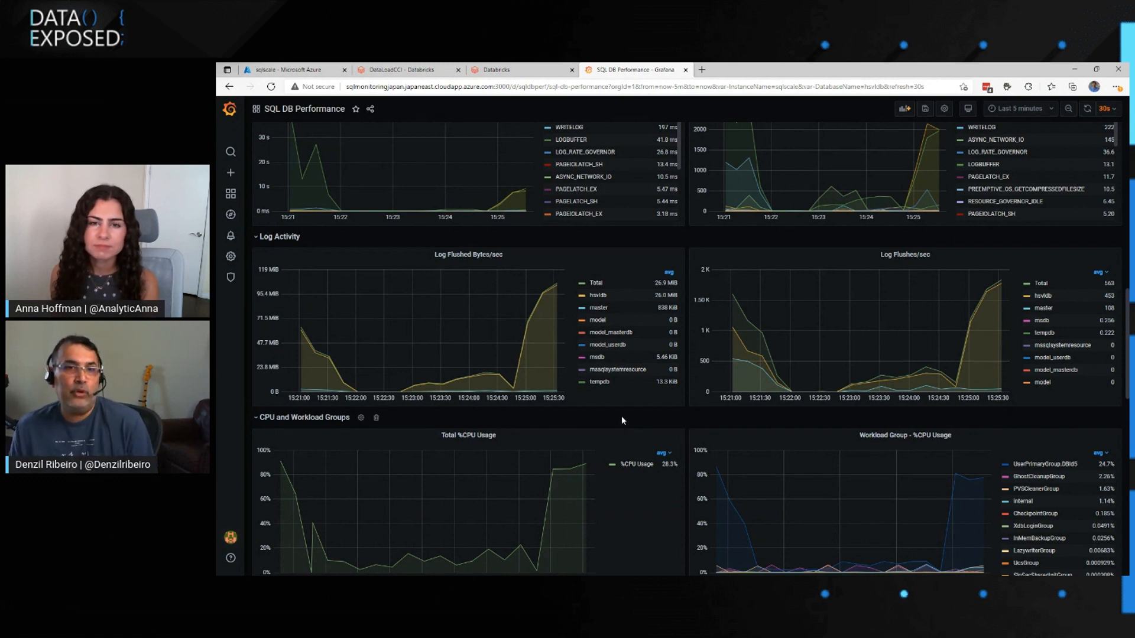
{"action": "mouse_move", "coordinate": [618, 395]}
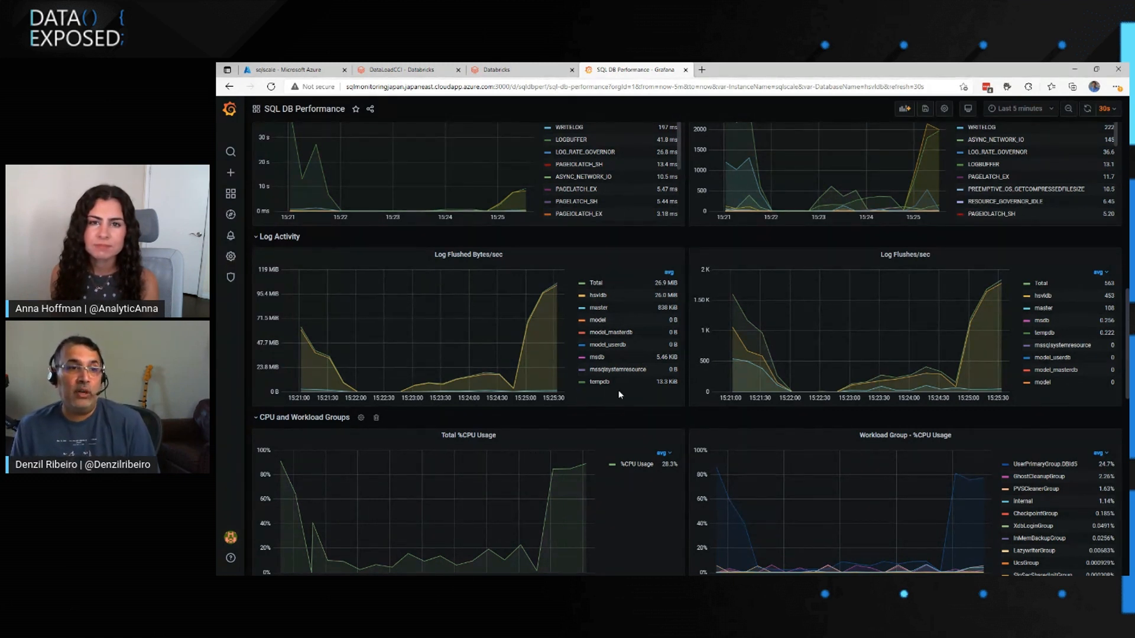
{"action": "mouse_move", "coordinate": [567, 289]}
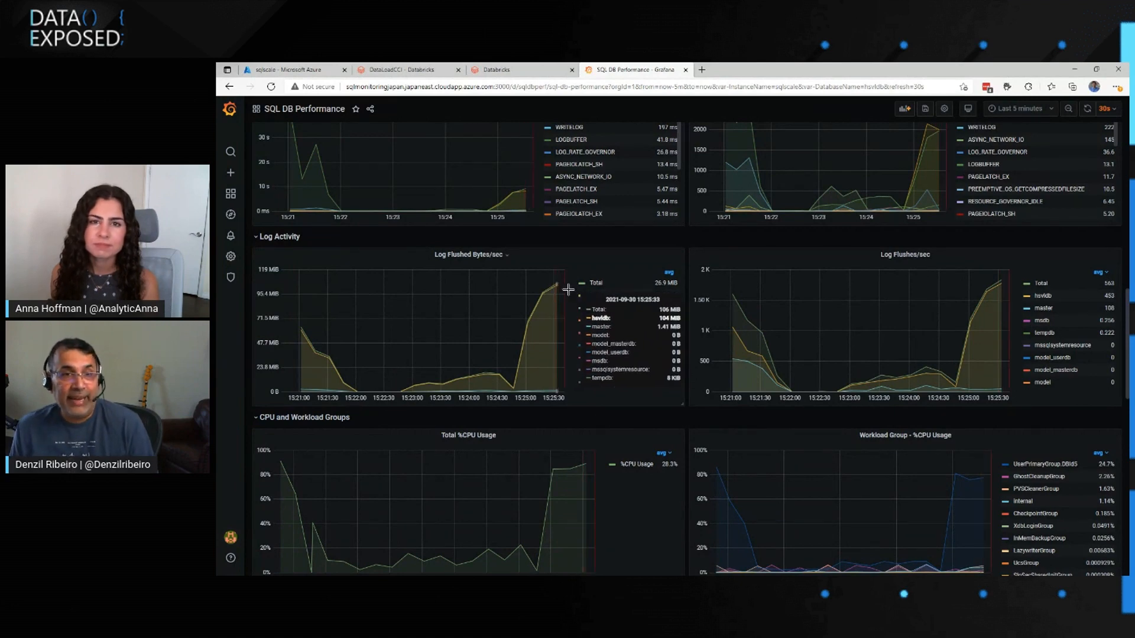
{"action": "left_click", "coordinate": [409, 69]}
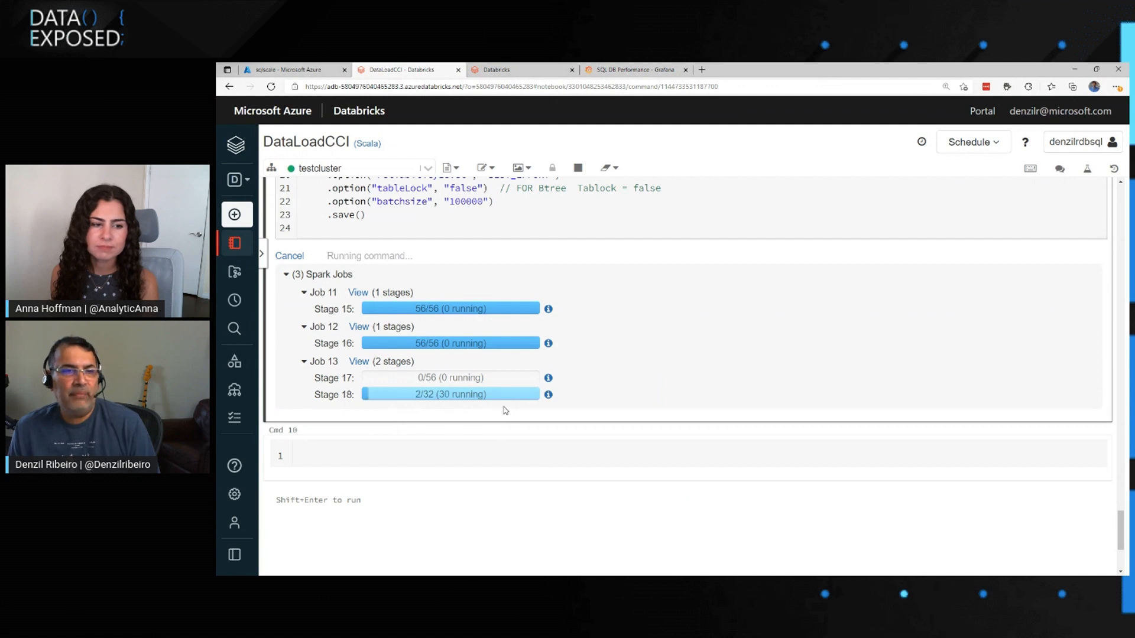
{"action": "mouse_move", "coordinate": [482, 343]}
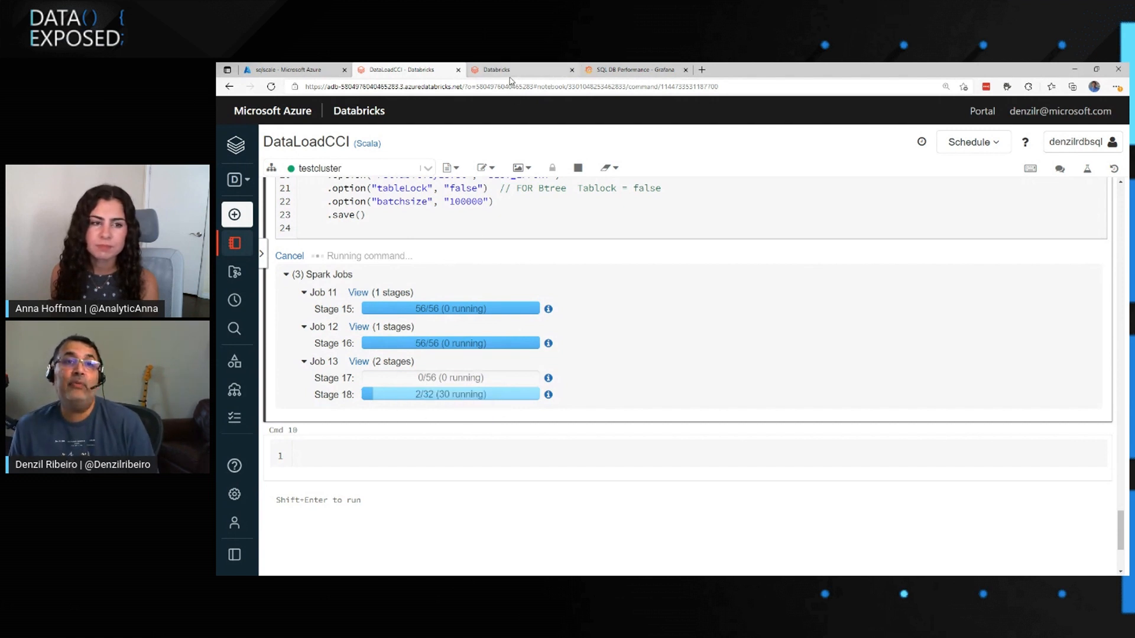
{"action": "mouse_move", "coordinate": [573, 144]}
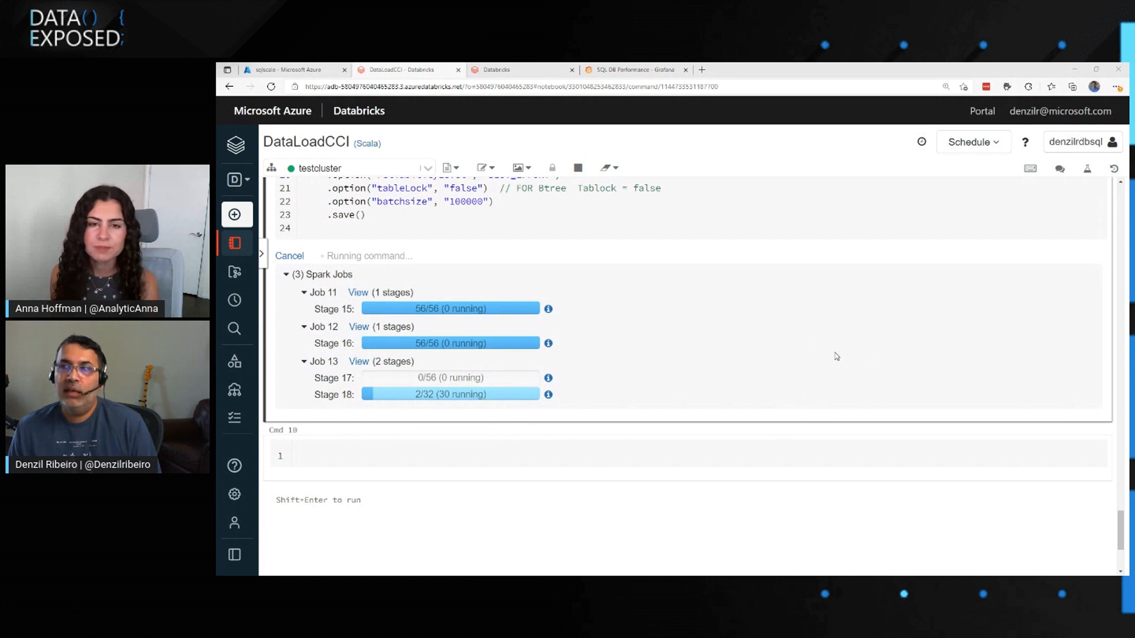
{"action": "mouse_move", "coordinate": [790, 355]}
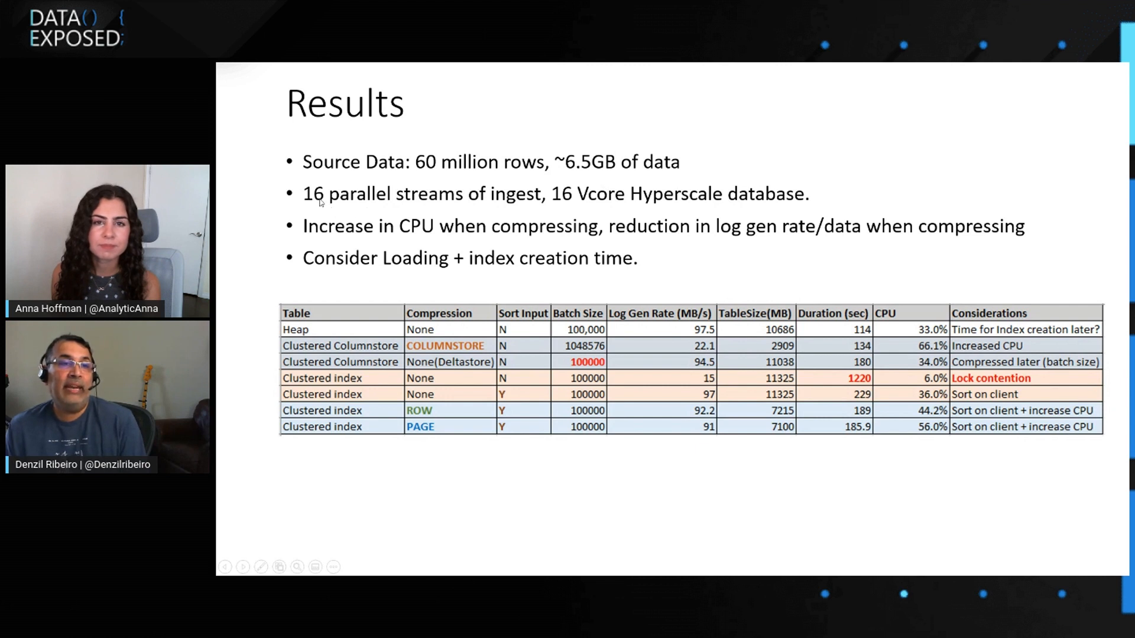
{"action": "mouse_move", "coordinate": [473, 368]}
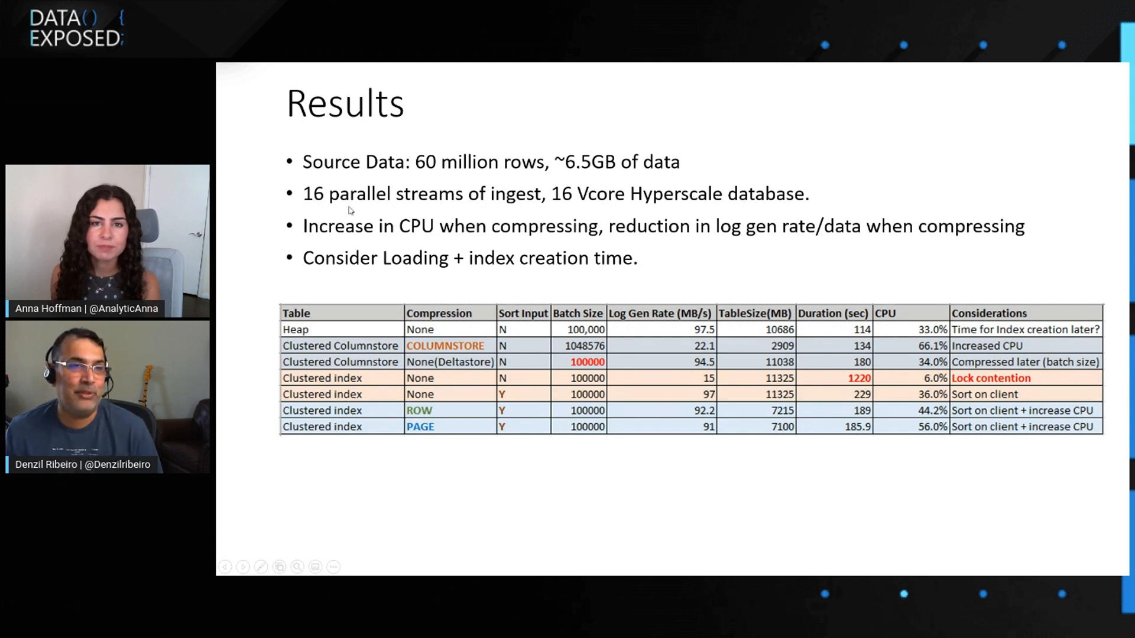
{"action": "mouse_move", "coordinate": [806, 365]}
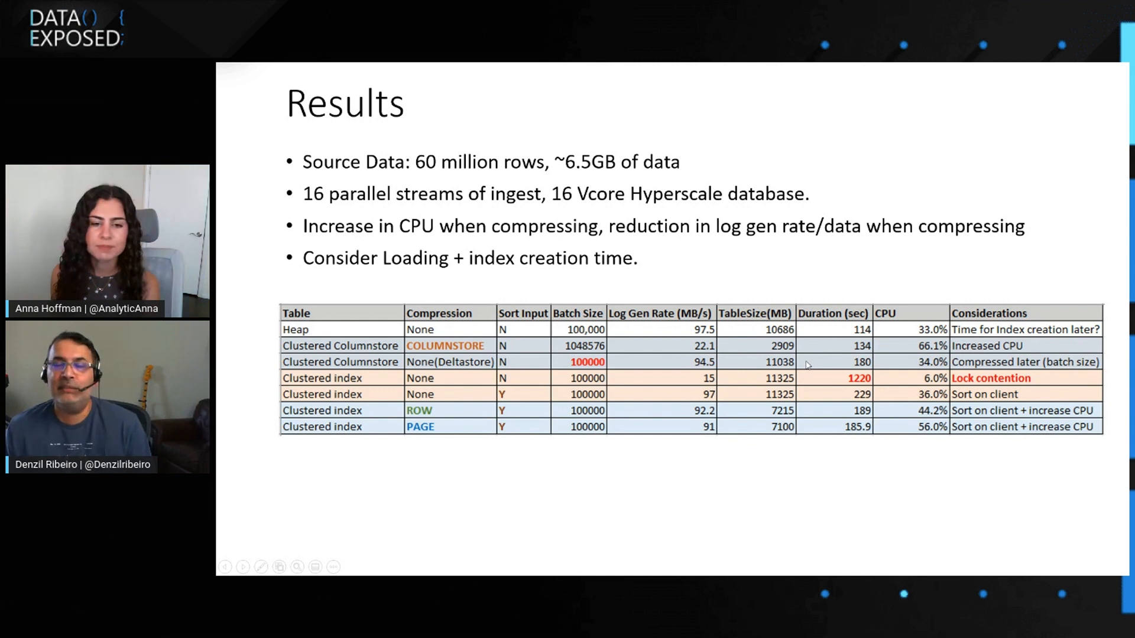
{"action": "mouse_move", "coordinate": [721, 388]}
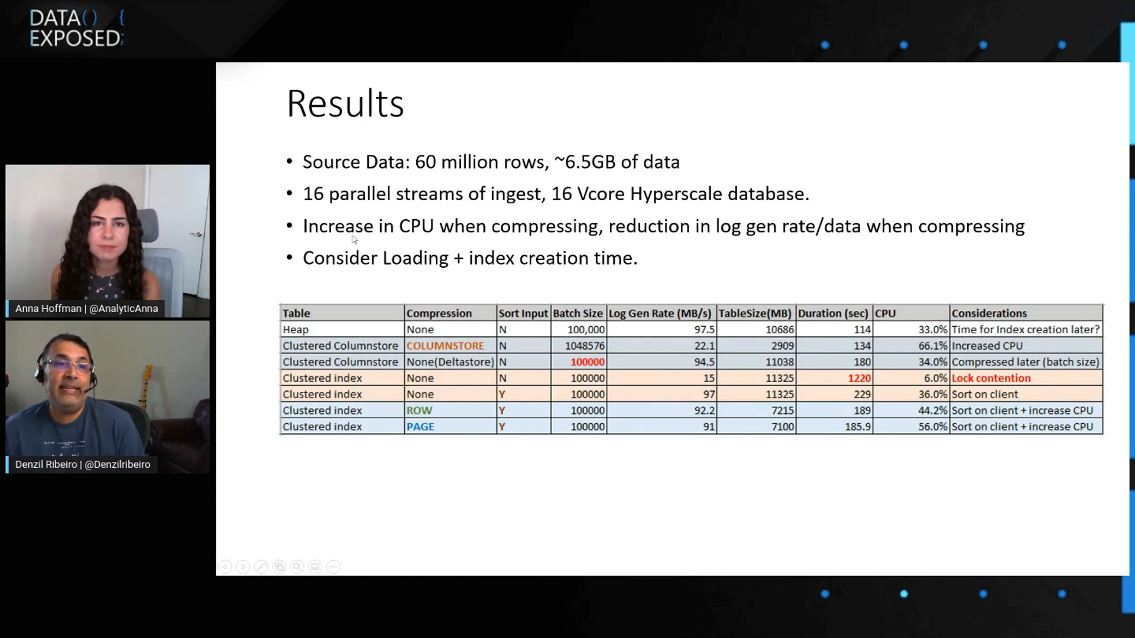
{"action": "mouse_move", "coordinate": [529, 241]}
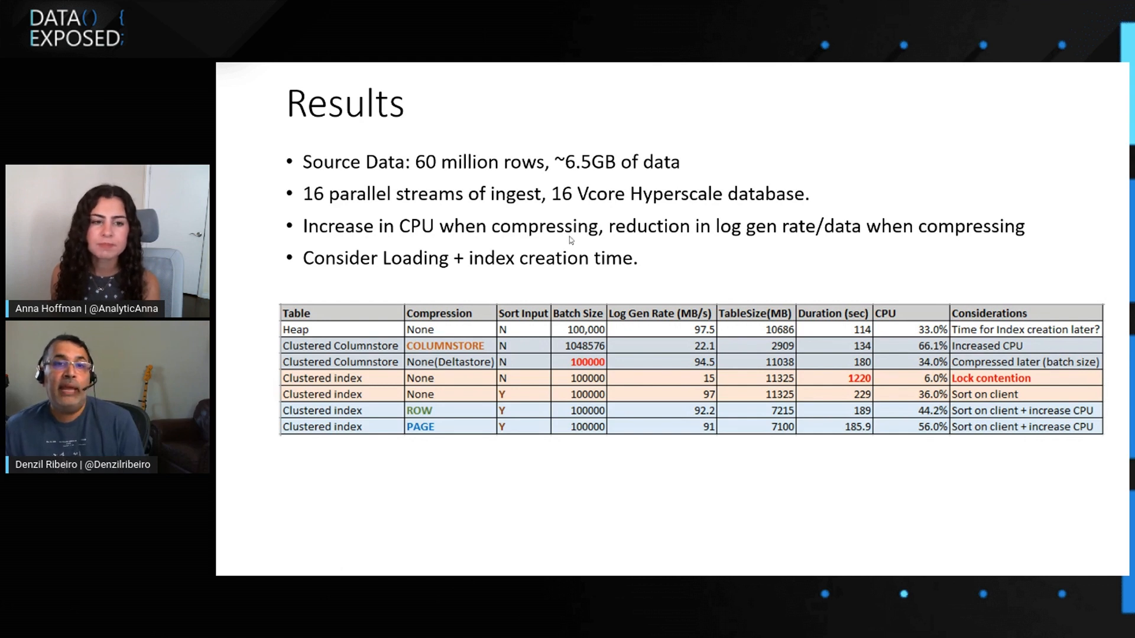
{"action": "mouse_move", "coordinate": [910, 234]}
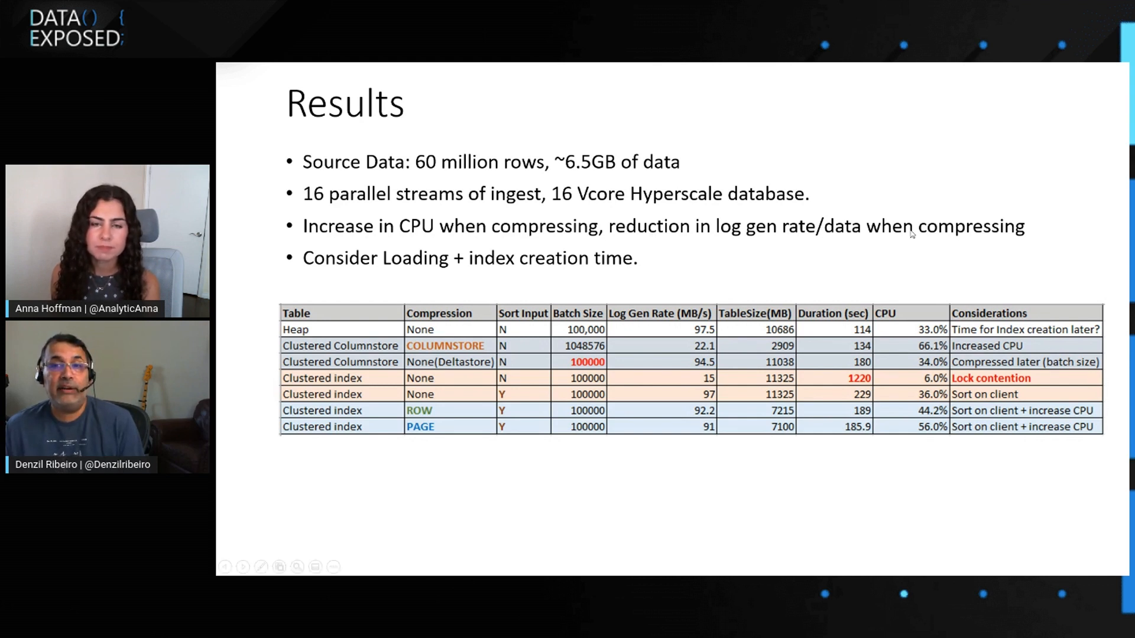
{"action": "mouse_move", "coordinate": [701, 298]}
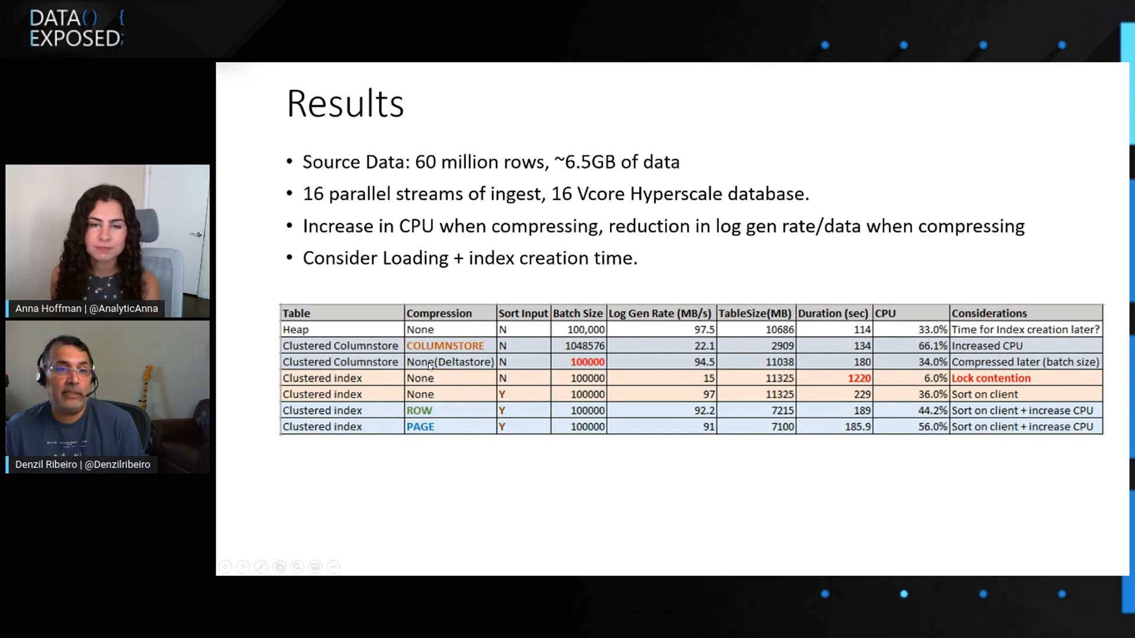
{"action": "mouse_move", "coordinate": [677, 365]}
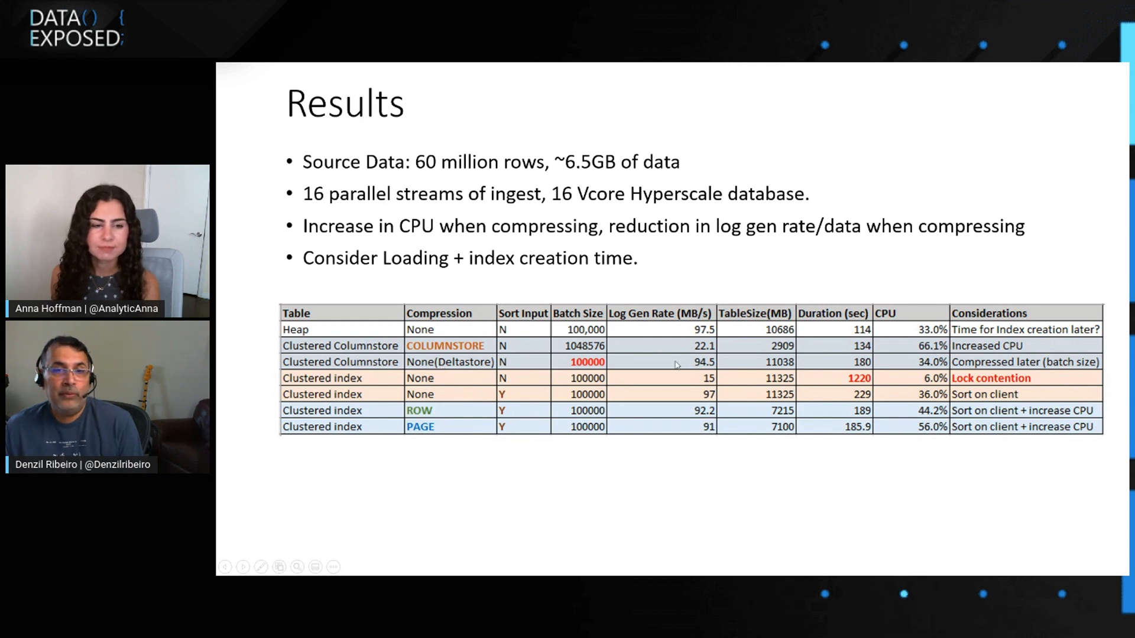
{"action": "mouse_move", "coordinate": [695, 330]}
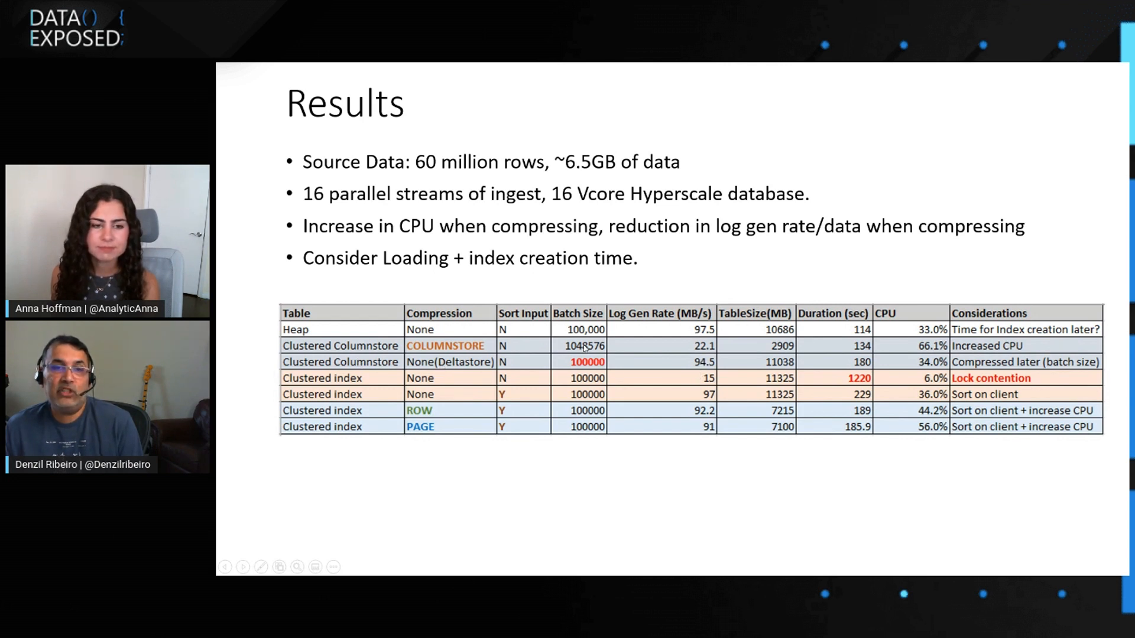
{"action": "mouse_move", "coordinate": [640, 354]}
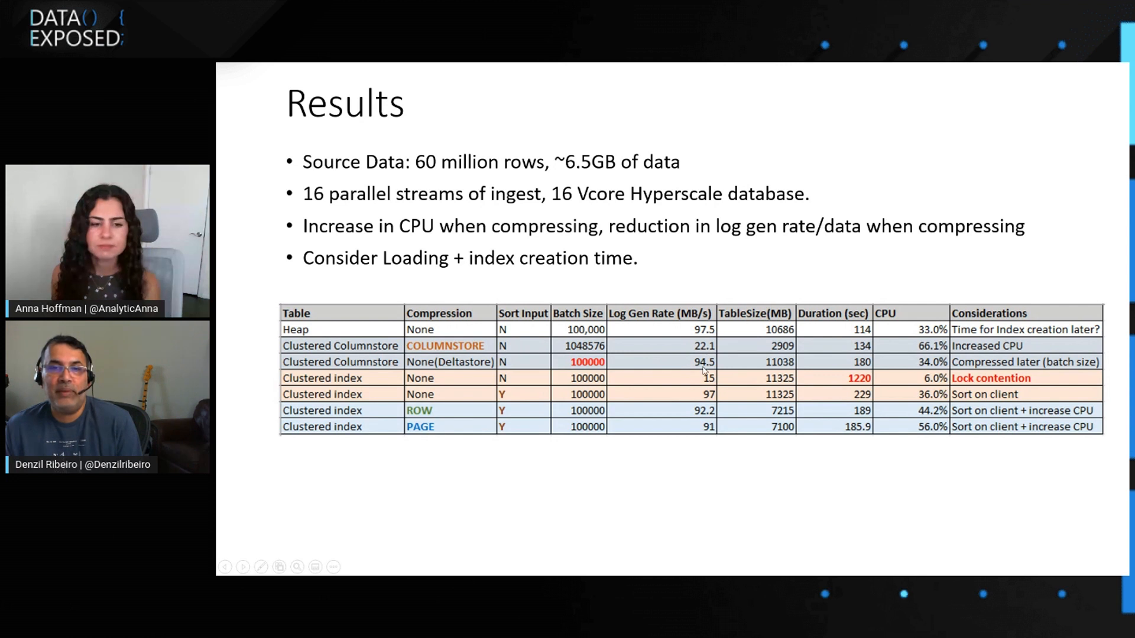
{"action": "mouse_move", "coordinate": [838, 367]}
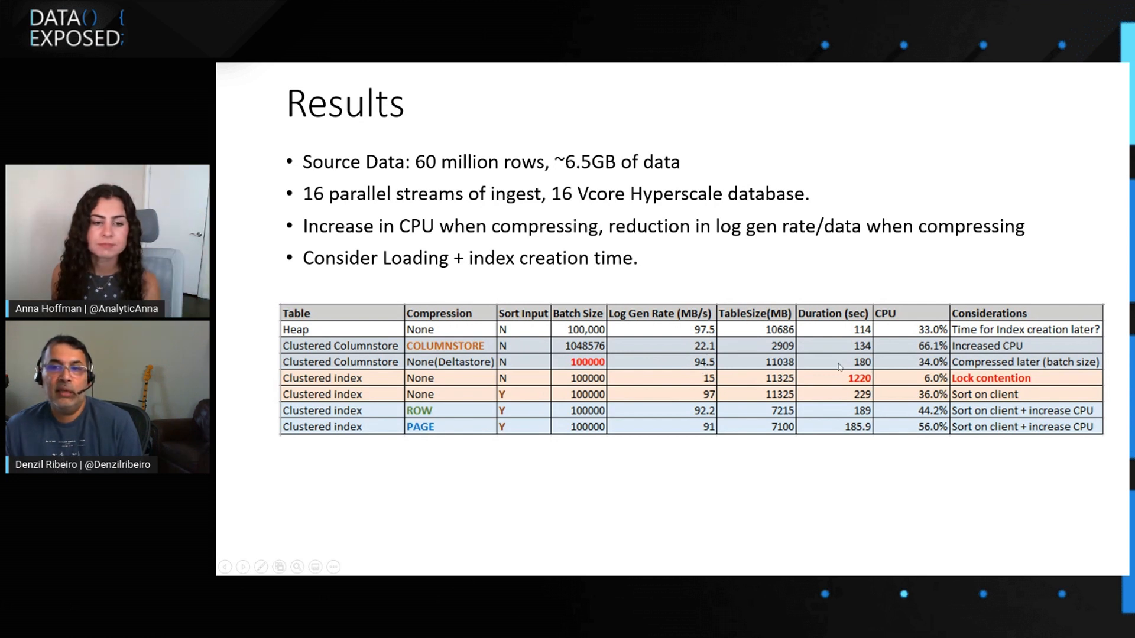
{"action": "mouse_move", "coordinate": [936, 356]}
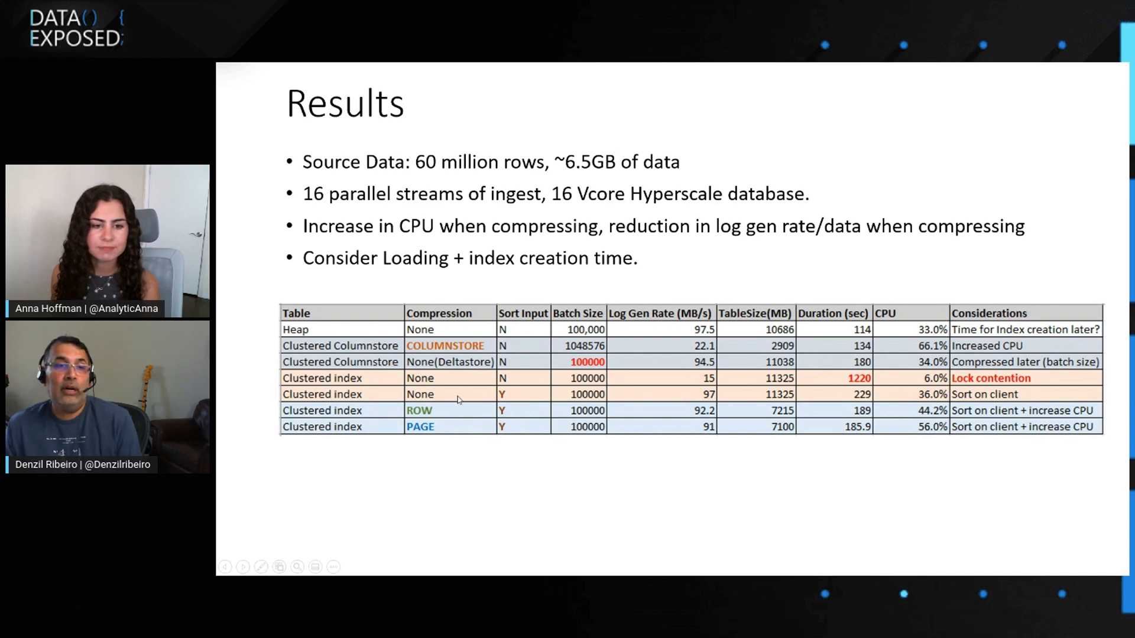
{"action": "mouse_move", "coordinate": [503, 384]}
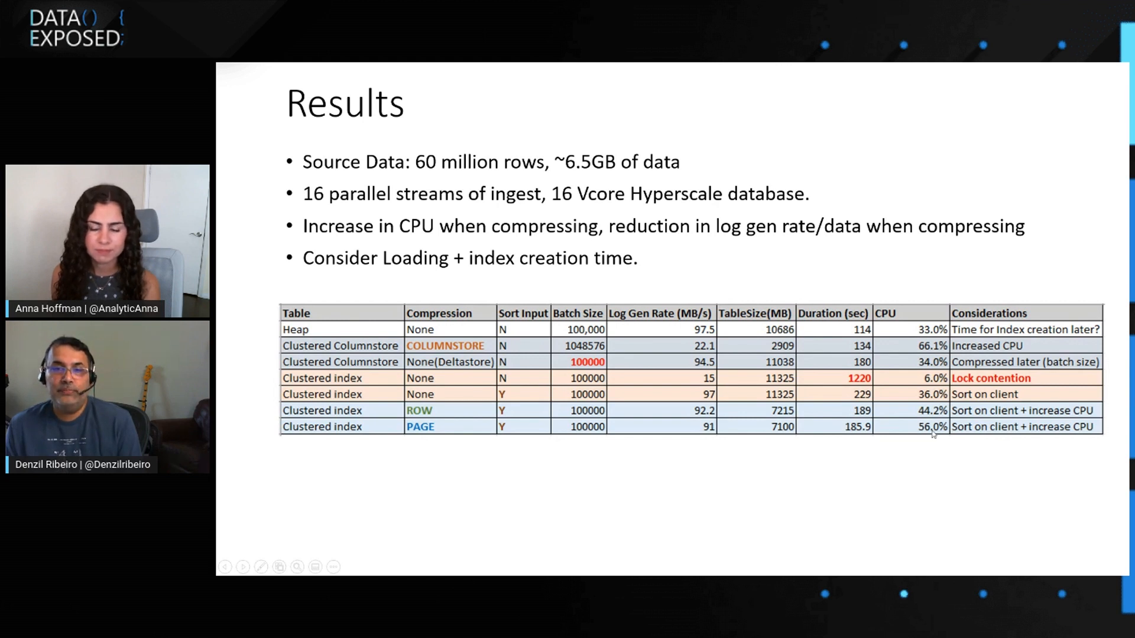
{"action": "mouse_move", "coordinate": [900, 518]}
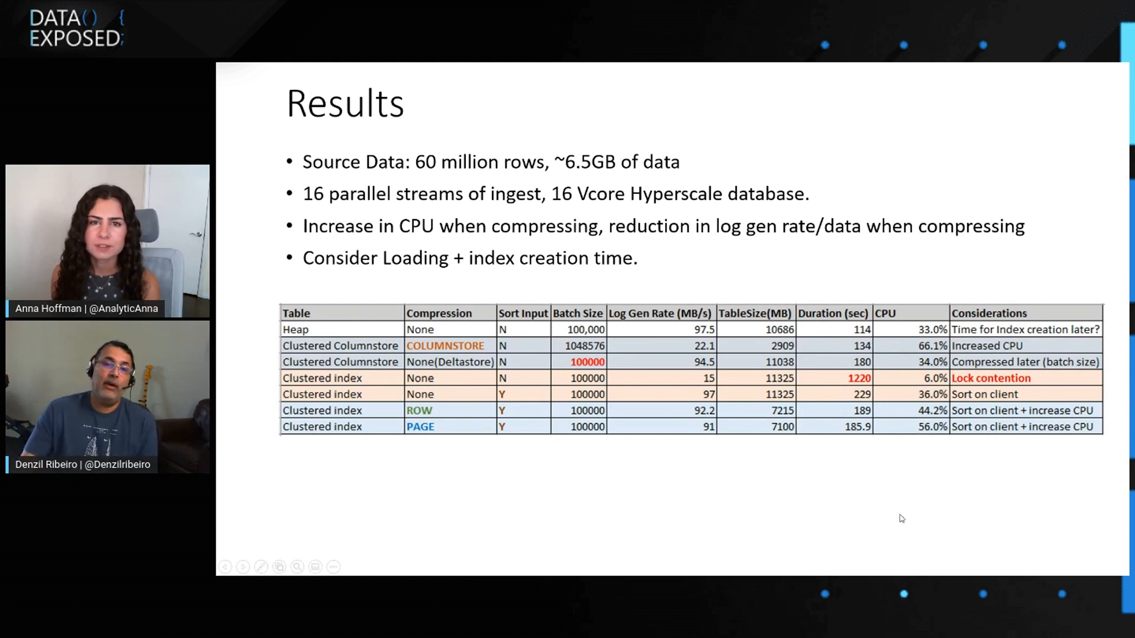